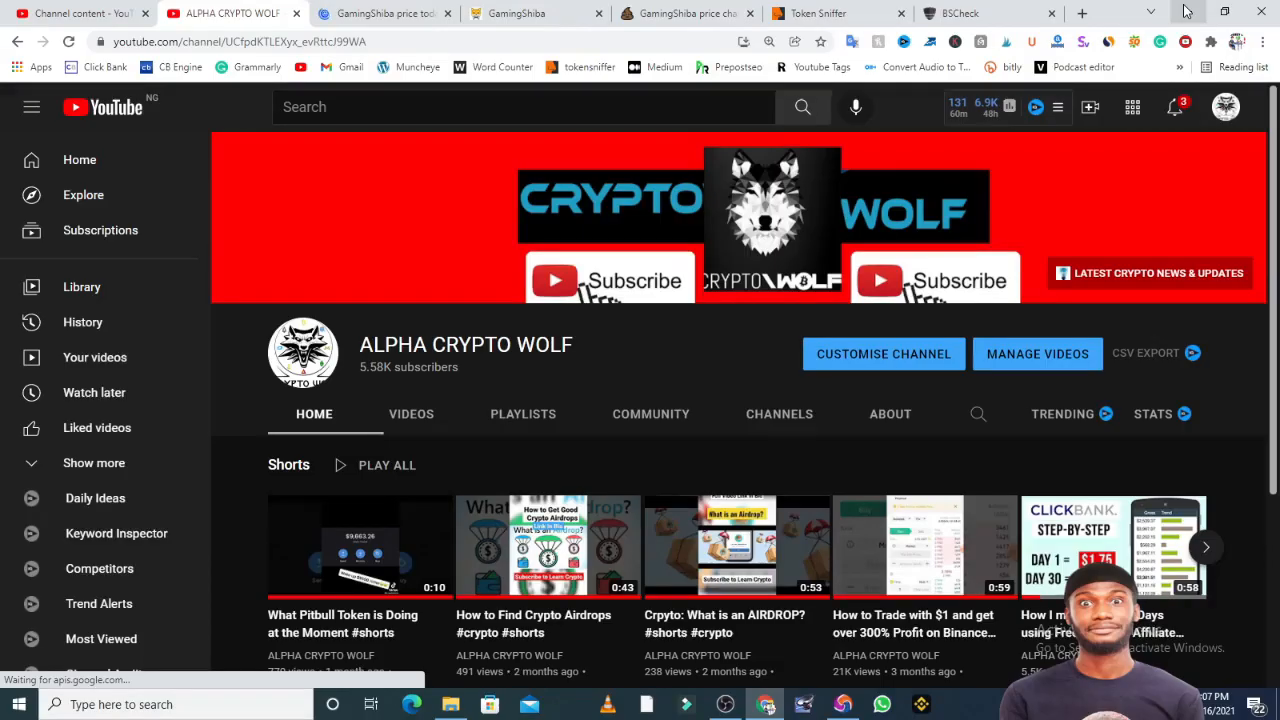
mouse_move(1204, 18)
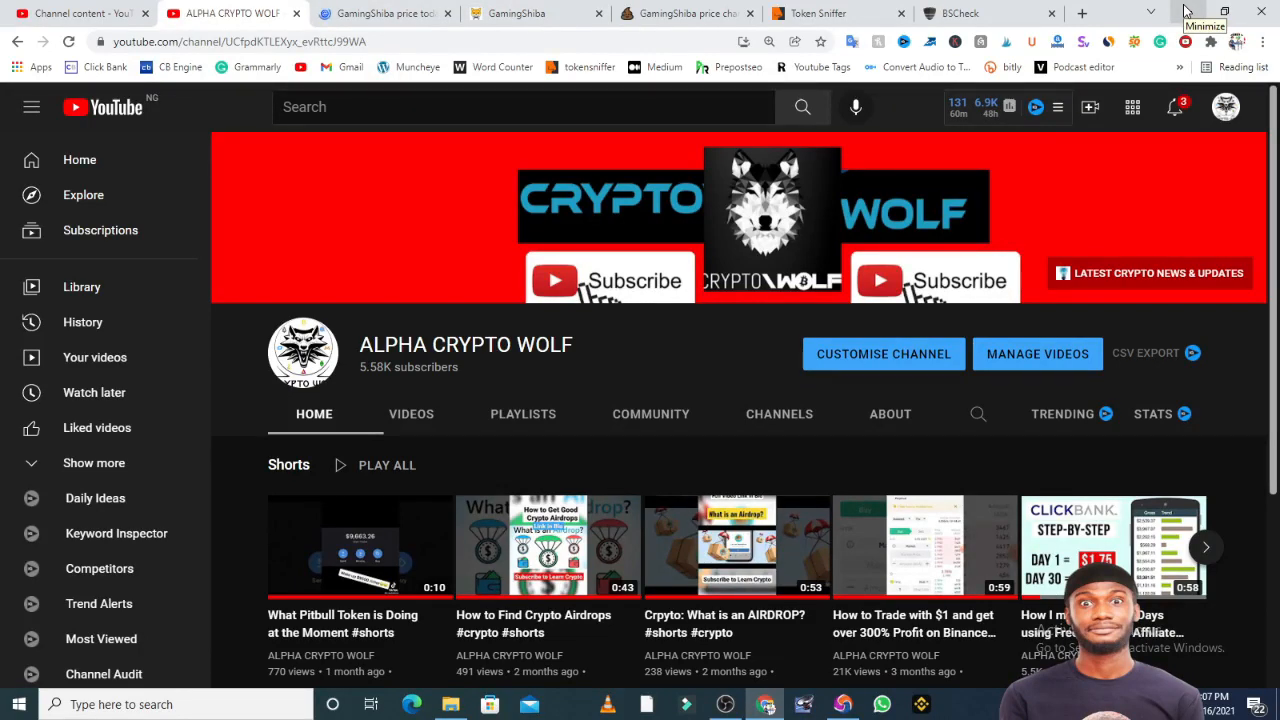
mouse_move(1188, 10)
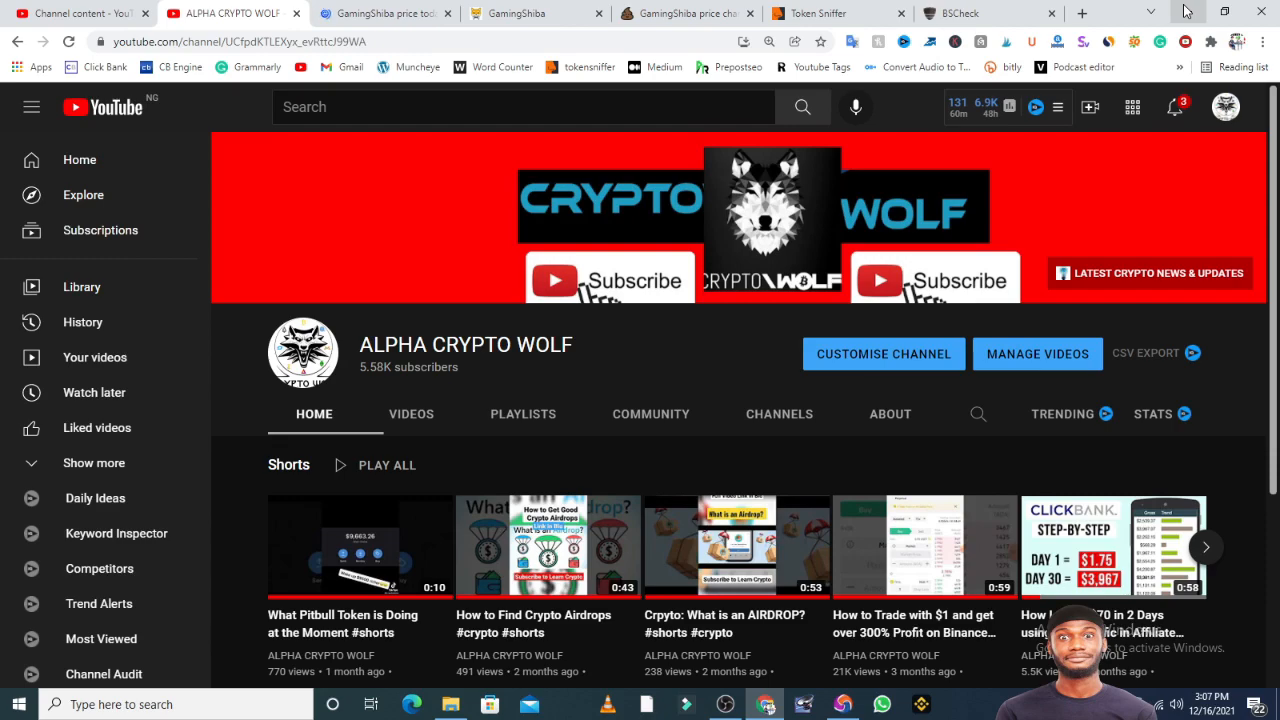
Show the ALPHA CRYPTO WOLF channel's uploaded videos list.
left_click(412, 412)
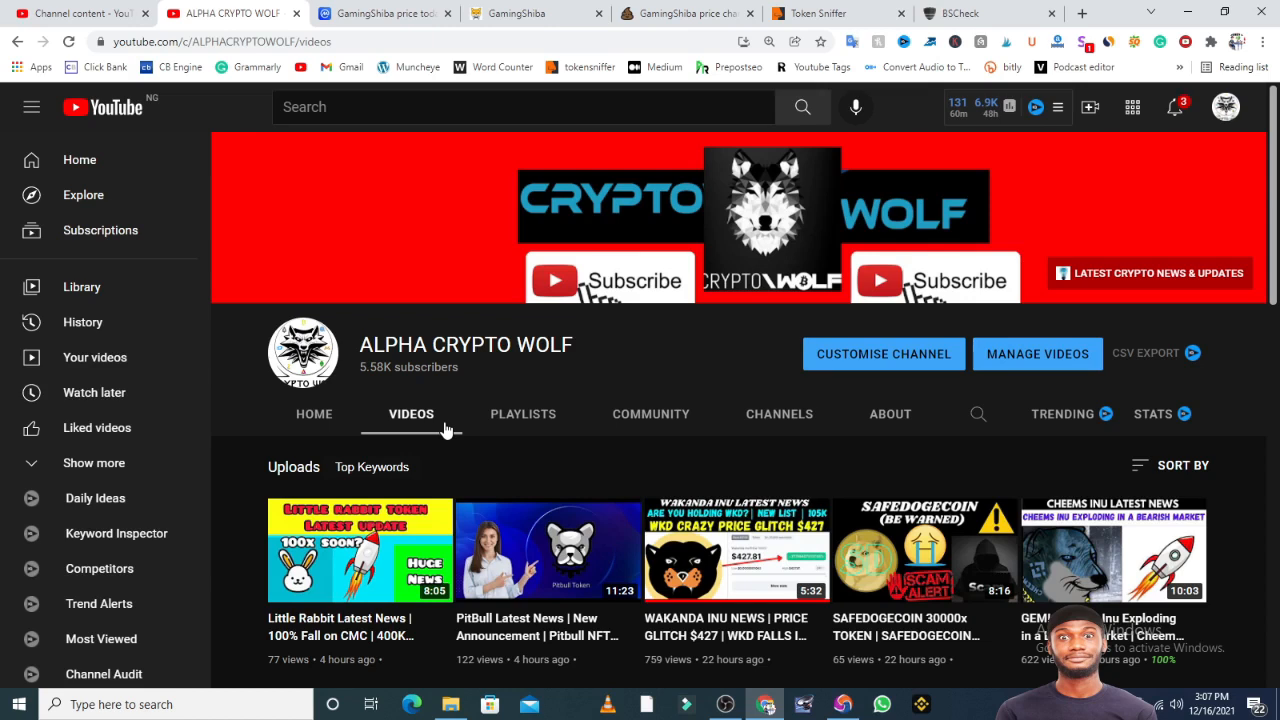
View GamingShiba's CoinMarketCap price, market cap, volume and 24-hour chart.
left_click(384, 12)
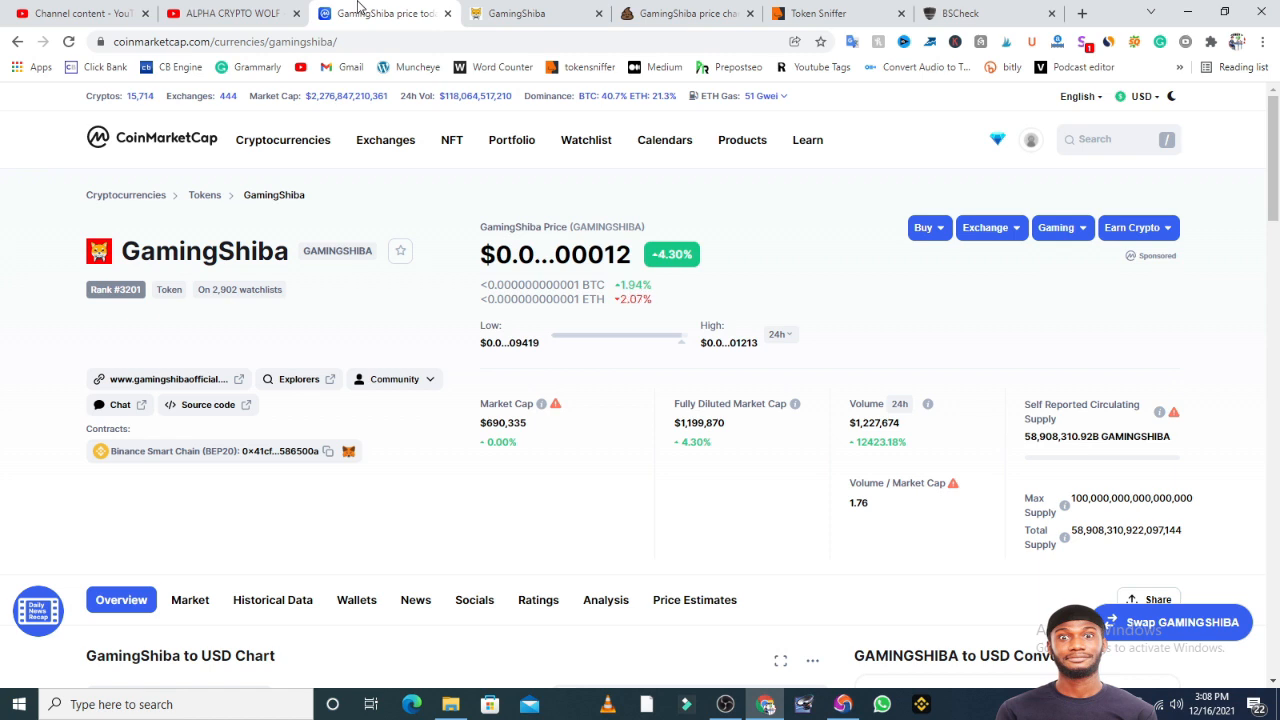
scroll("down", 3)
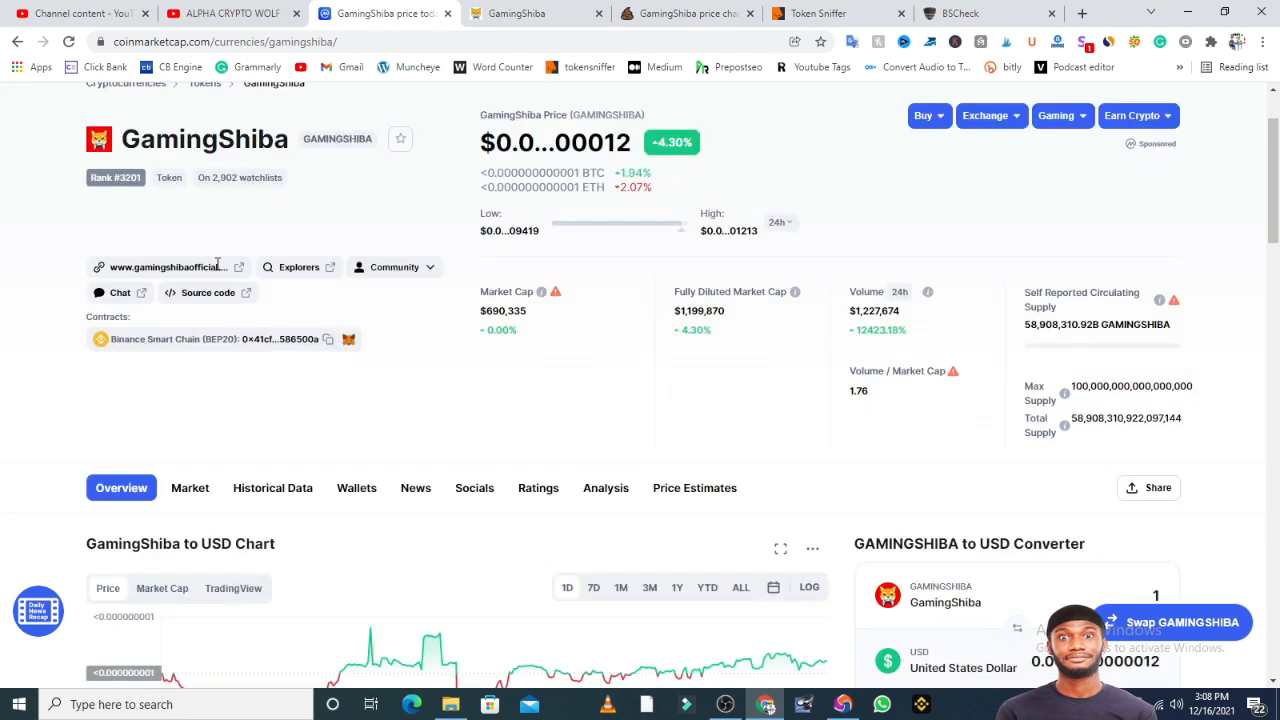
scroll("down", 3)
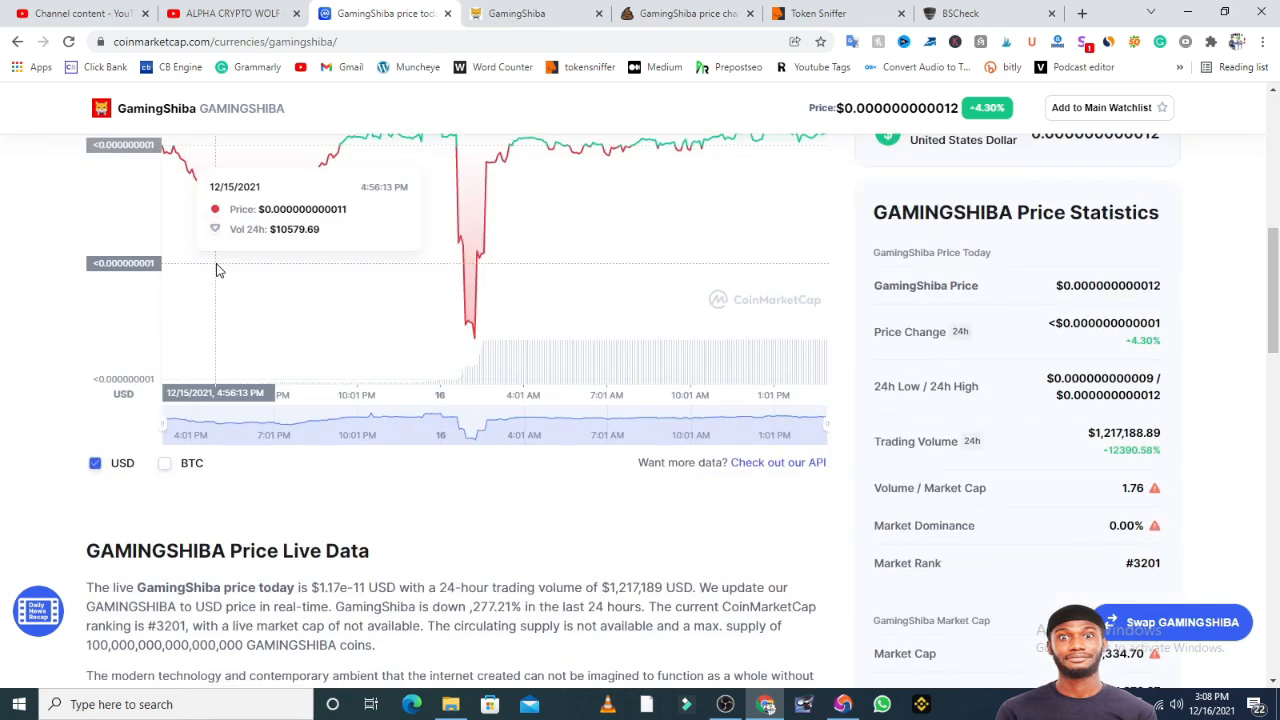
mouse_move(548, 308)
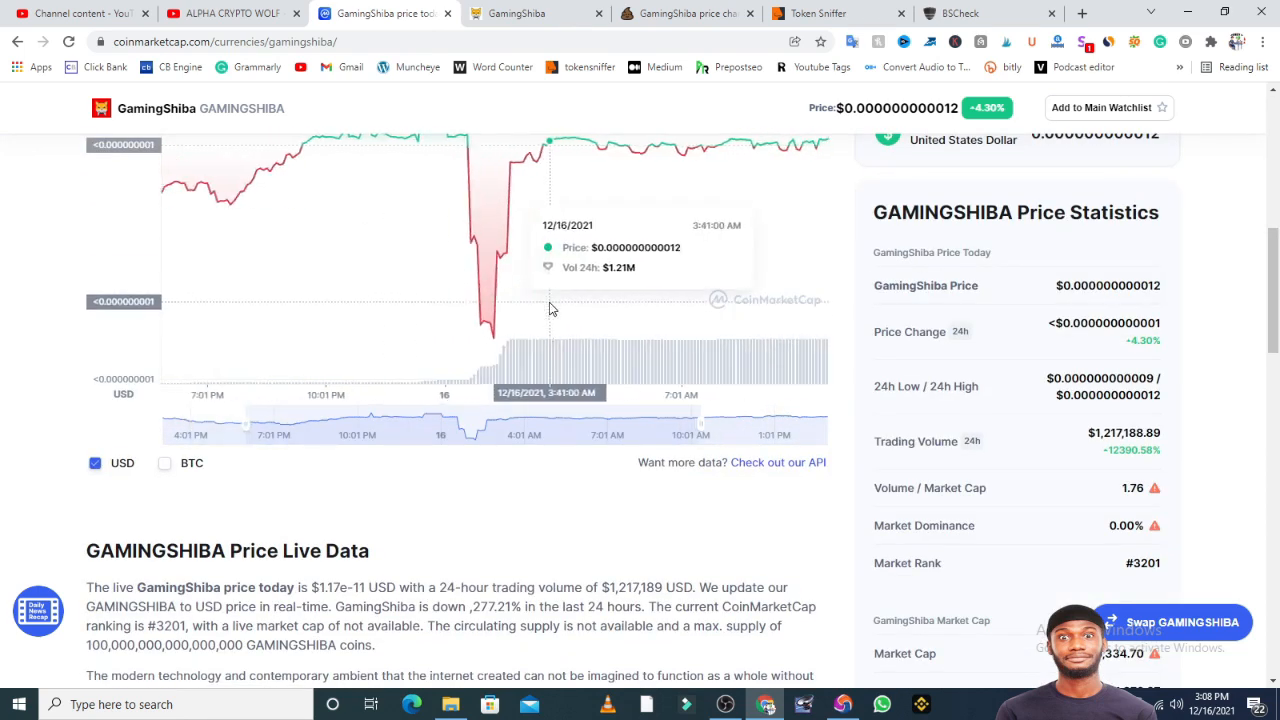
scroll("up", 3)
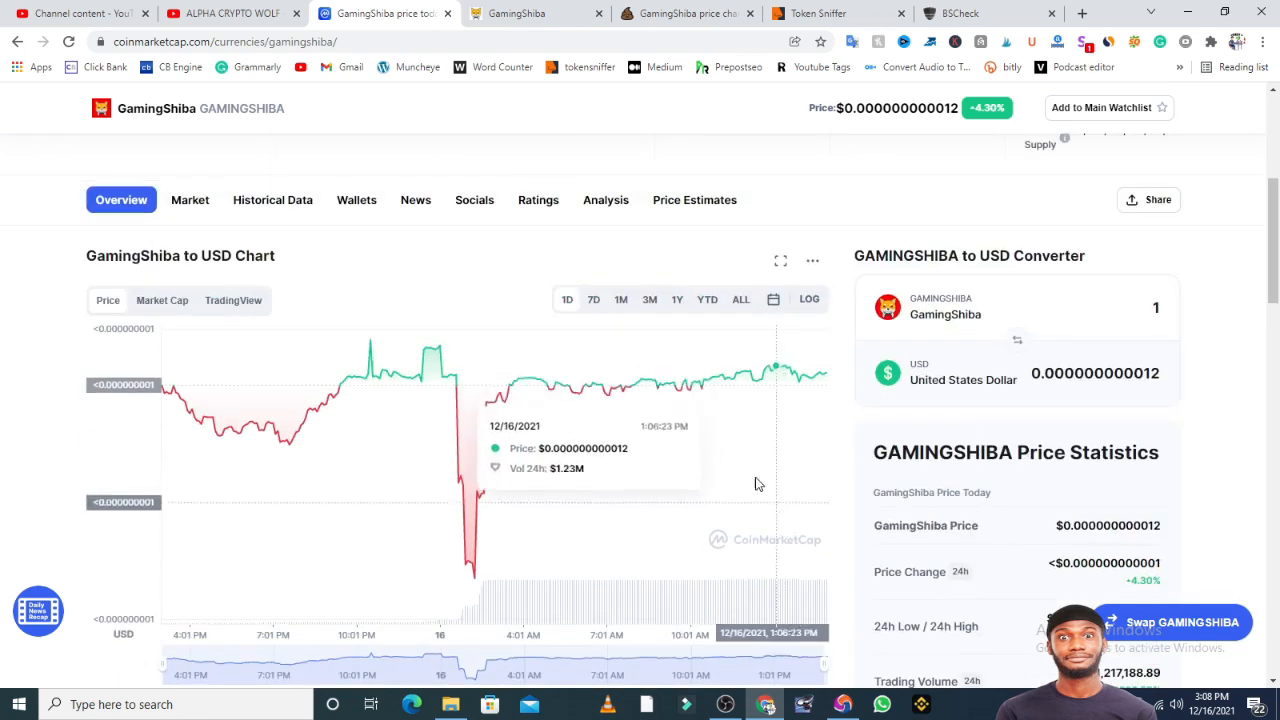
scroll("up", 3)
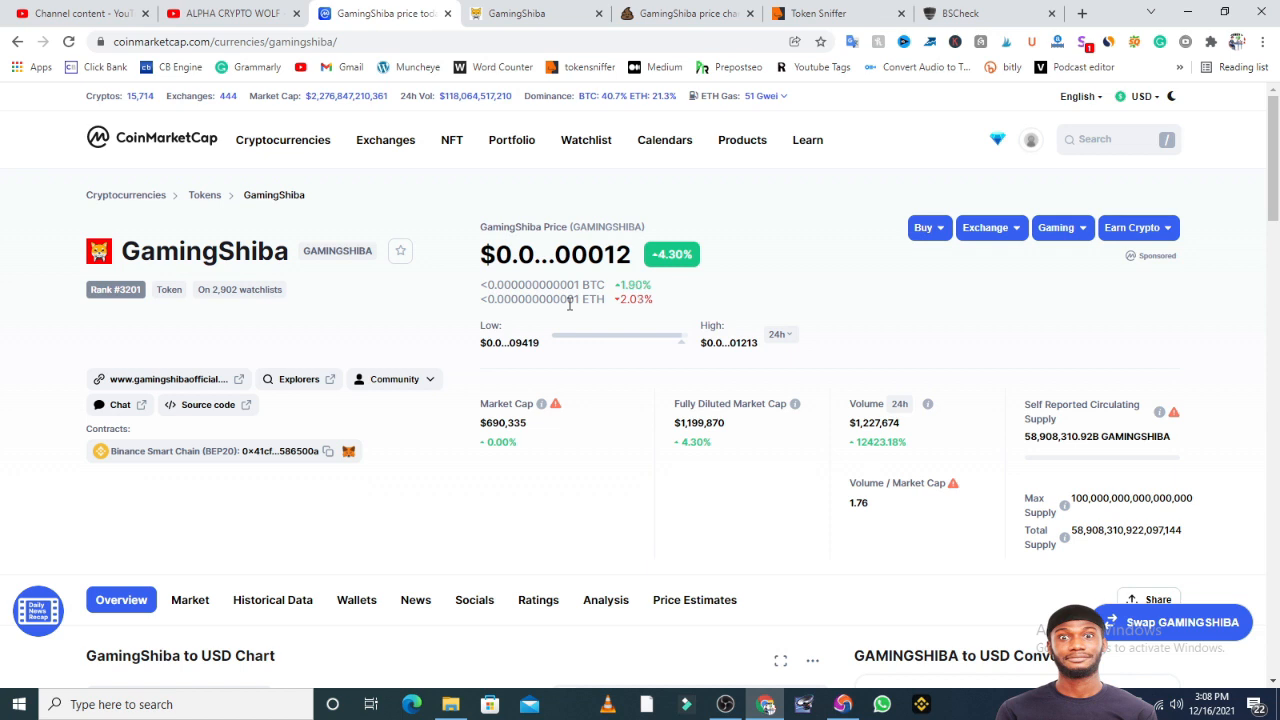
Switch the GamingShiba chart to 7D then 1M and view the live data below it.
scroll("down", 3)
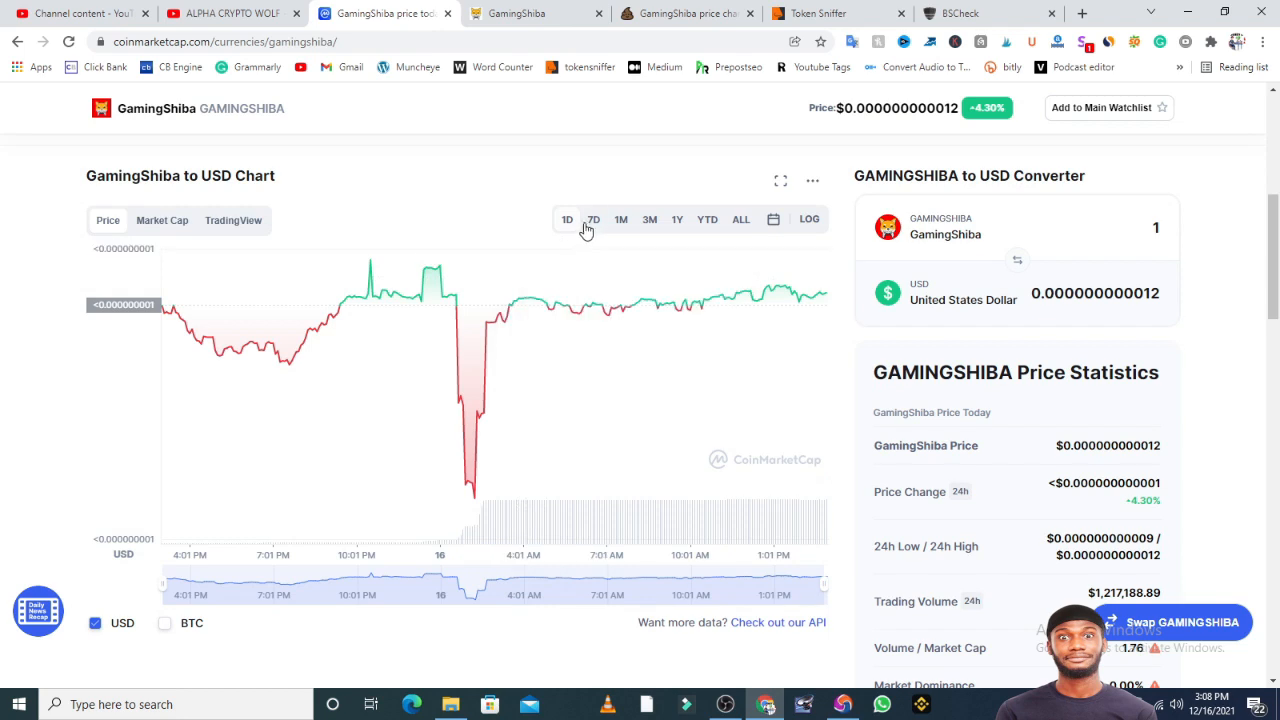
left_click(592, 218)
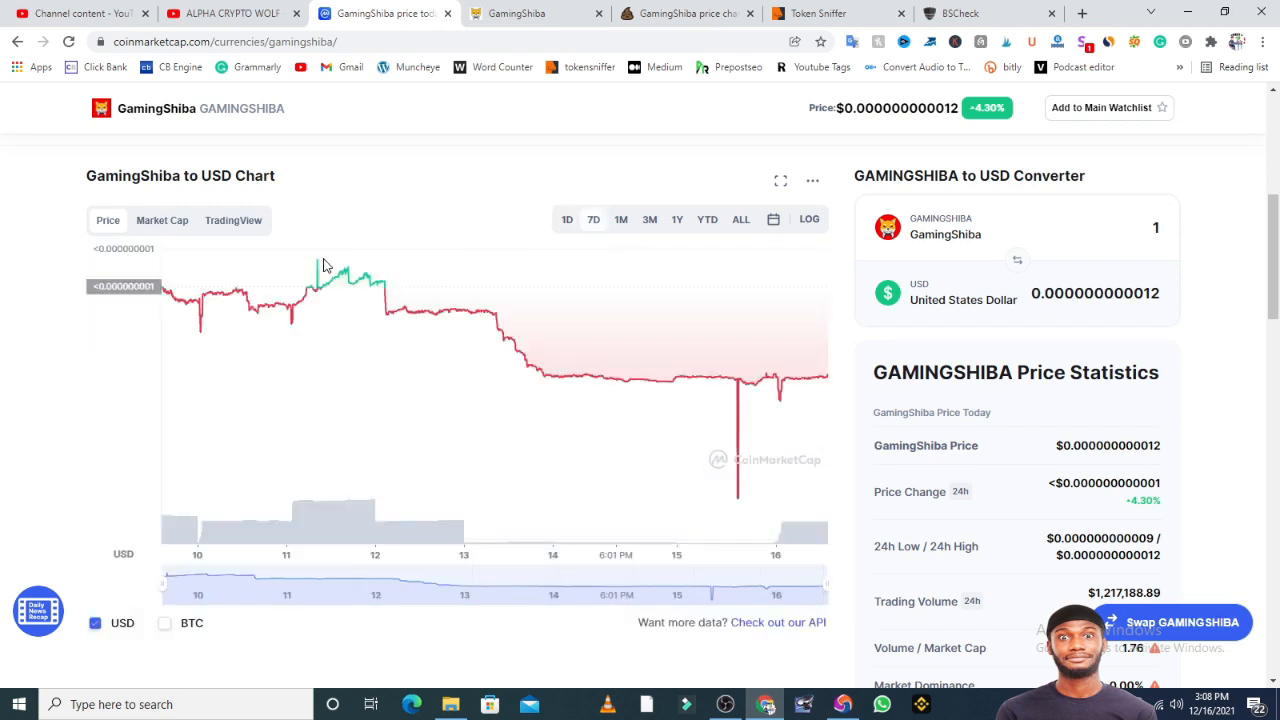
mouse_move(574, 318)
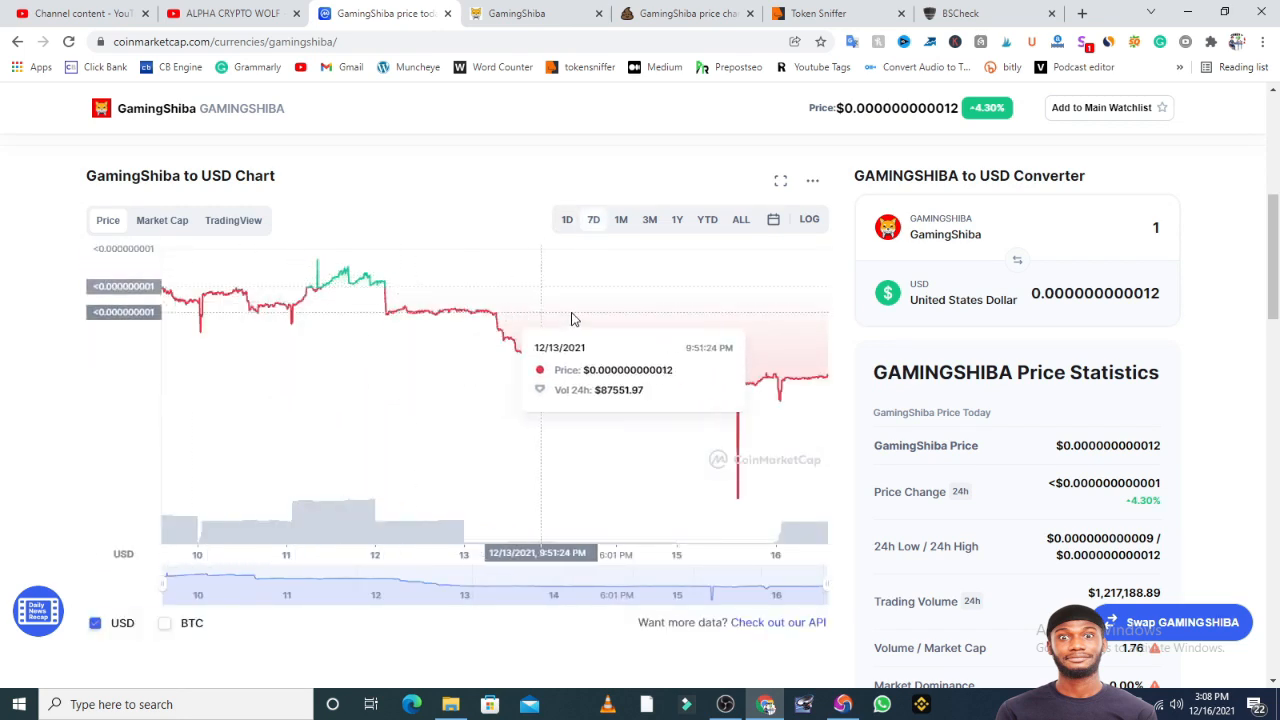
mouse_move(710, 384)
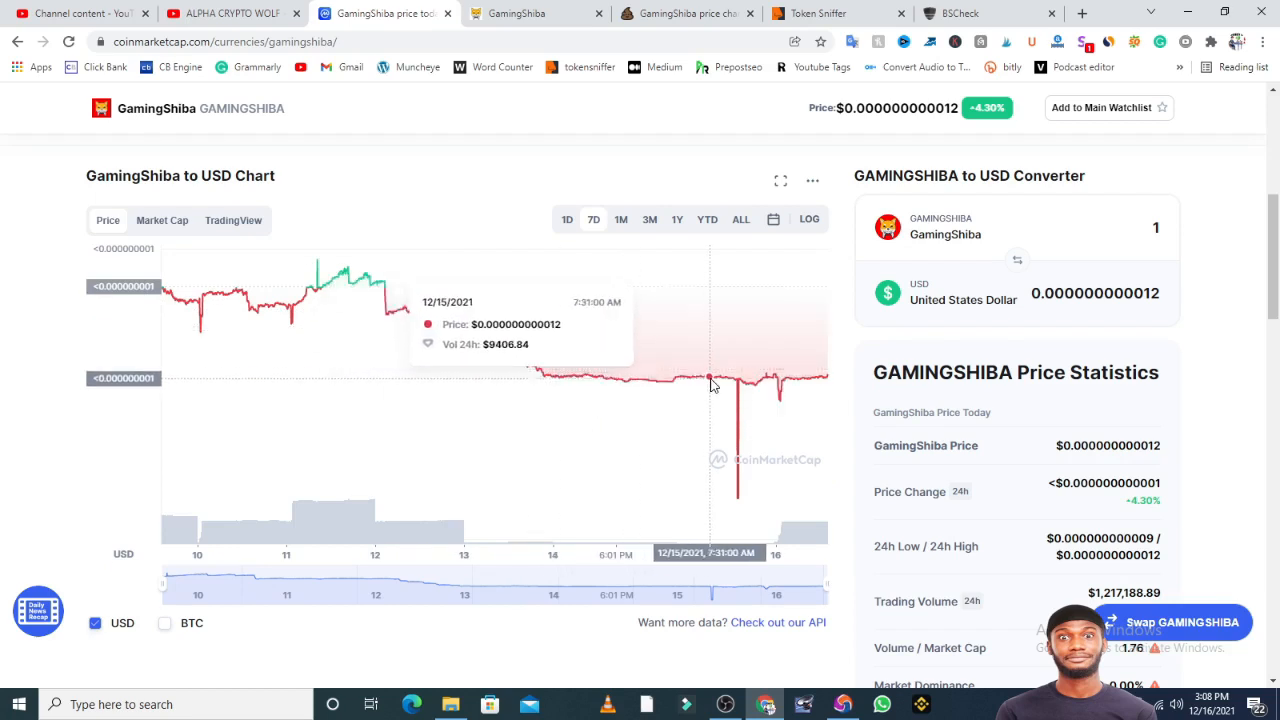
mouse_move(738, 504)
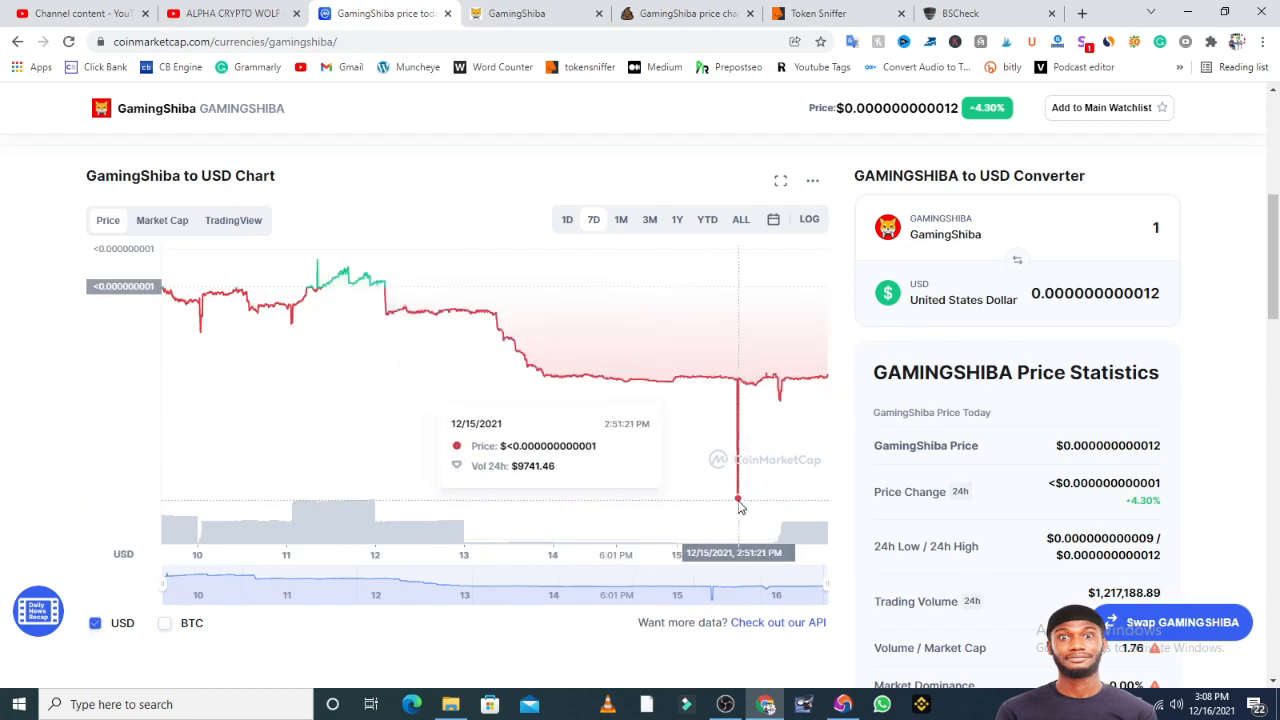
mouse_move(740, 464)
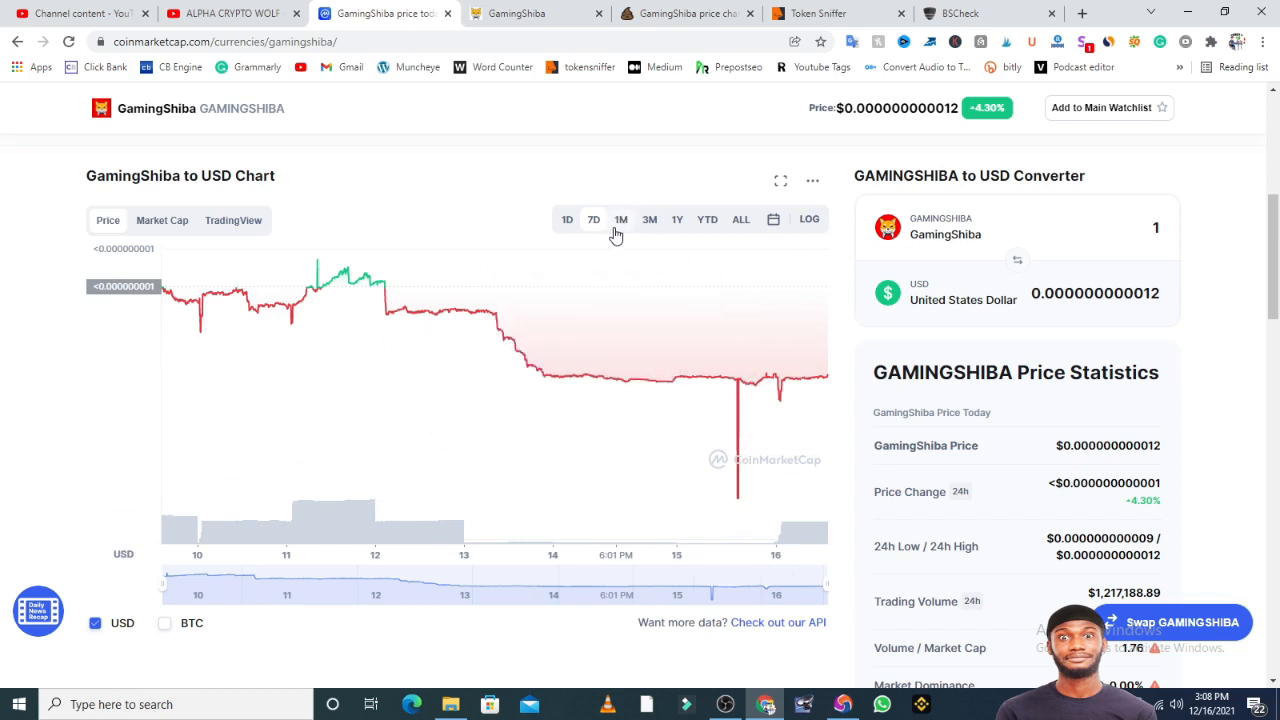
left_click(620, 218)
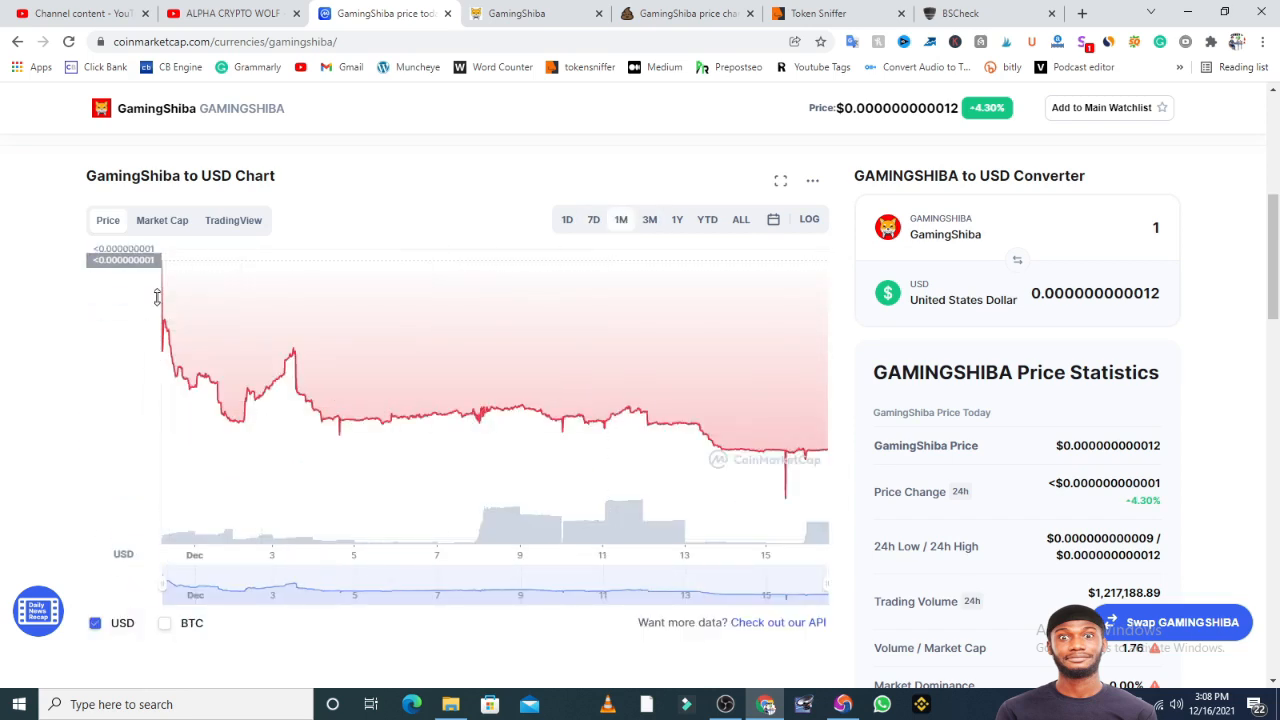
mouse_move(720, 444)
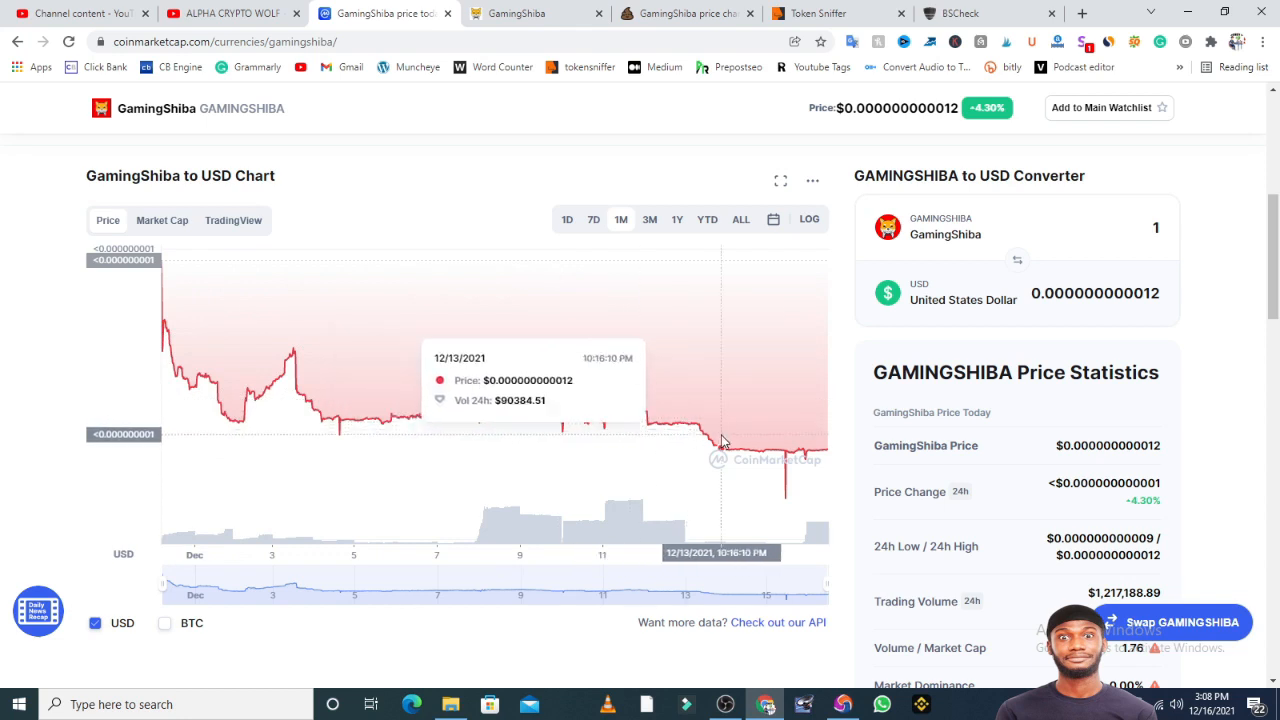
mouse_move(784, 472)
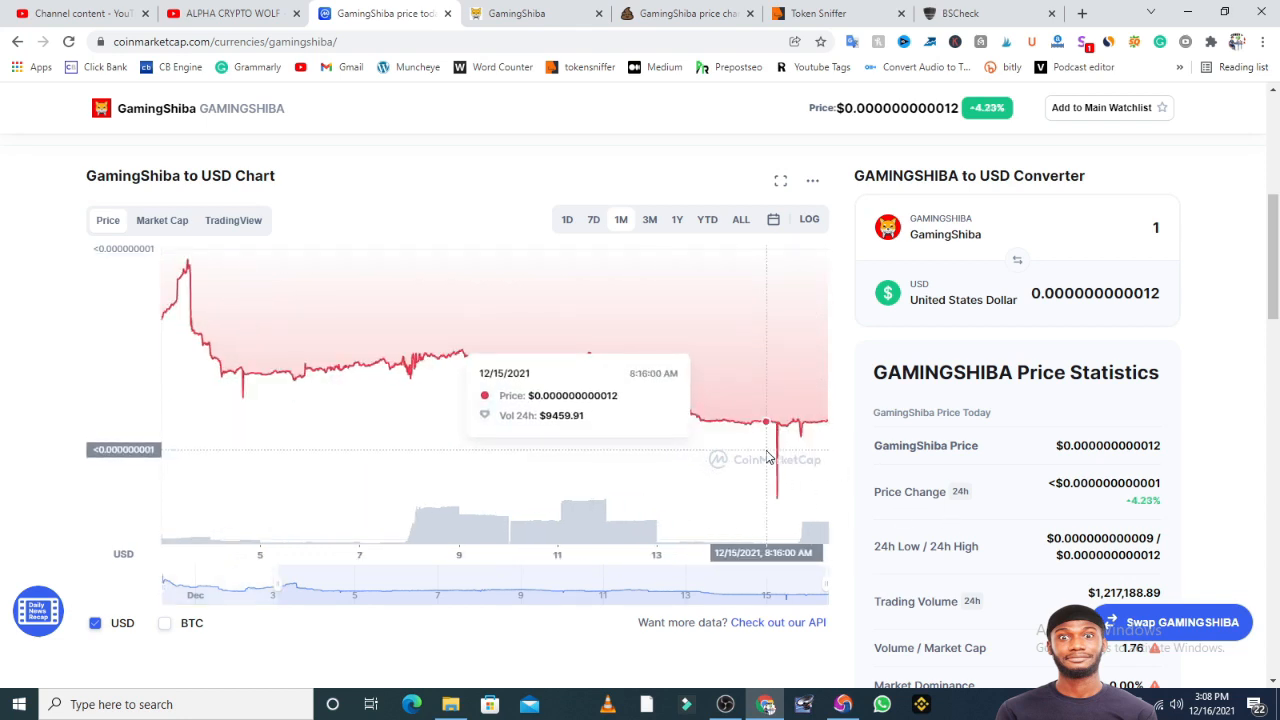
mouse_move(976, 476)
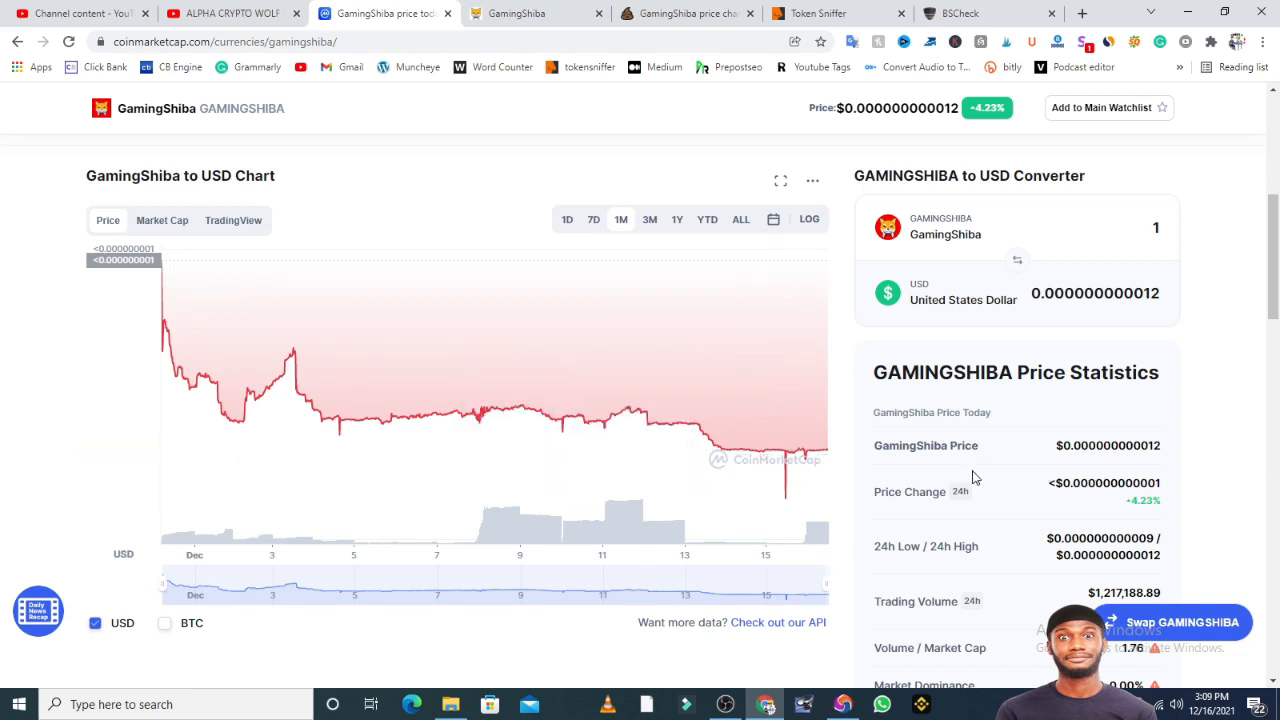
scroll("down", 3)
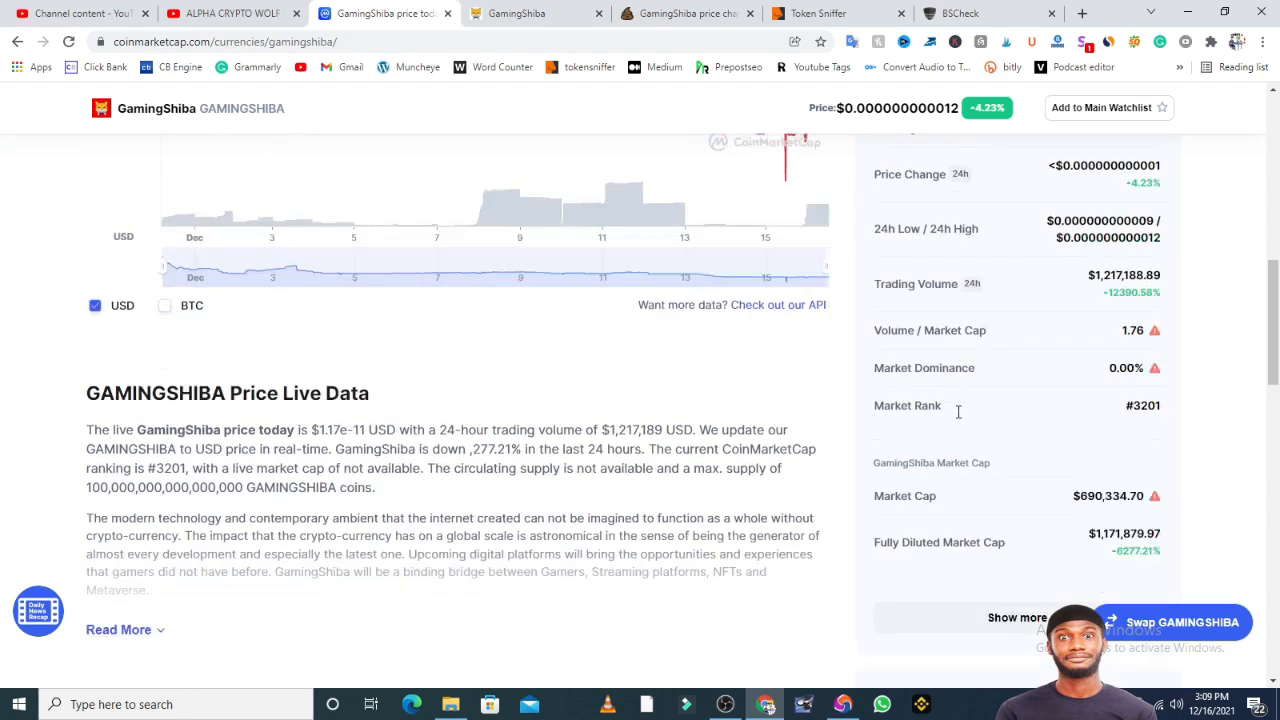
scroll("down", 3)
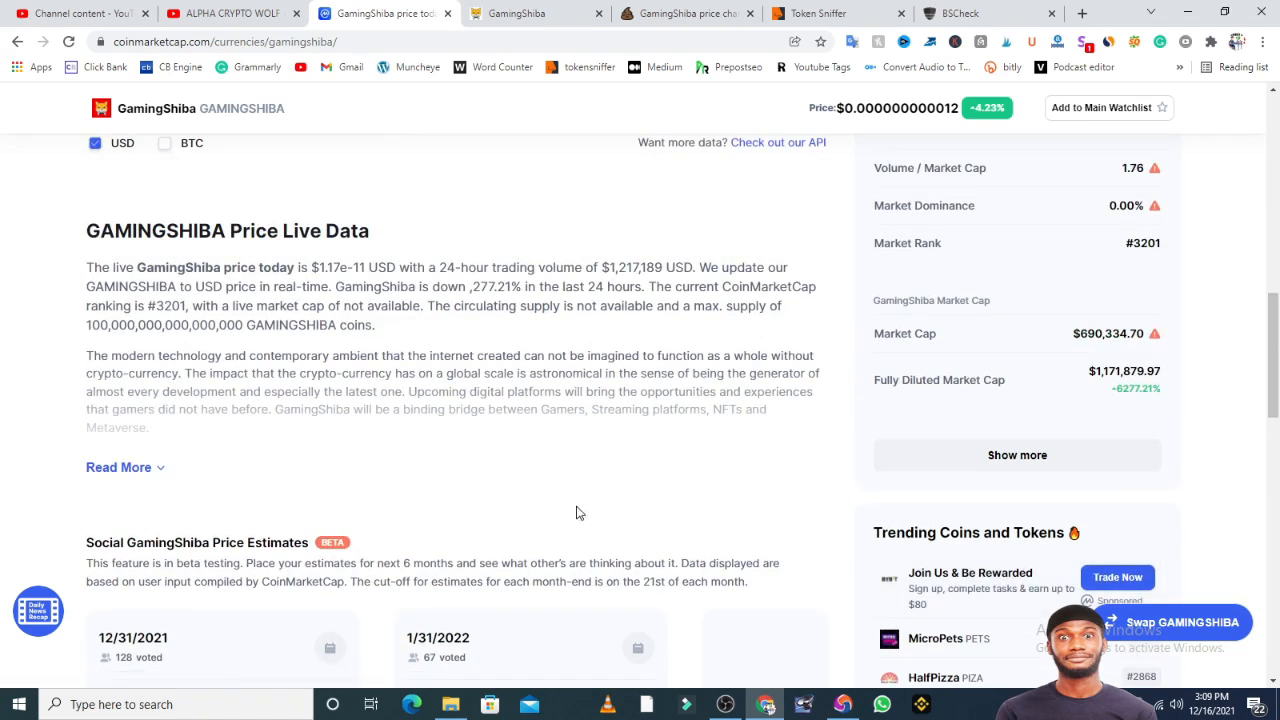
mouse_move(290, 464)
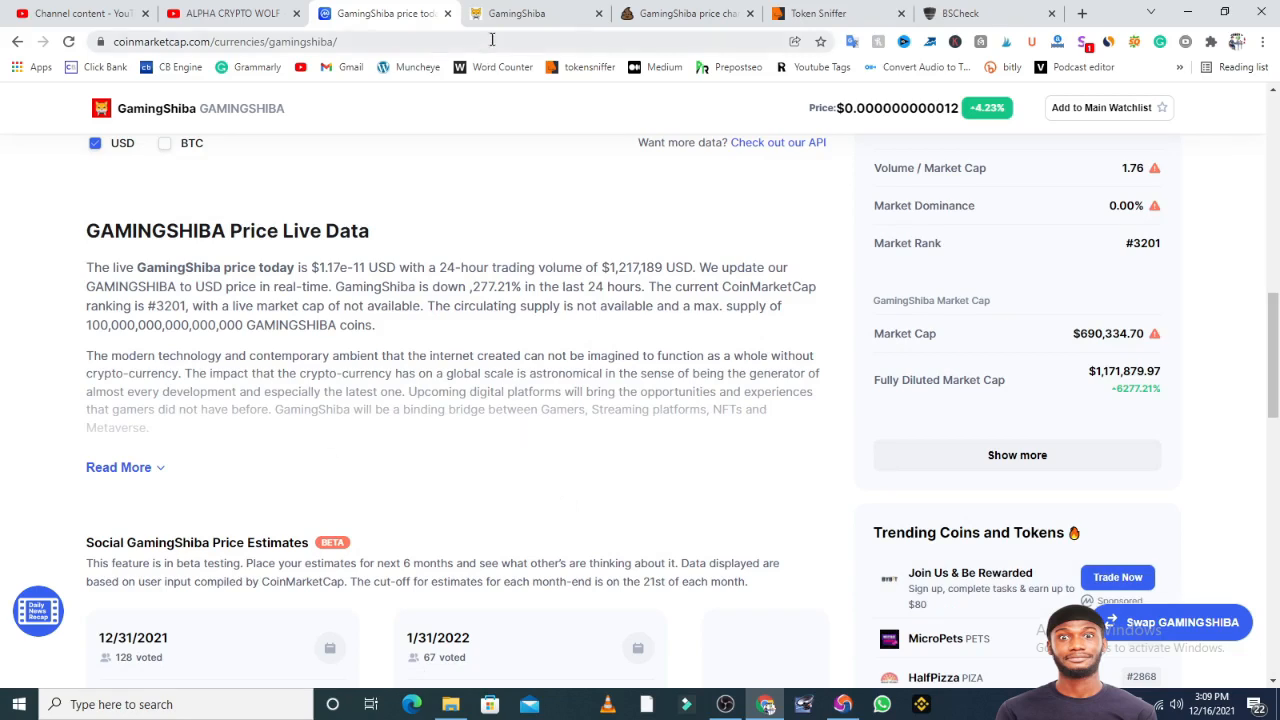
scroll("up", 3)
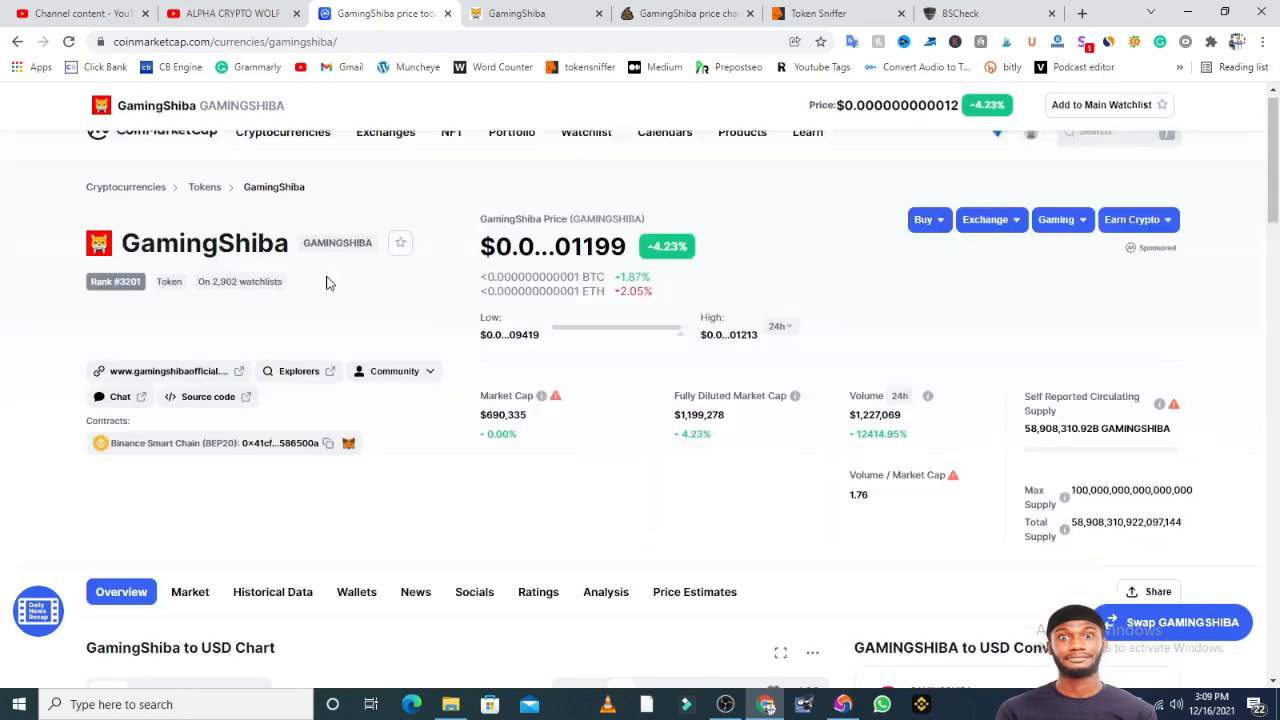
scroll("up", 3)
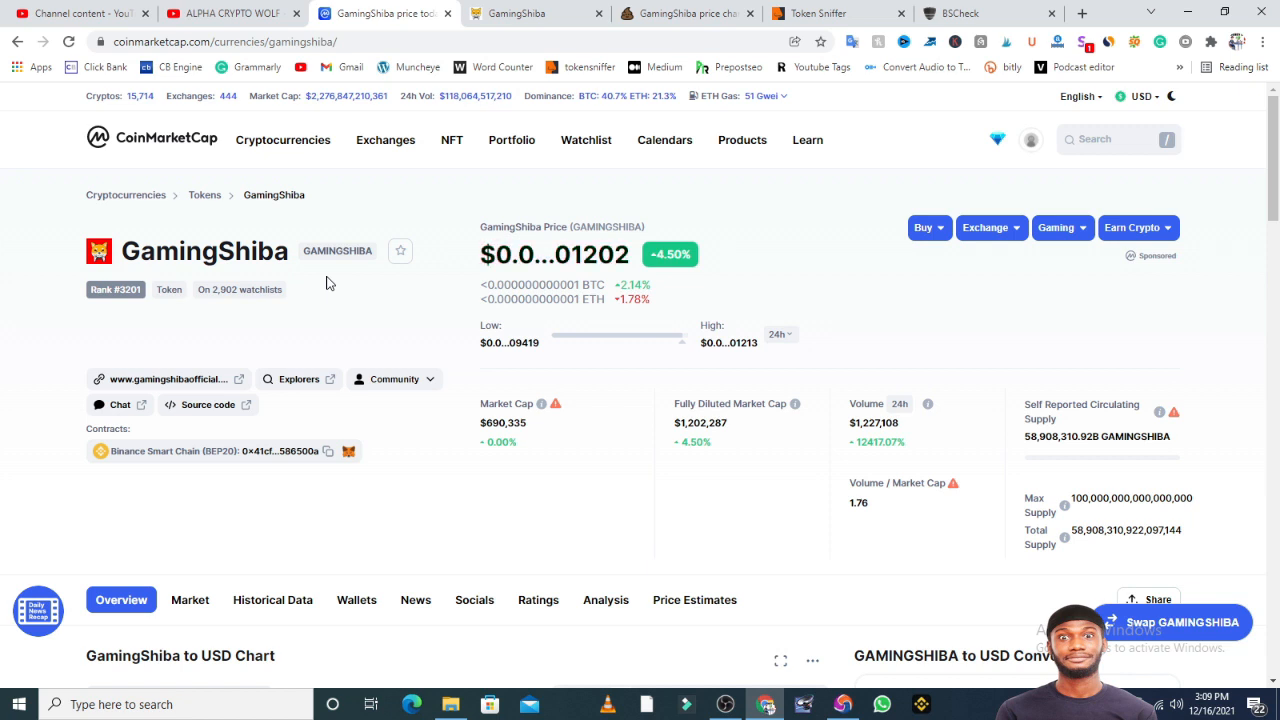
Read gamingshibaofficial.com's intro and its Telegram, PooCoin Chart and Litepaper links.
left_click(530, 12)
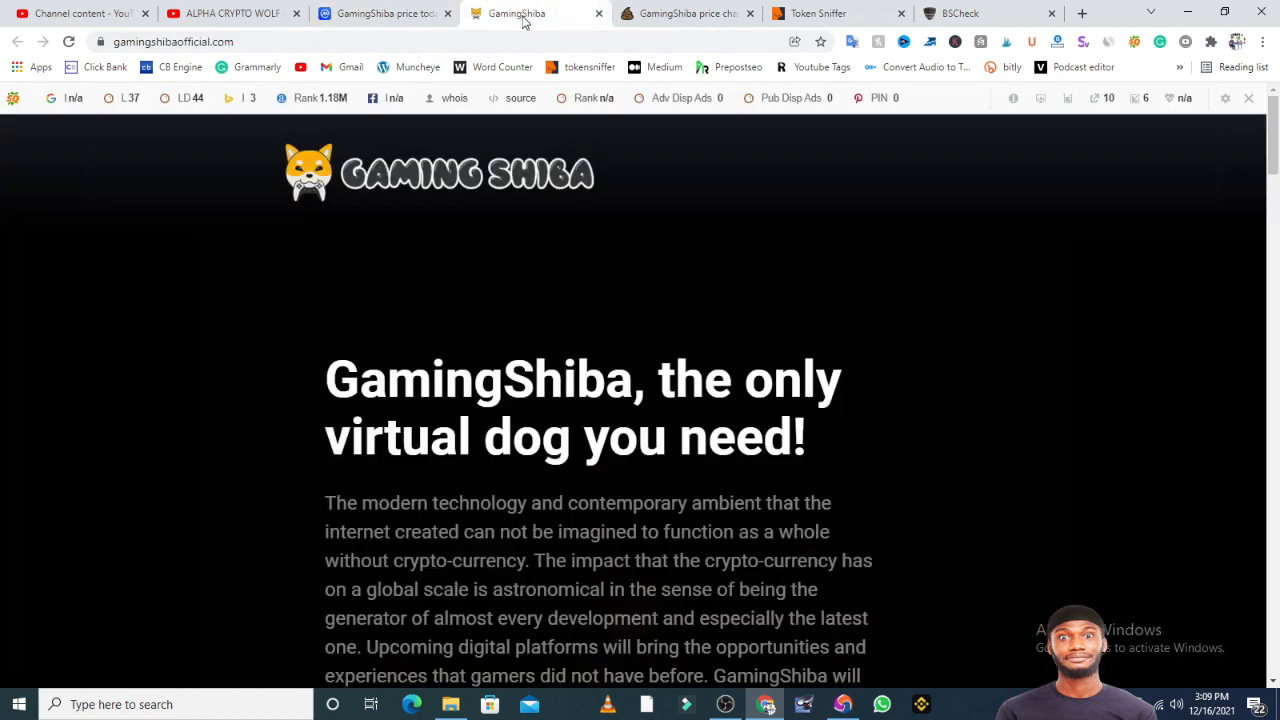
scroll("down", 3)
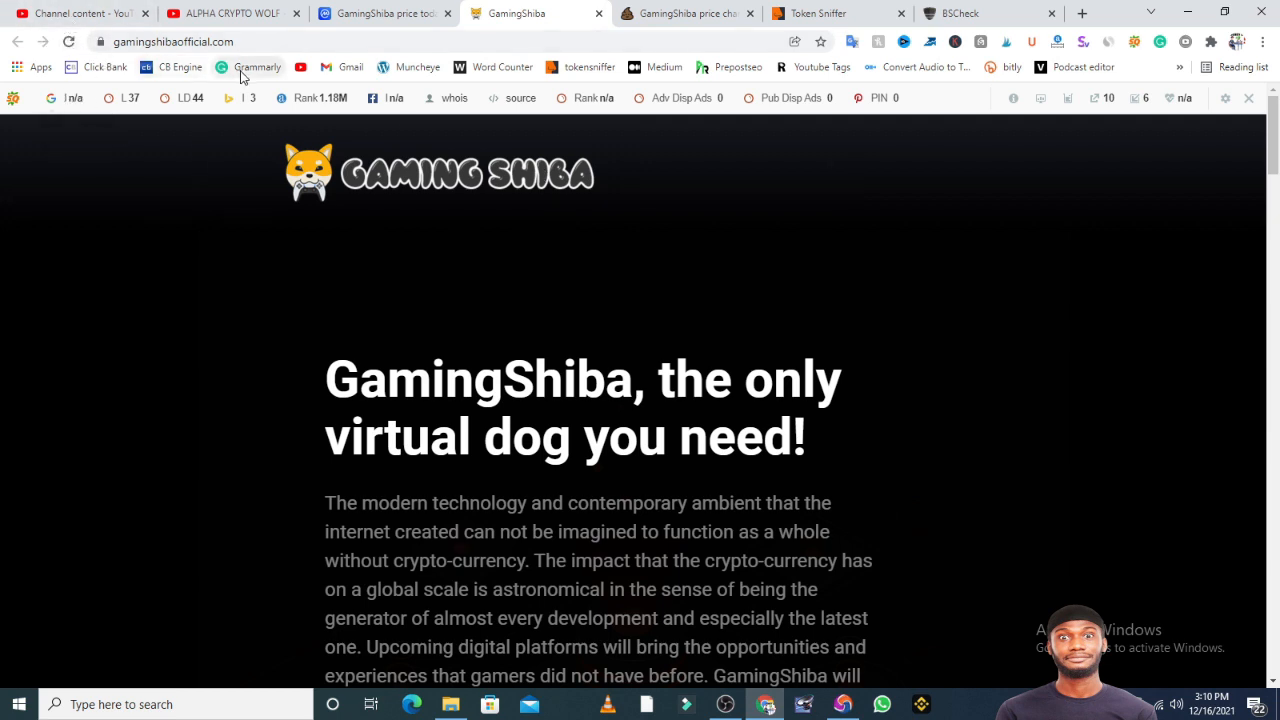
scroll("down", 3)
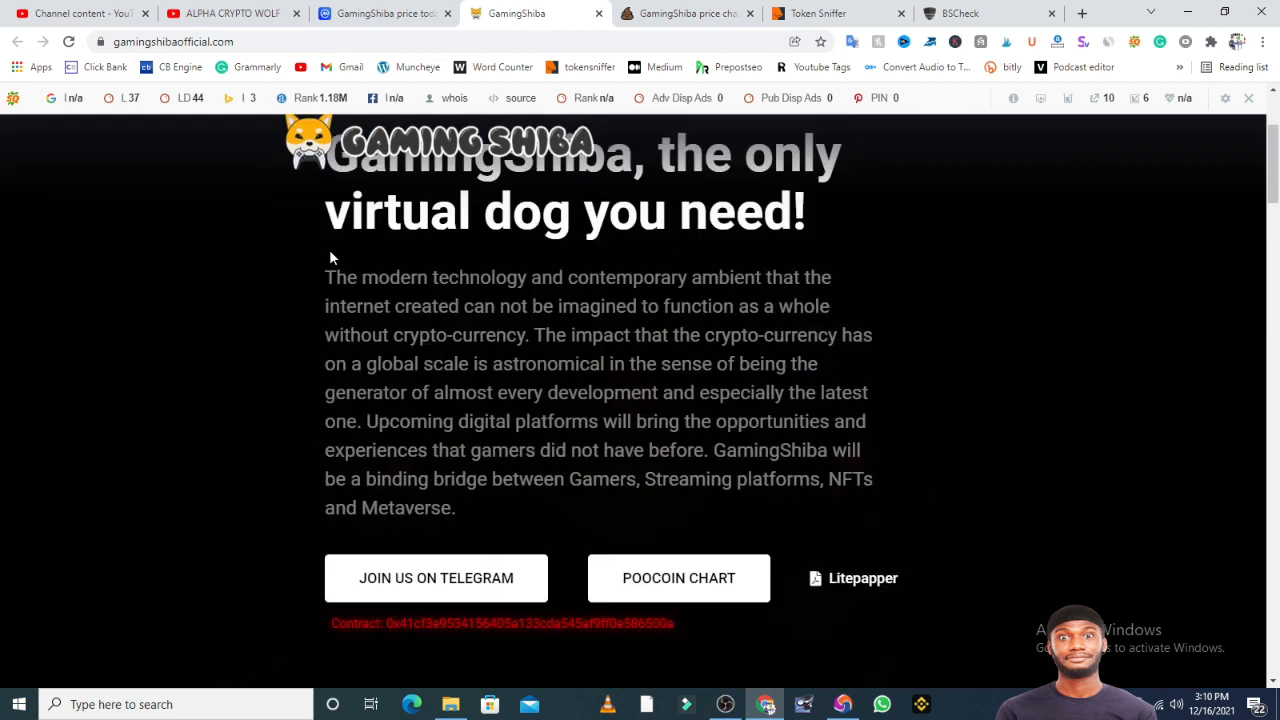
scroll("down", 3)
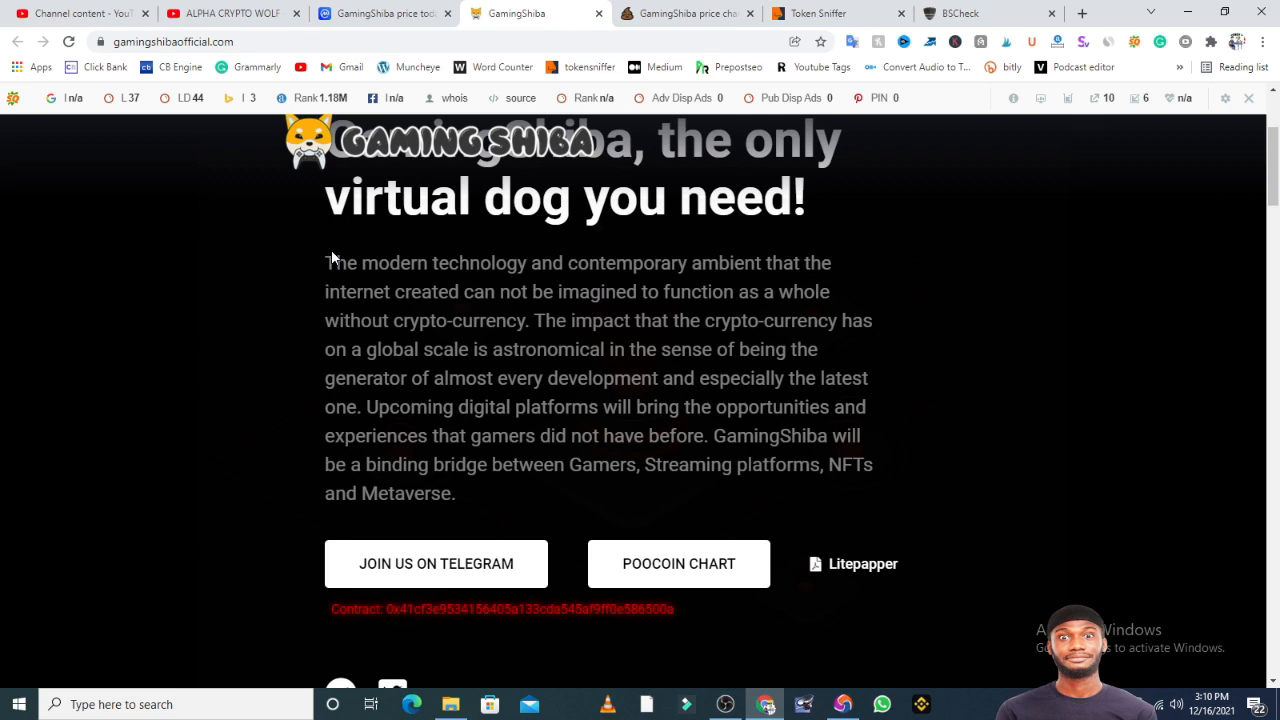
Open the Litepaper link in a new tab from the homepage.
right_click(862, 564)
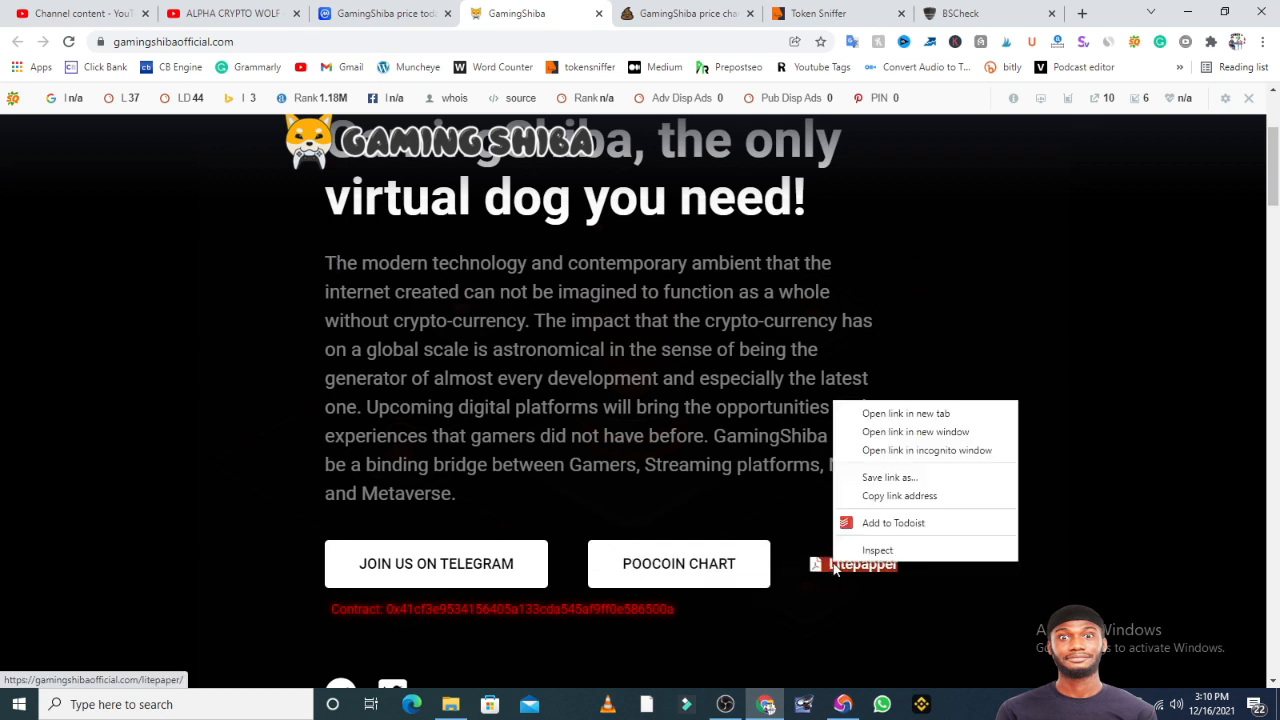
left_click(904, 412)
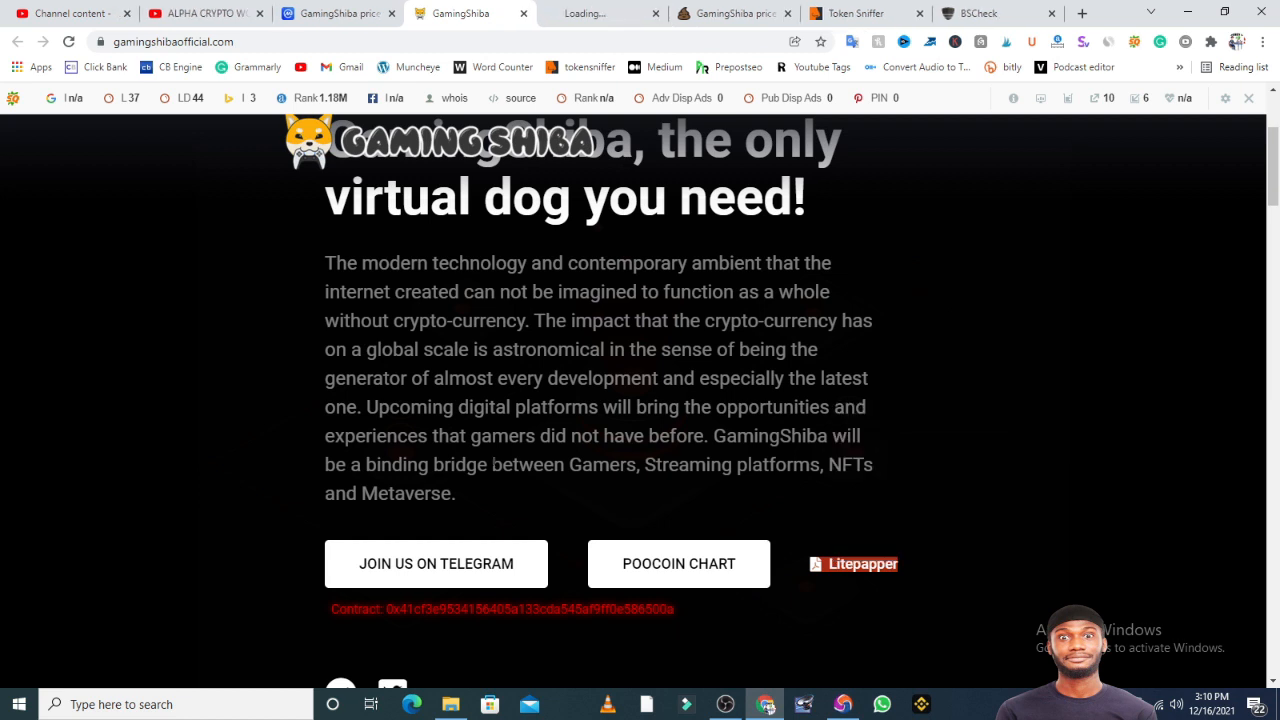
left_click(852, 564)
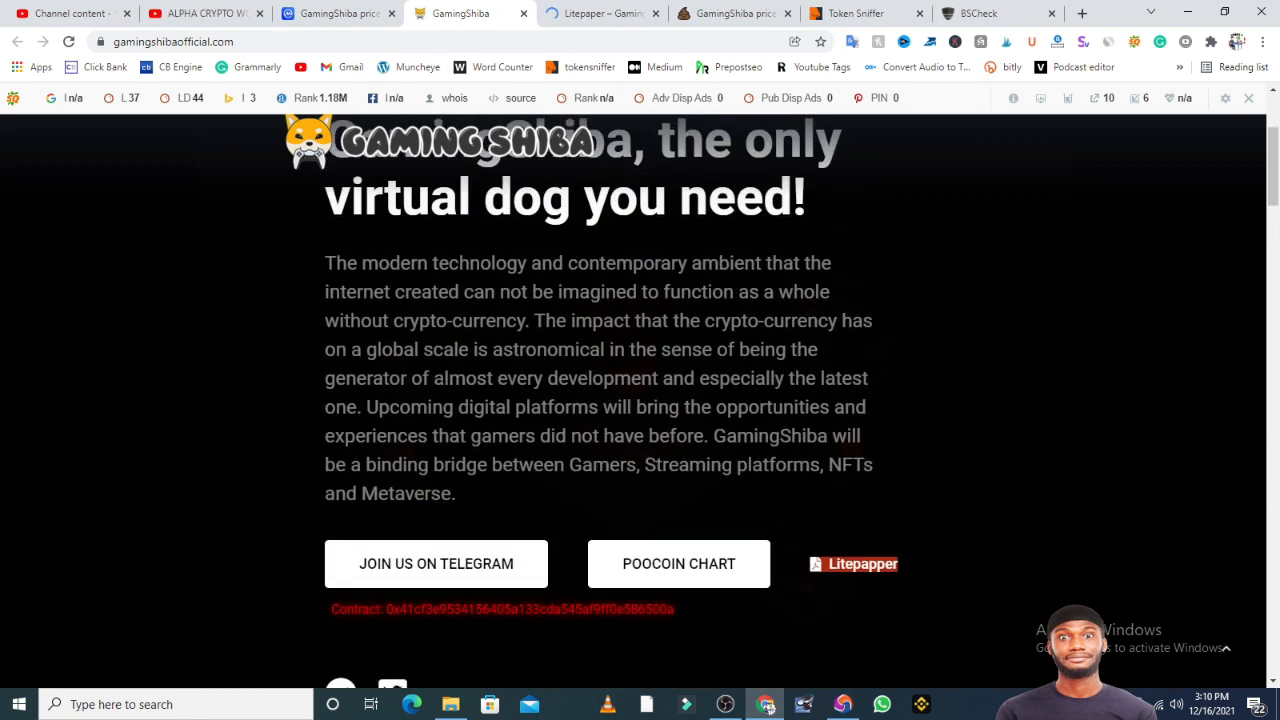
Scroll back to the GamingShiba logo and headline at the top of the homepage.
scroll("up", 3)
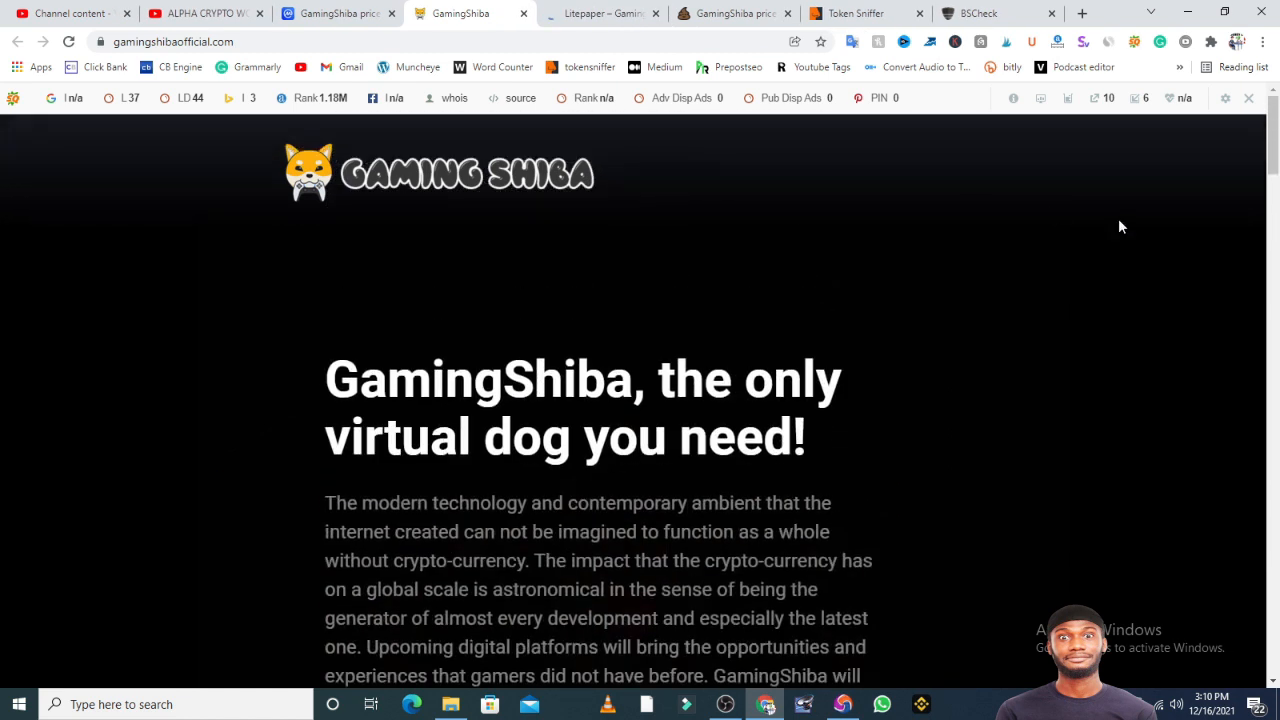
mouse_move(1056, 320)
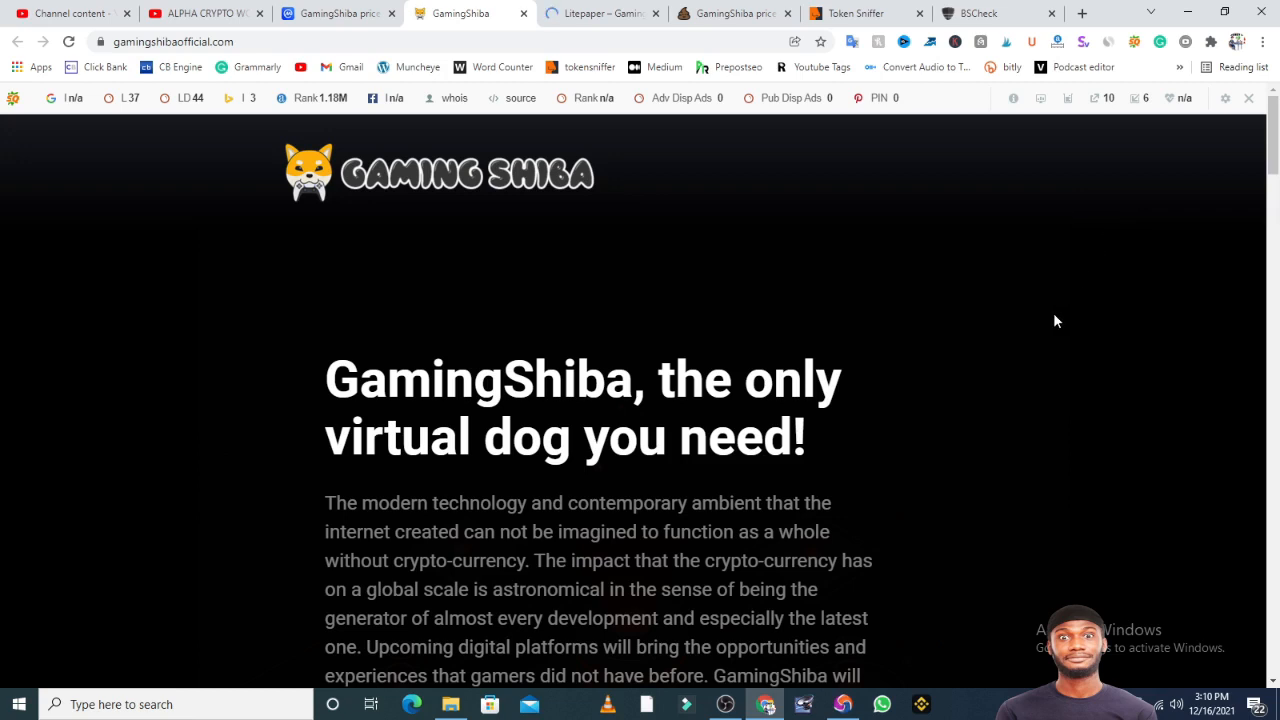
scroll("down", 3)
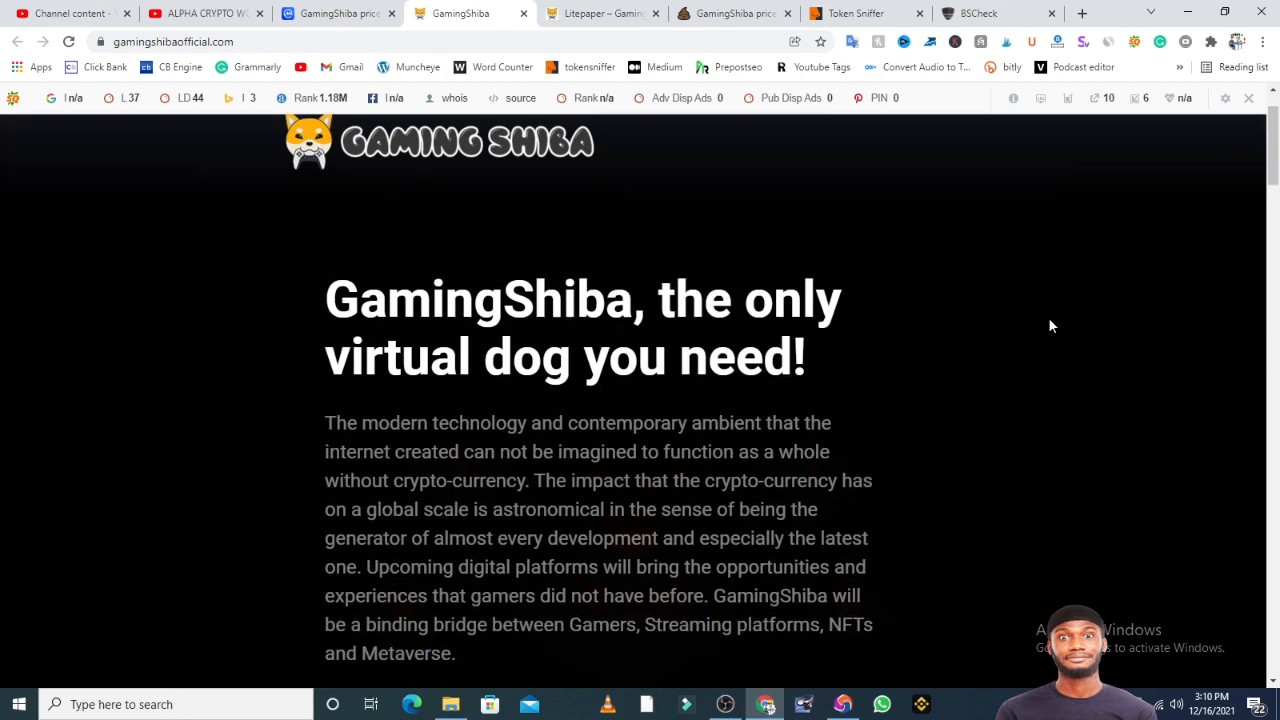
mouse_move(956, 400)
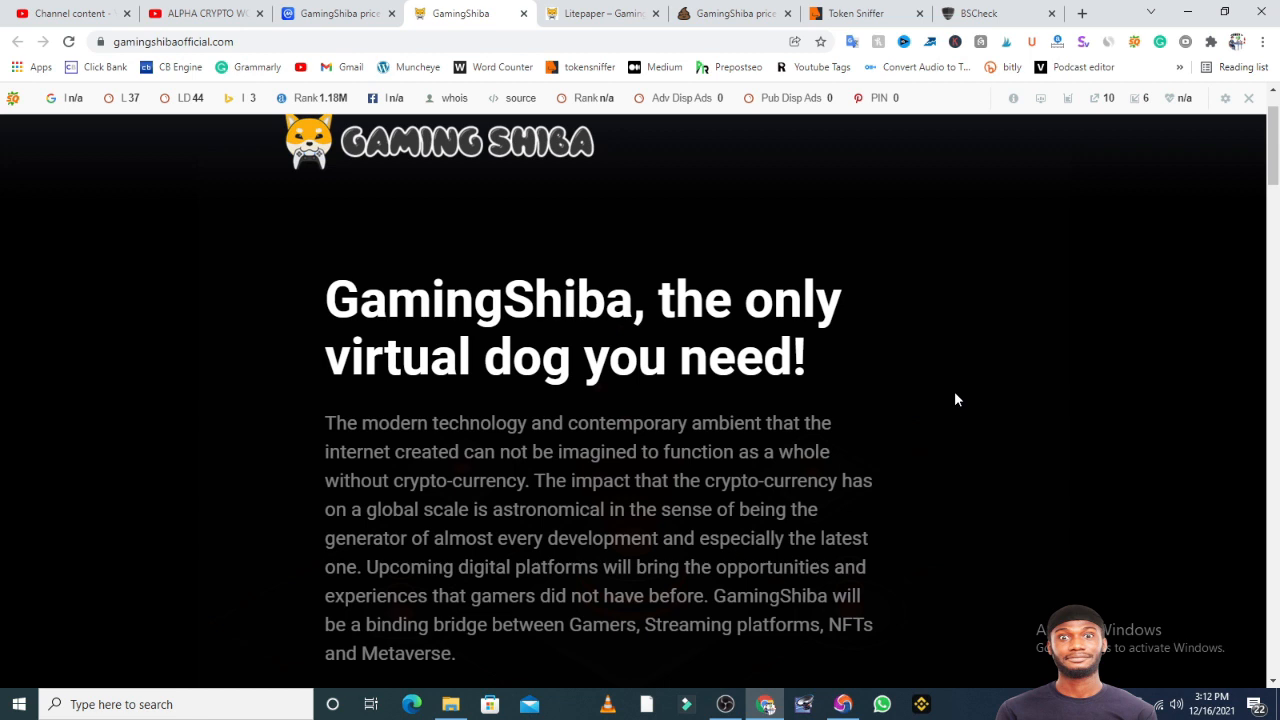
Scroll to the As Seen On logos and Tokenomics: 7% rewards, 5% auto LP, 1% redistribution.
scroll("down", 3)
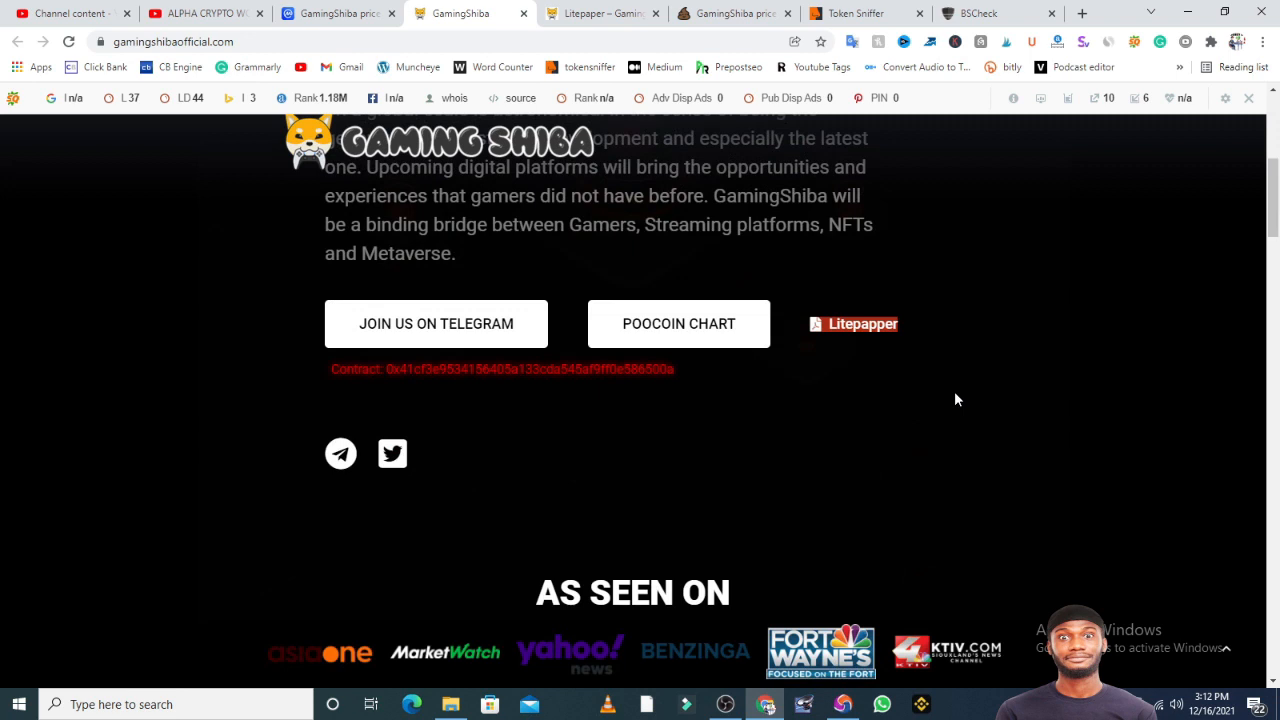
scroll("down", 3)
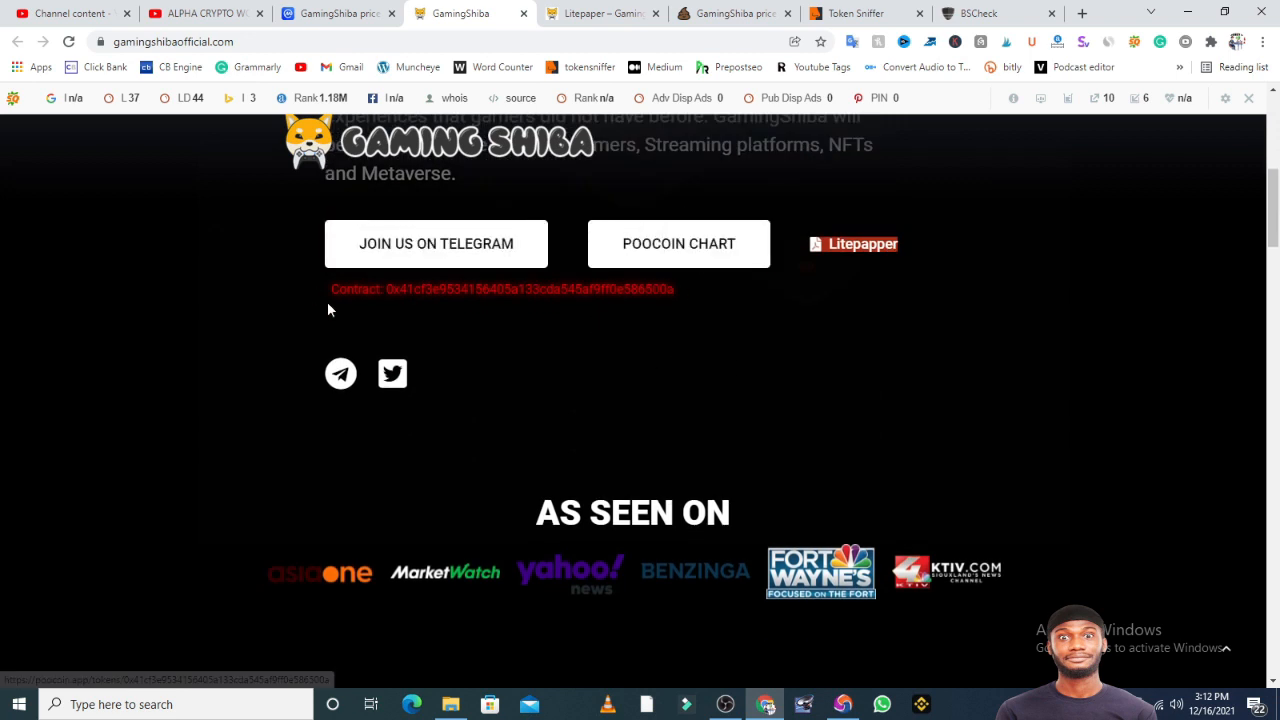
scroll("down", 3)
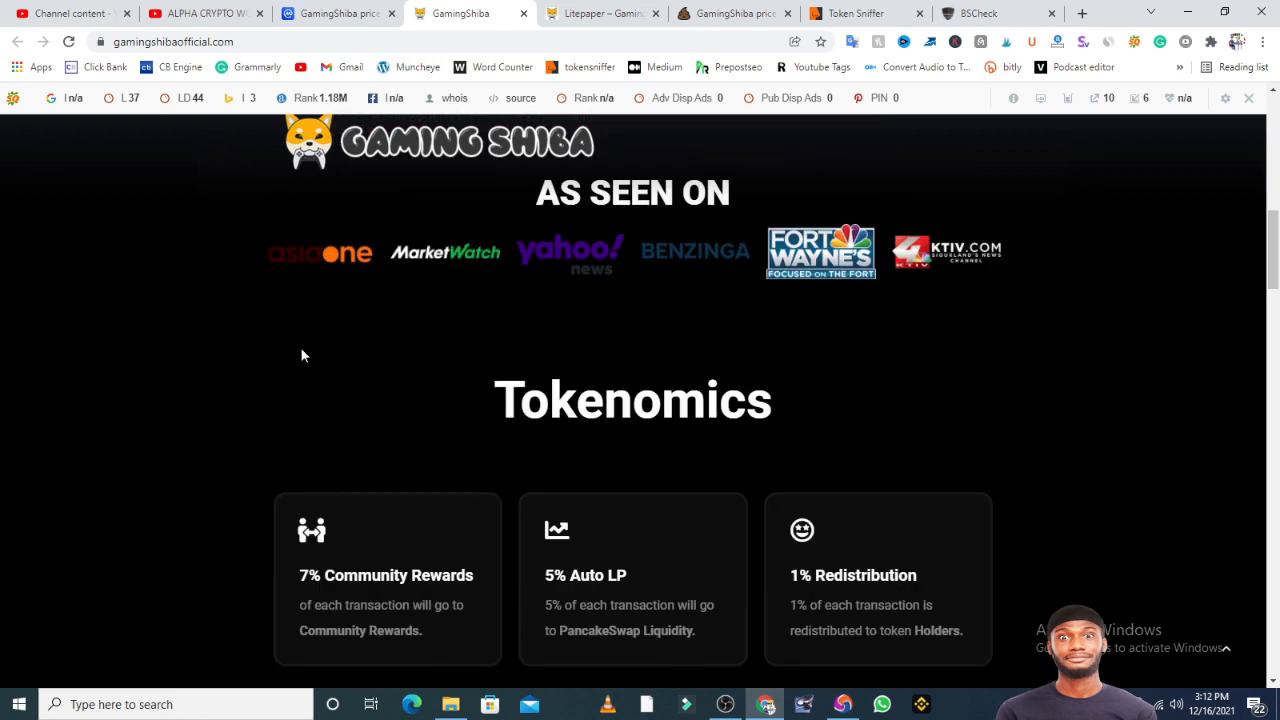
mouse_move(288, 292)
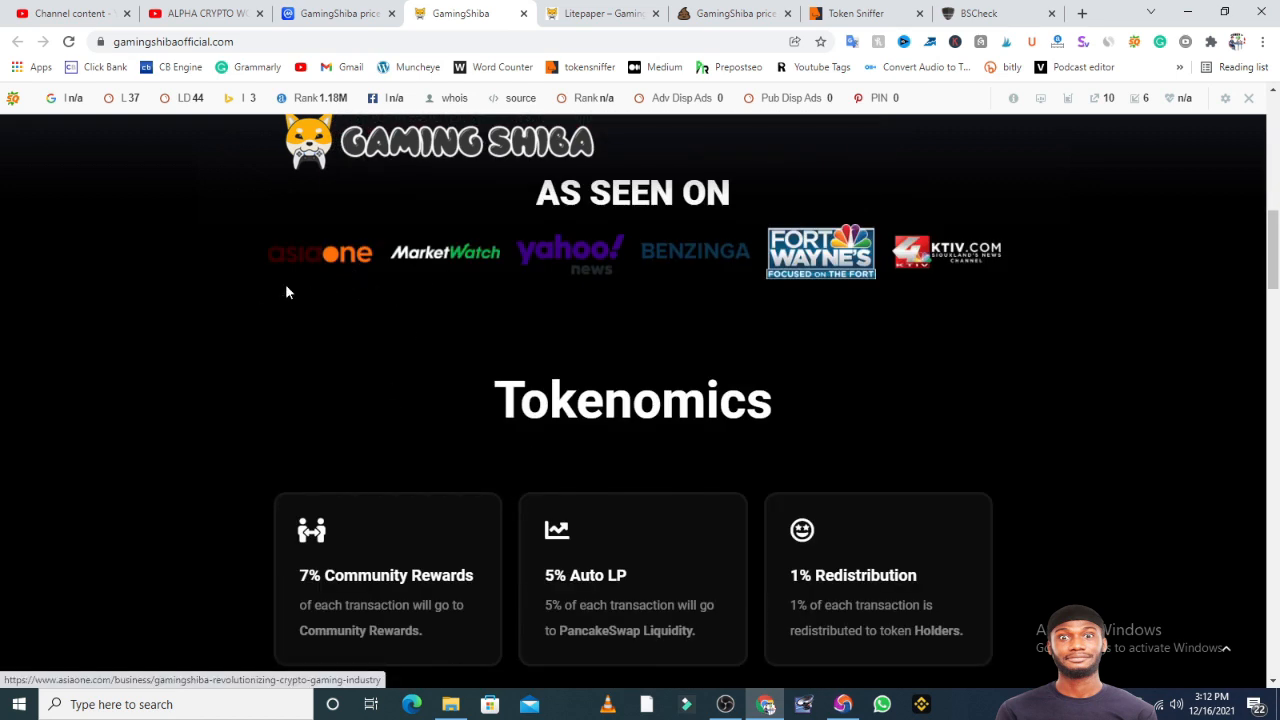
mouse_move(490, 292)
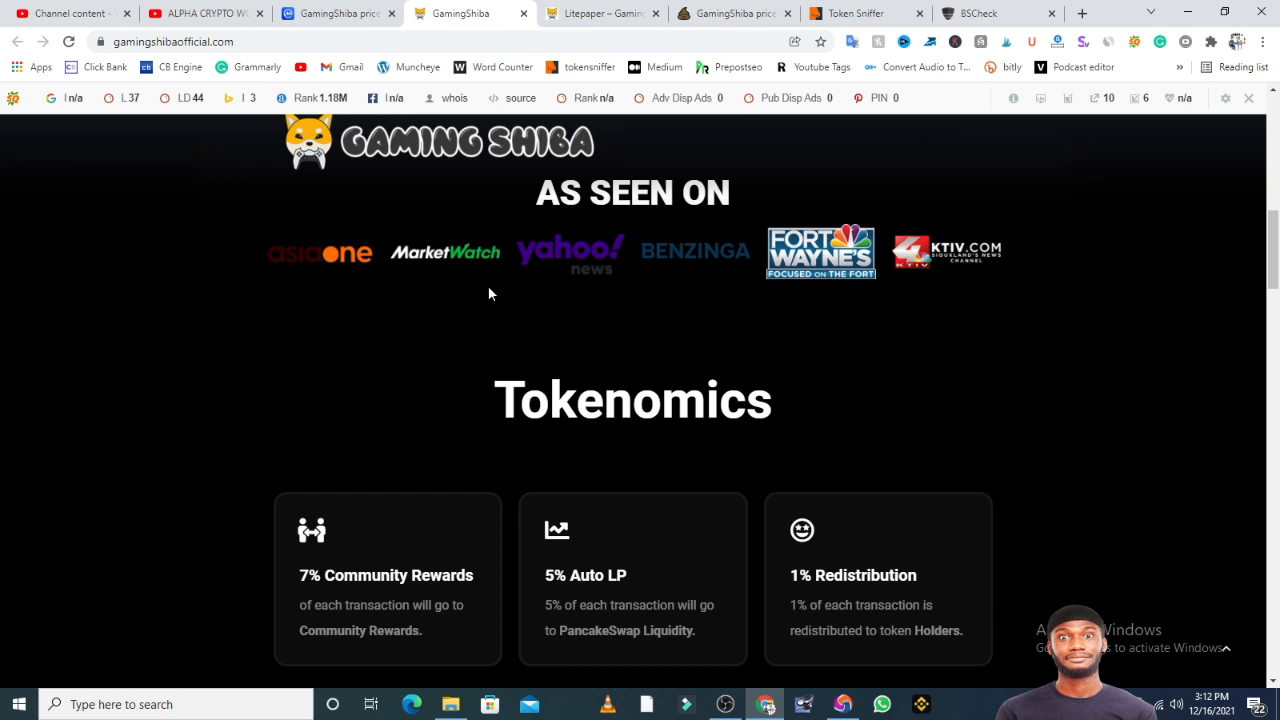
scroll("down", 3)
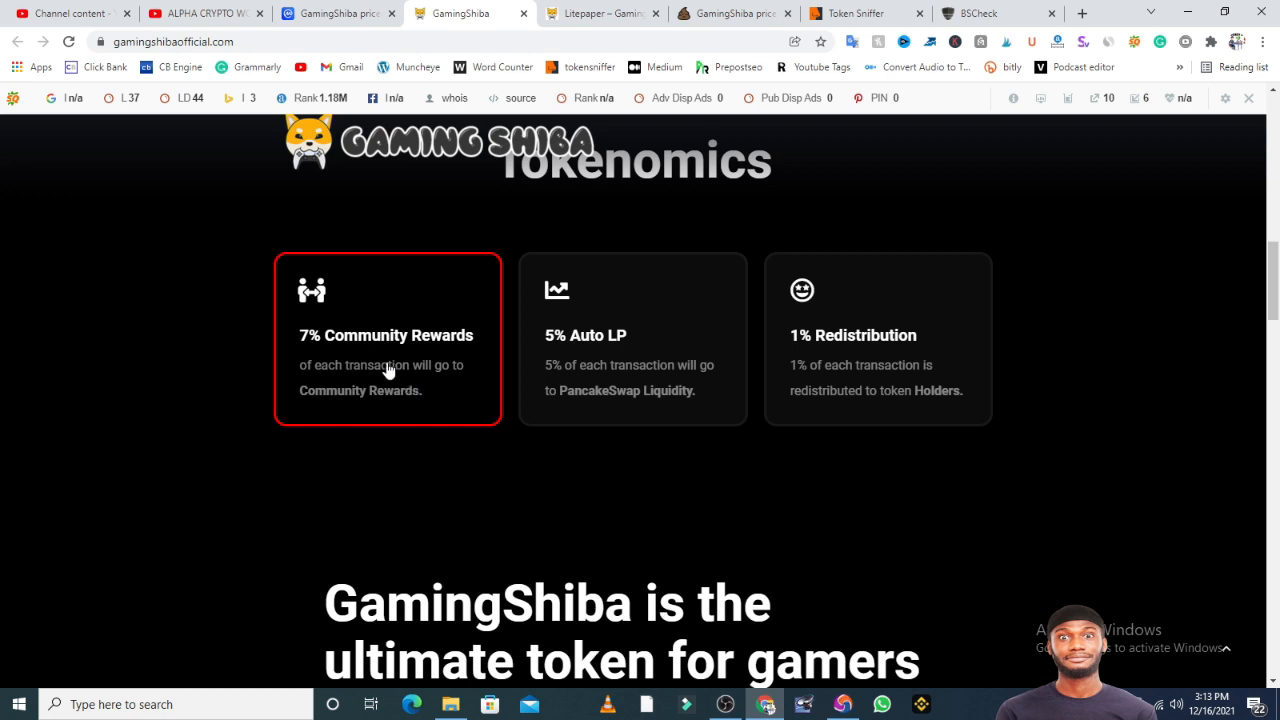
Scroll through games, community rewards, NFTs and streaming platform down to Meet Our Team.
scroll("down", 3)
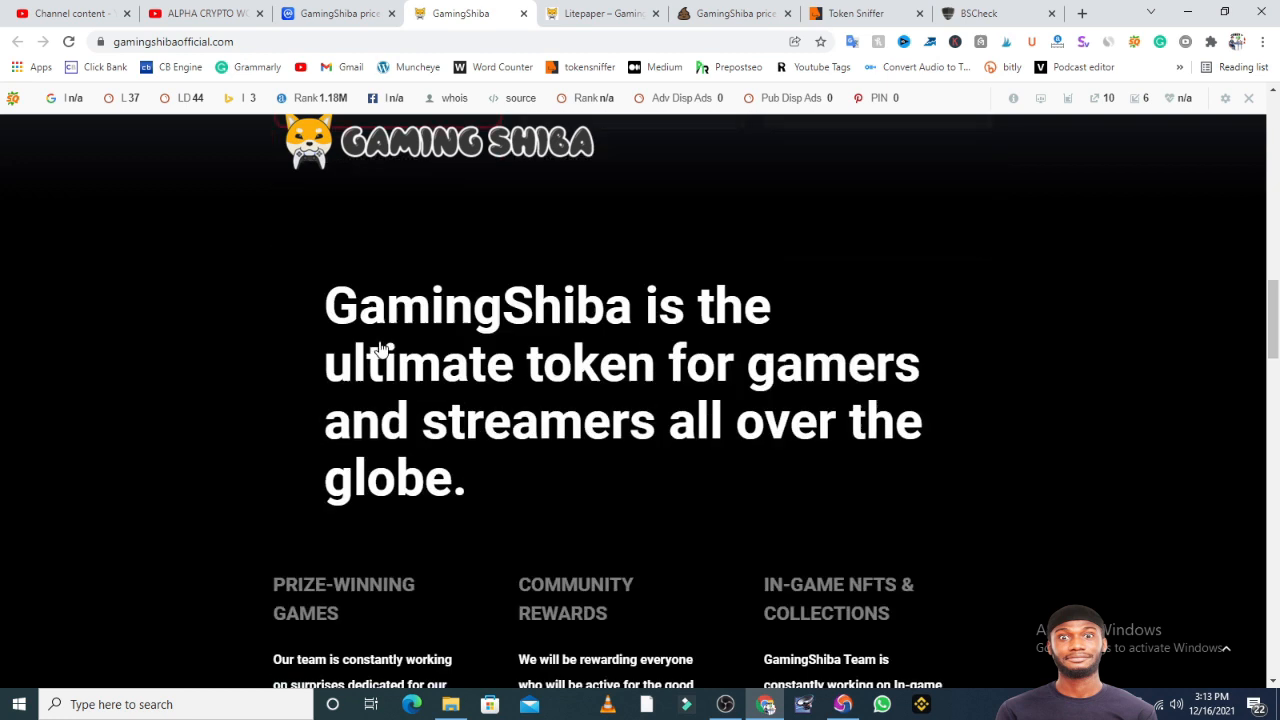
scroll("down", 3)
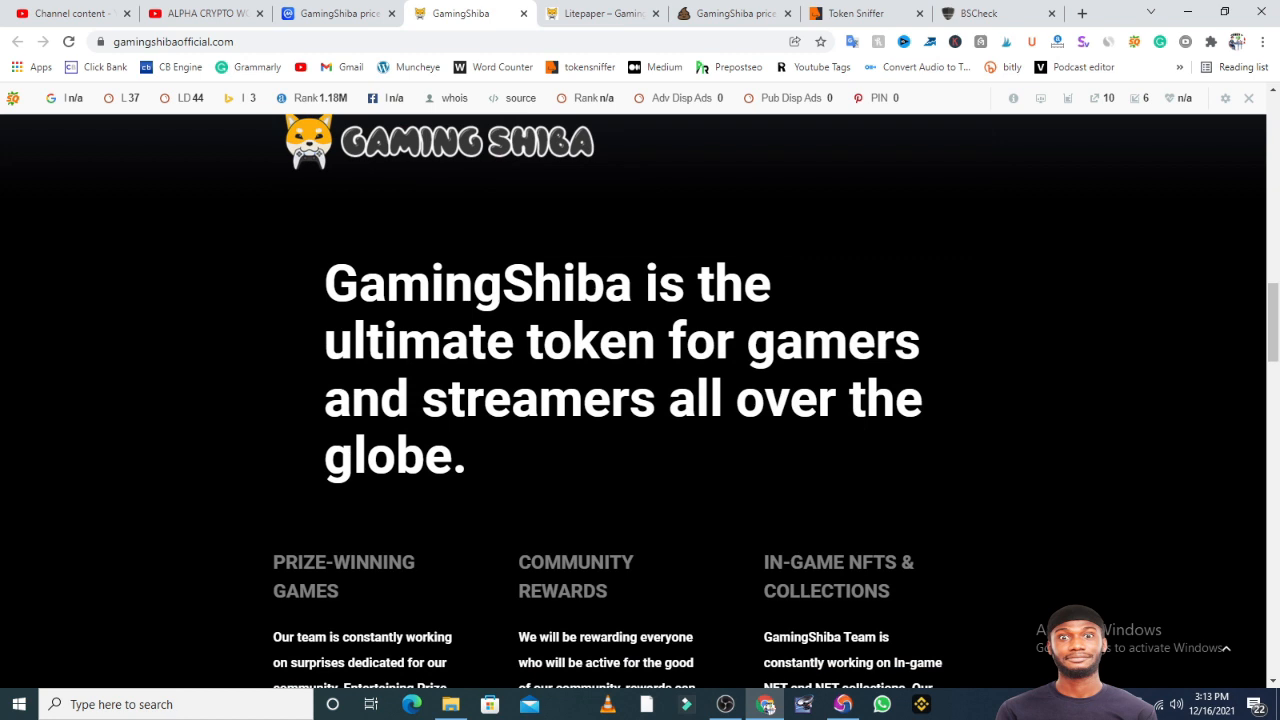
scroll("down", 3)
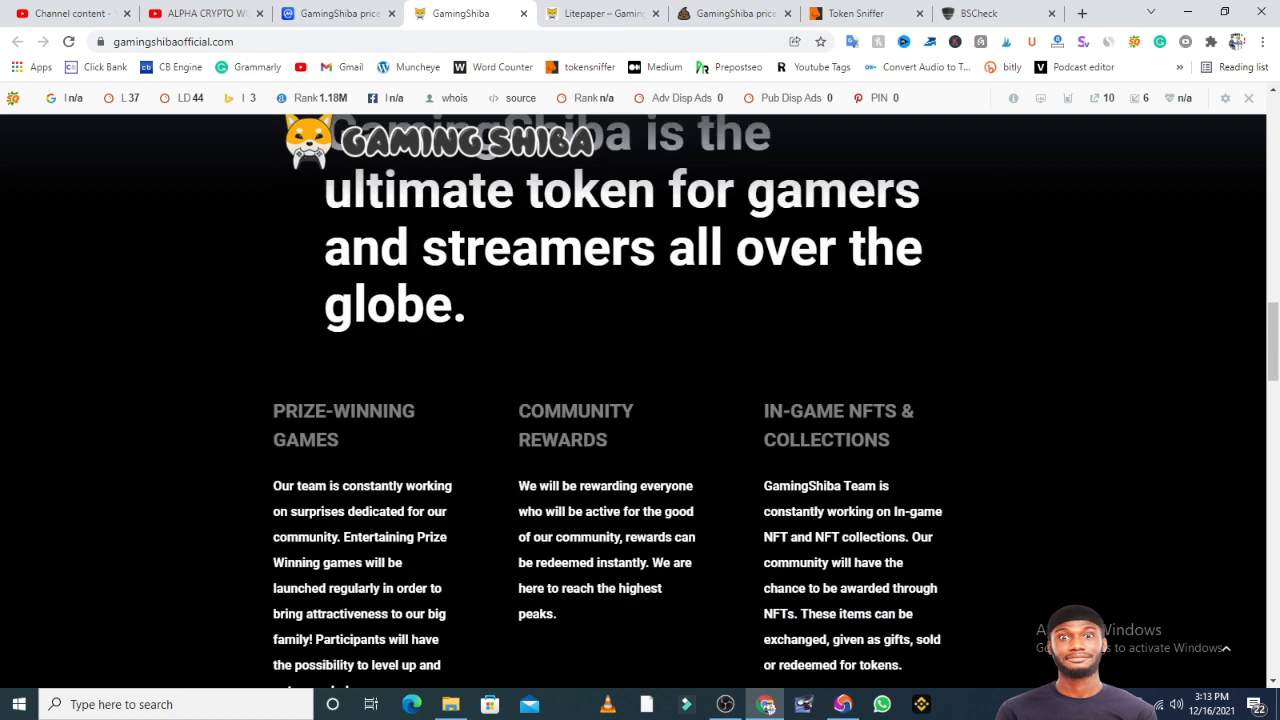
scroll("down", 3)
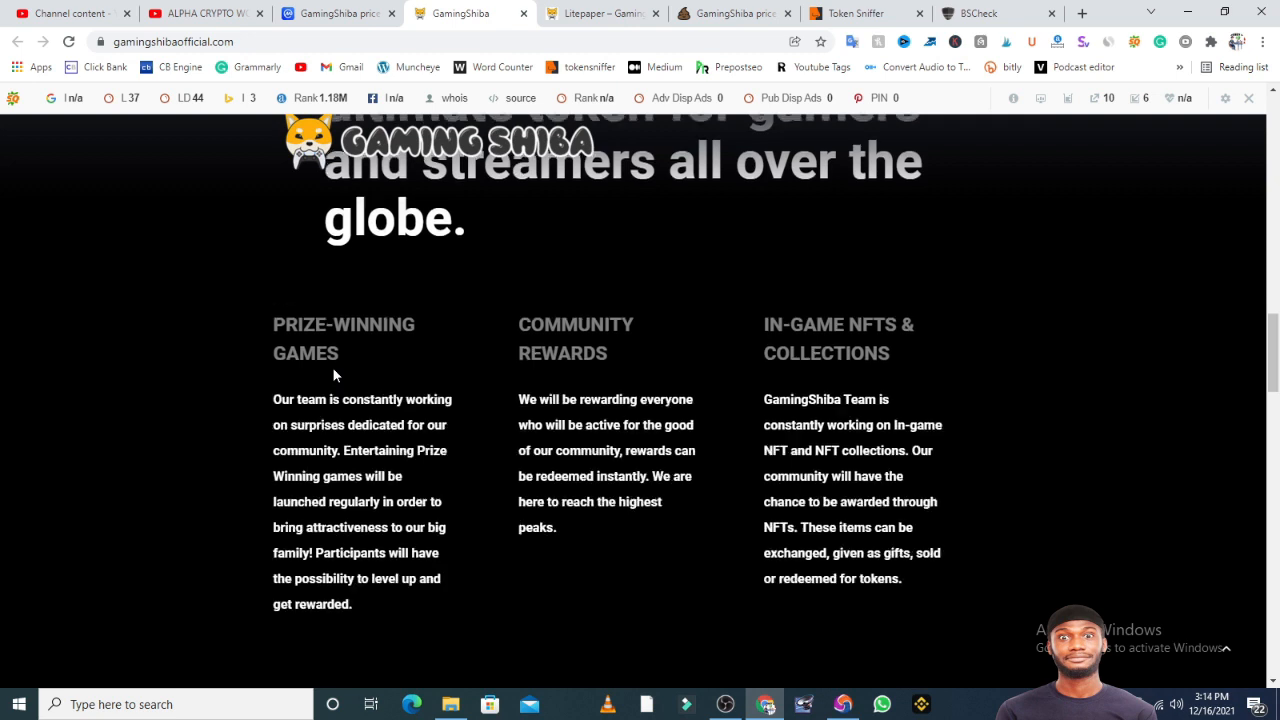
scroll("down", 3)
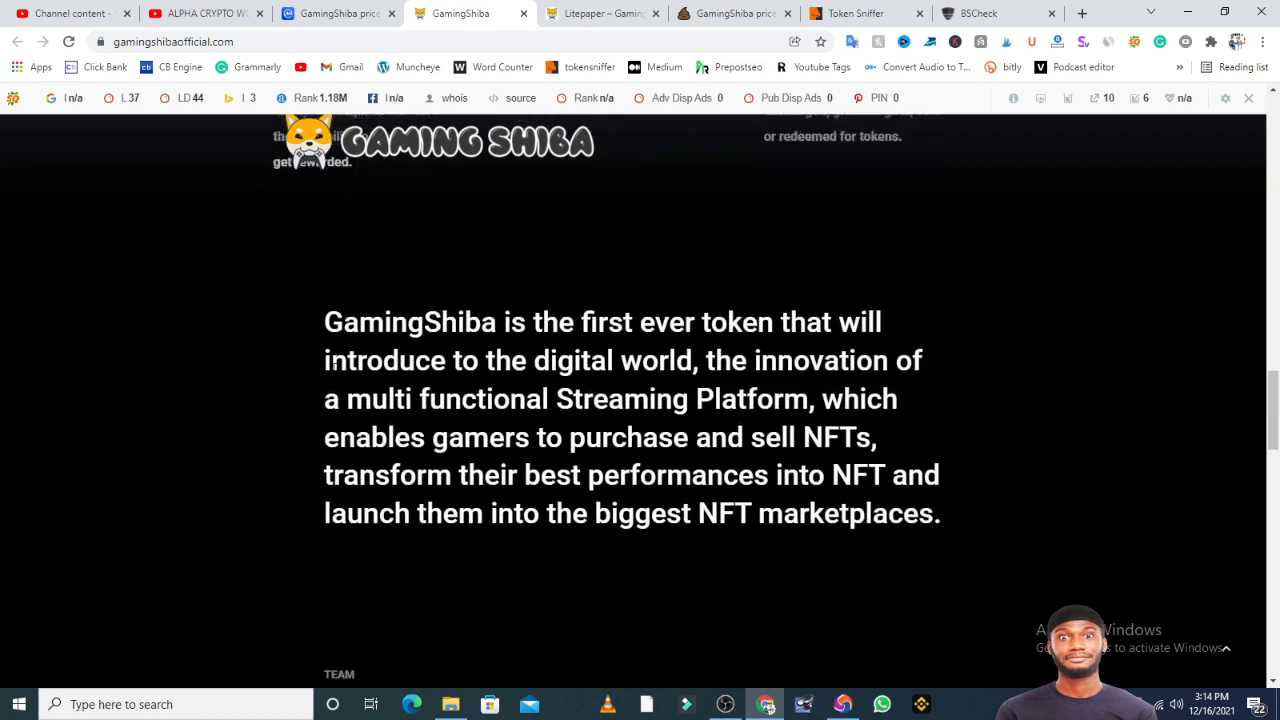
scroll("down", 3)
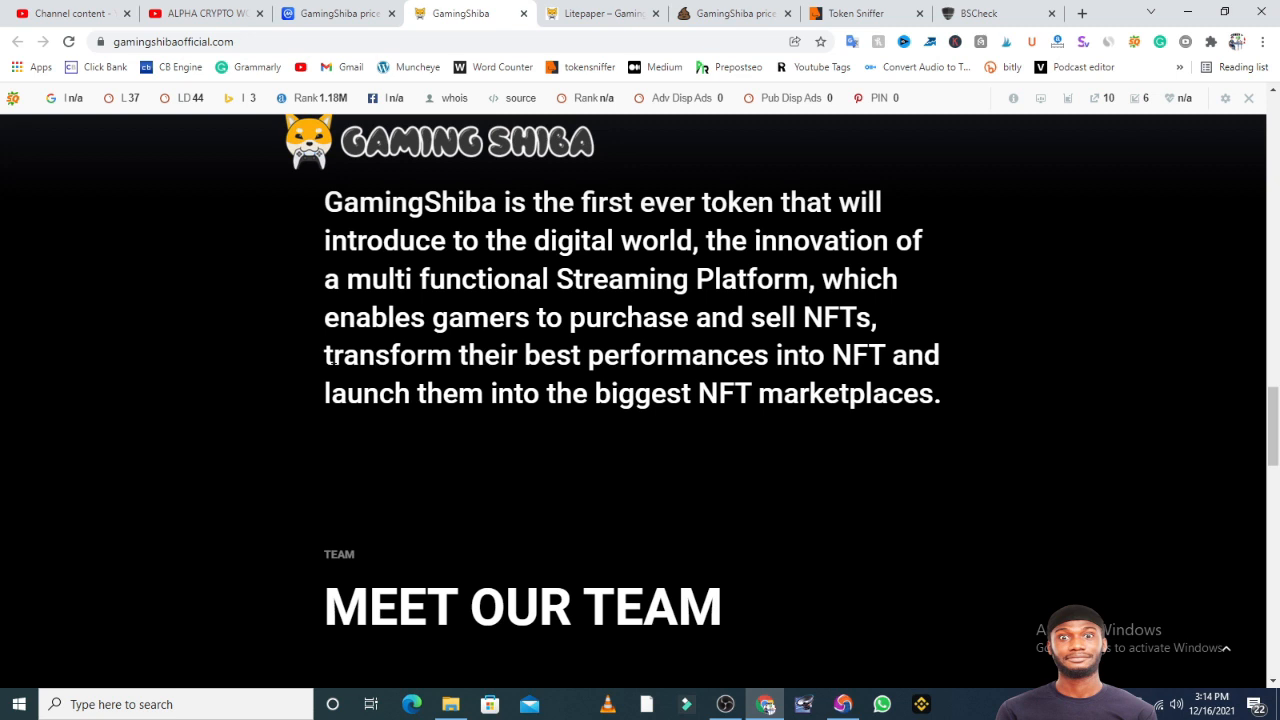
scroll("down", 3)
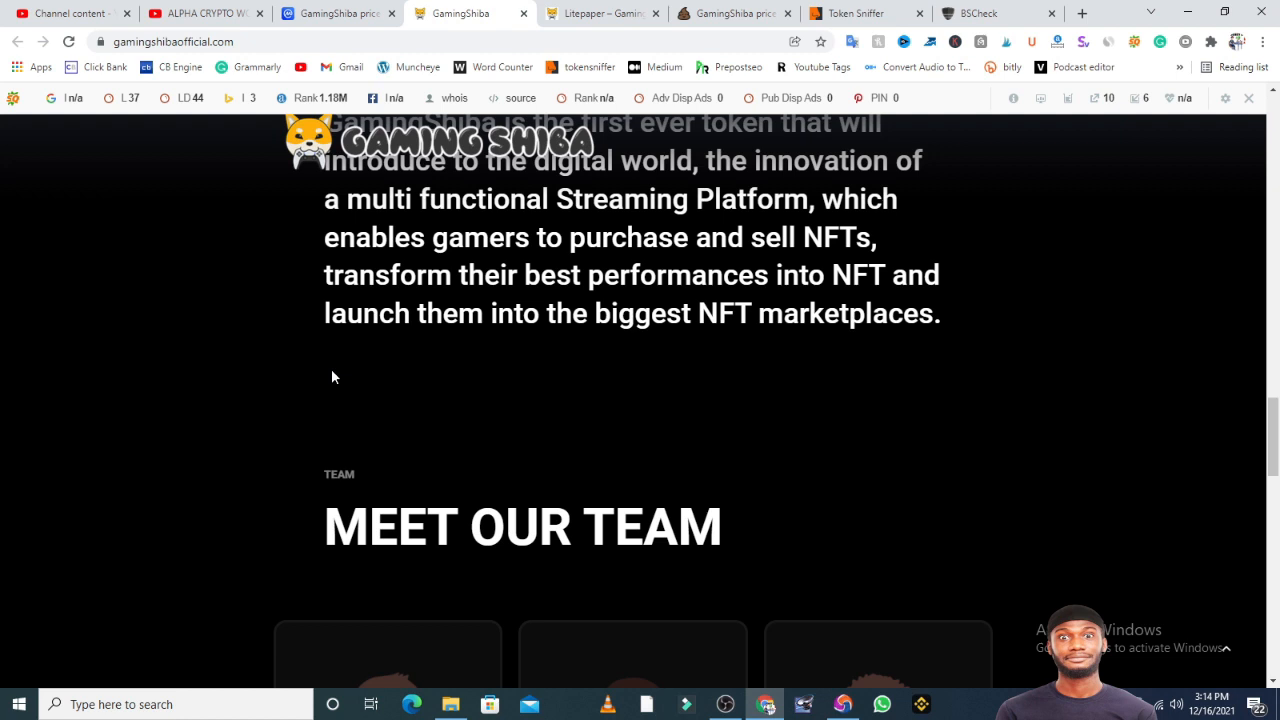
scroll("down", 3)
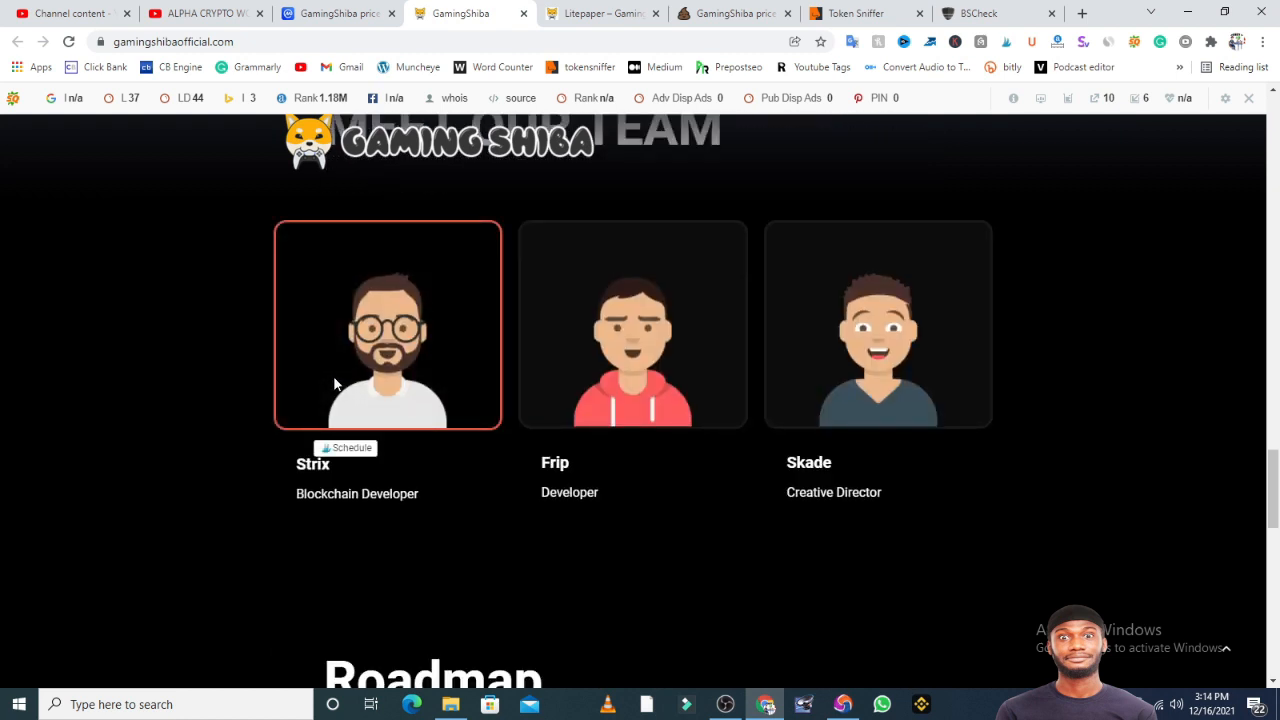
mouse_move(384, 398)
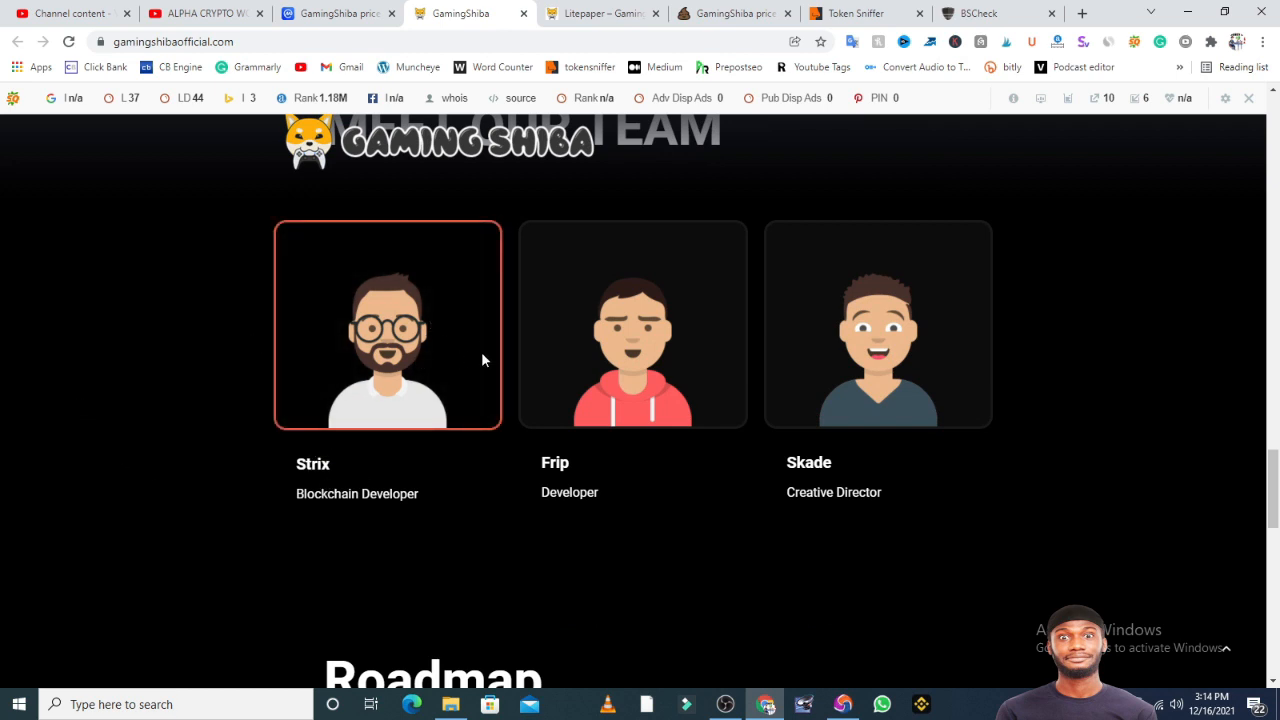
mouse_move(404, 332)
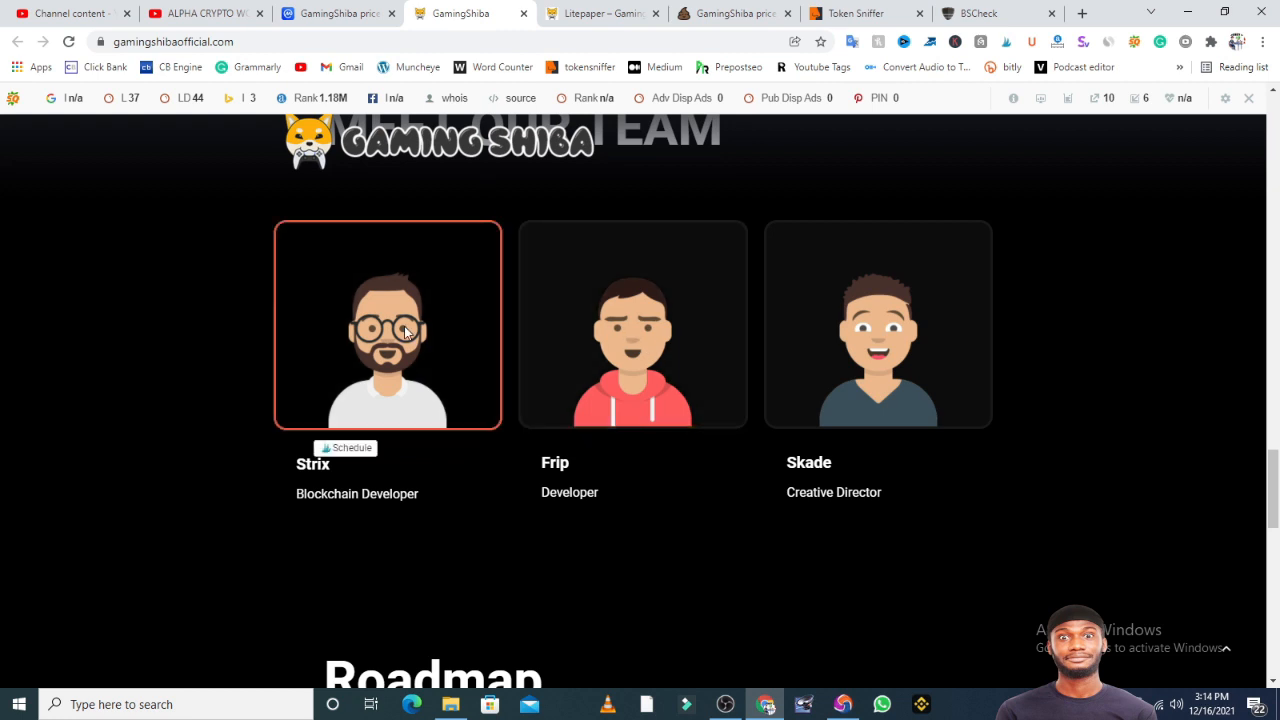
mouse_move(436, 356)
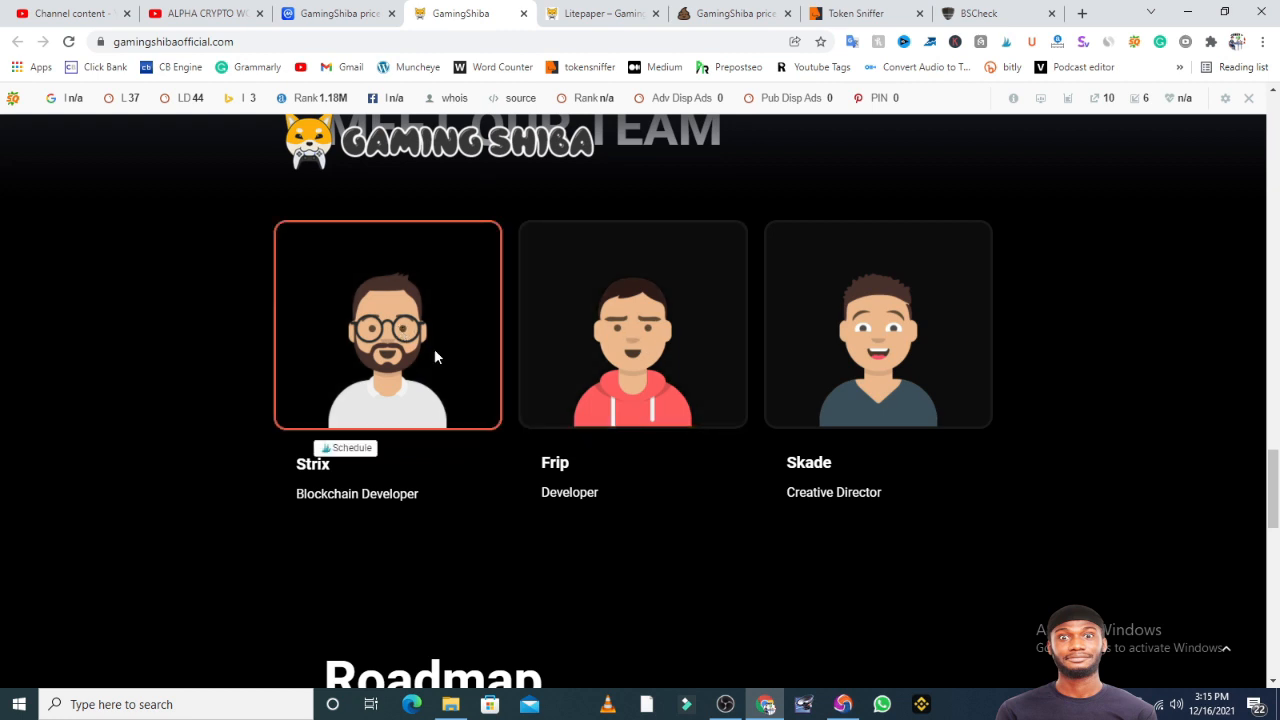
scroll("down", 3)
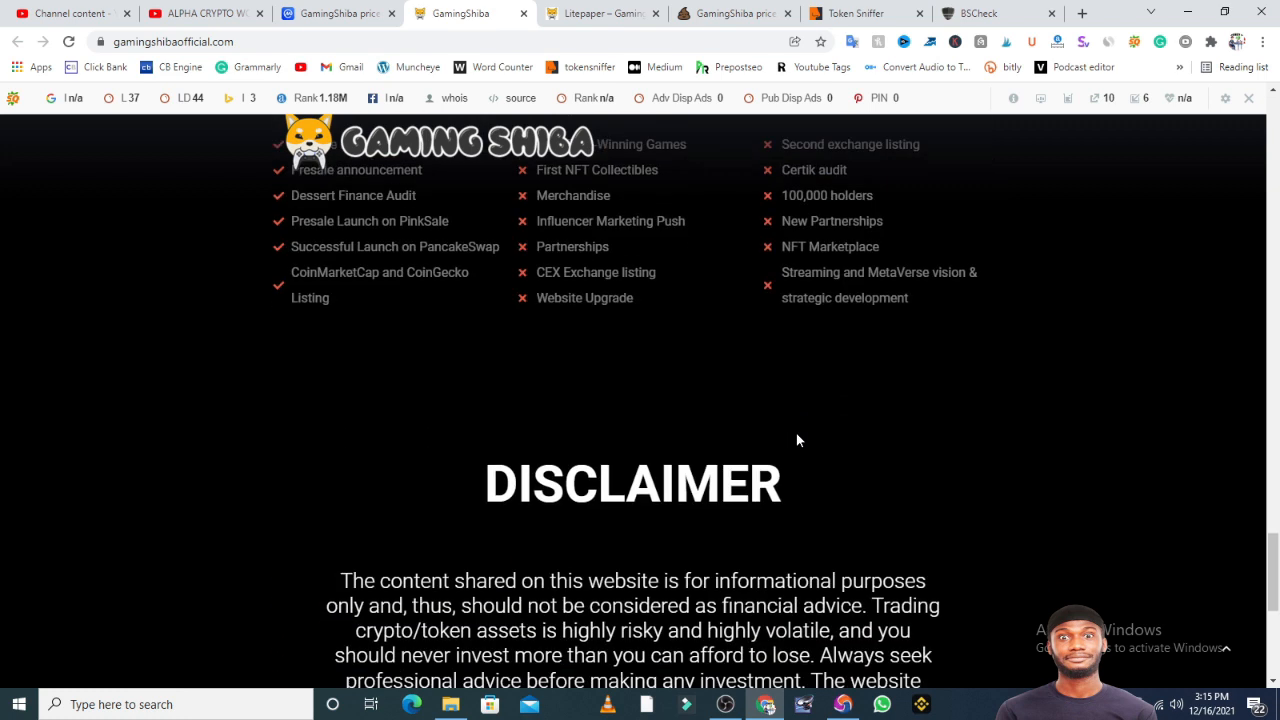
scroll("up", 3)
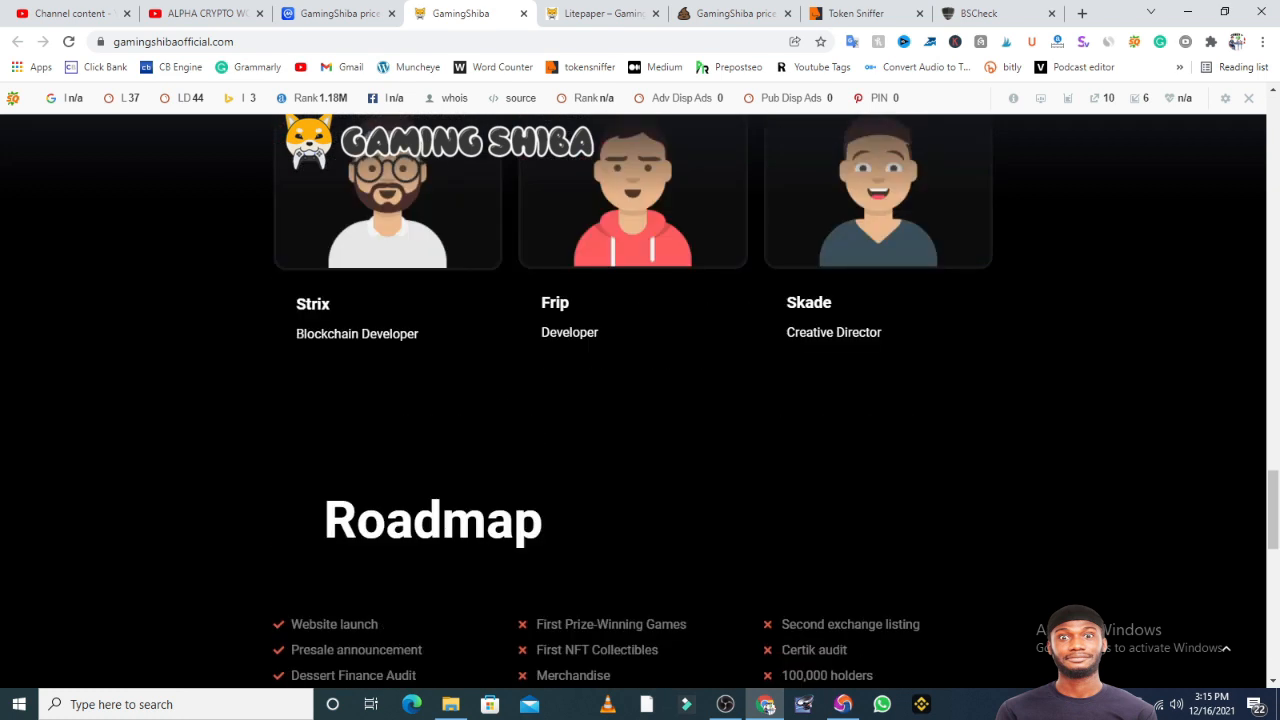
scroll("down", 3)
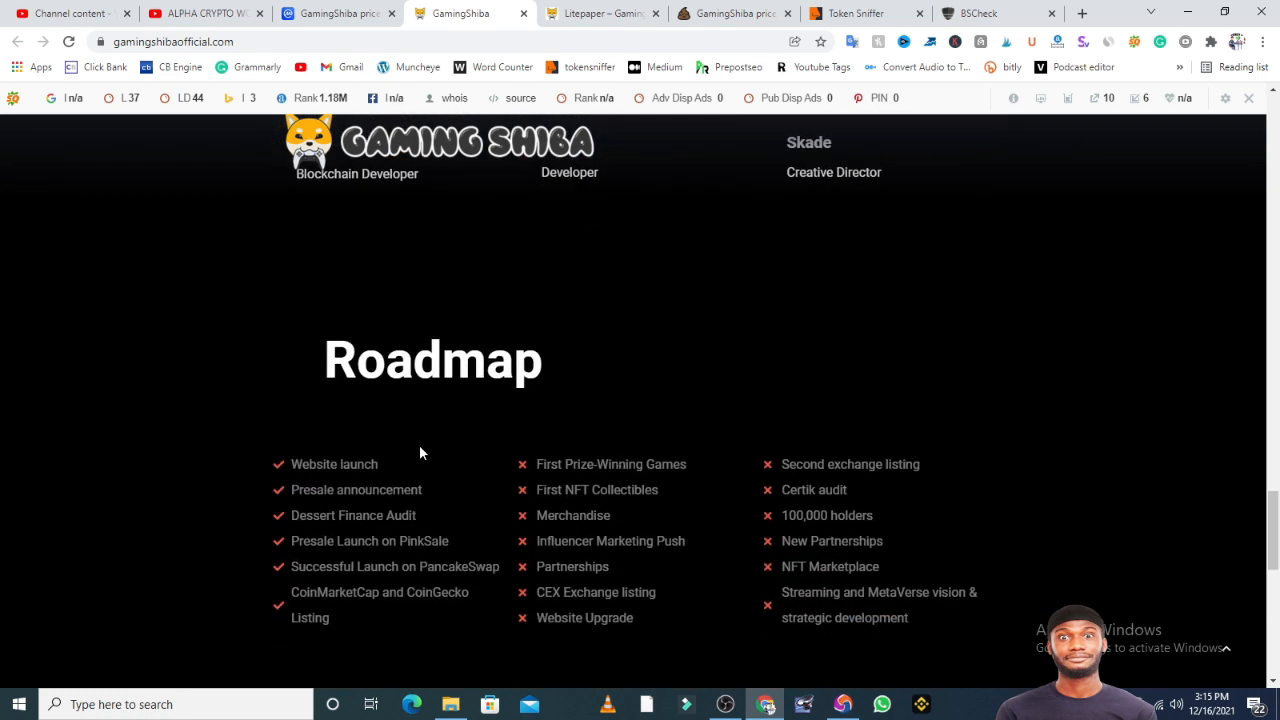
scroll("up", 3)
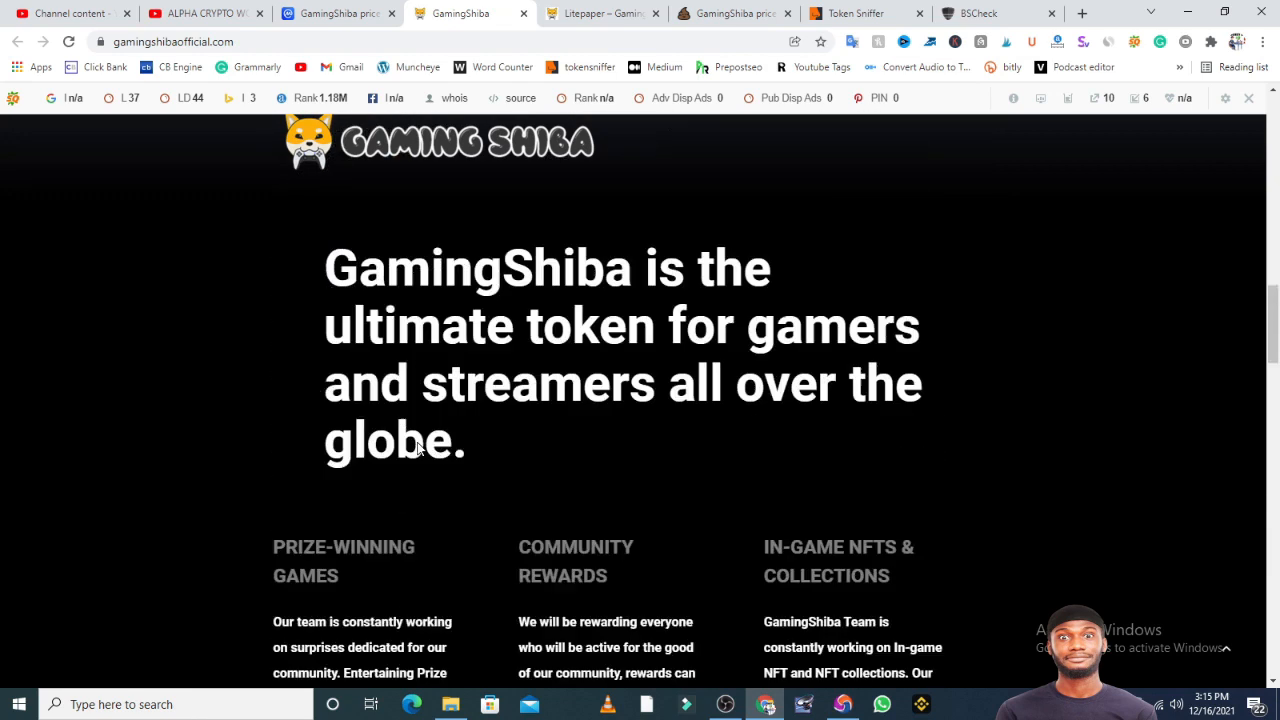
scroll("down", 3)
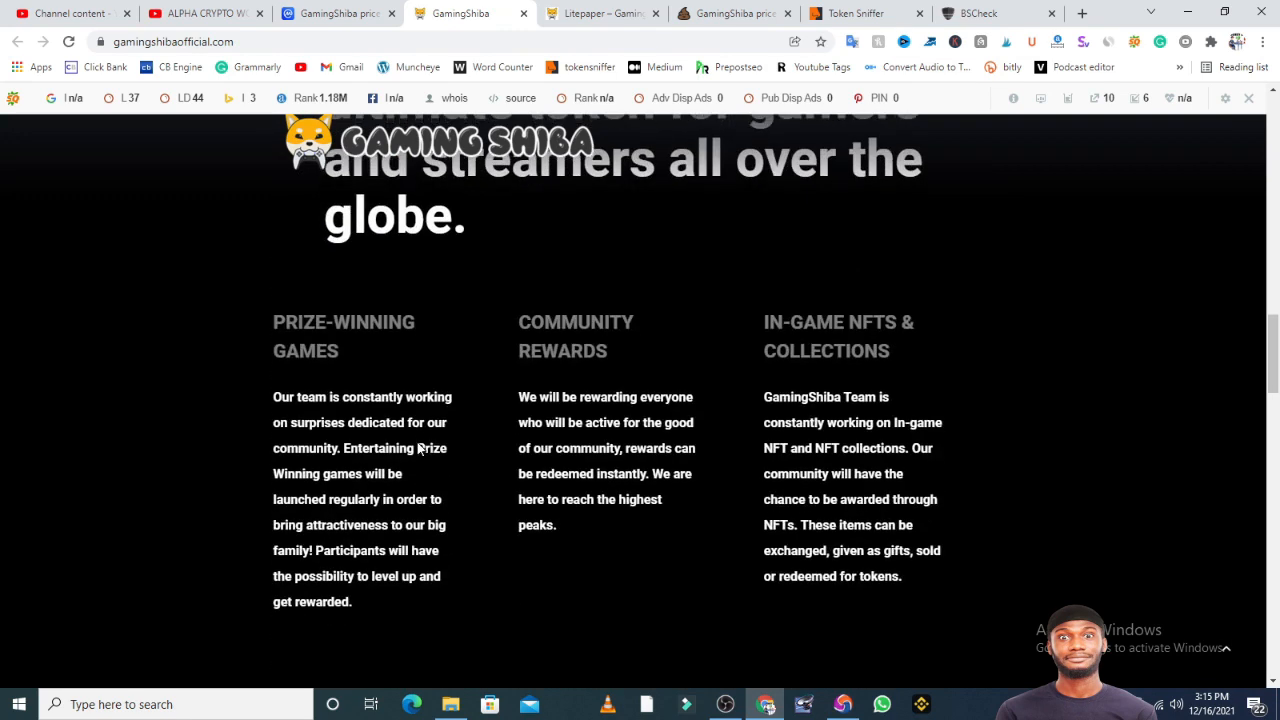
scroll("down", 3)
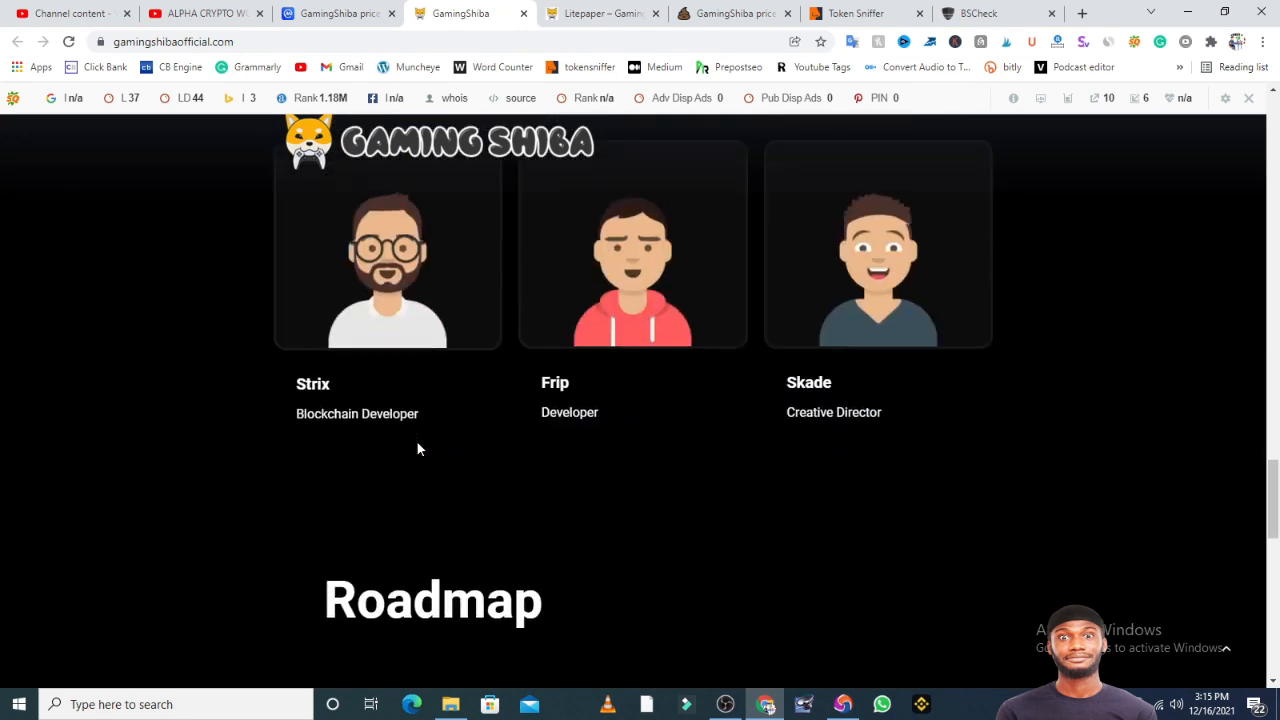
scroll("down", 3)
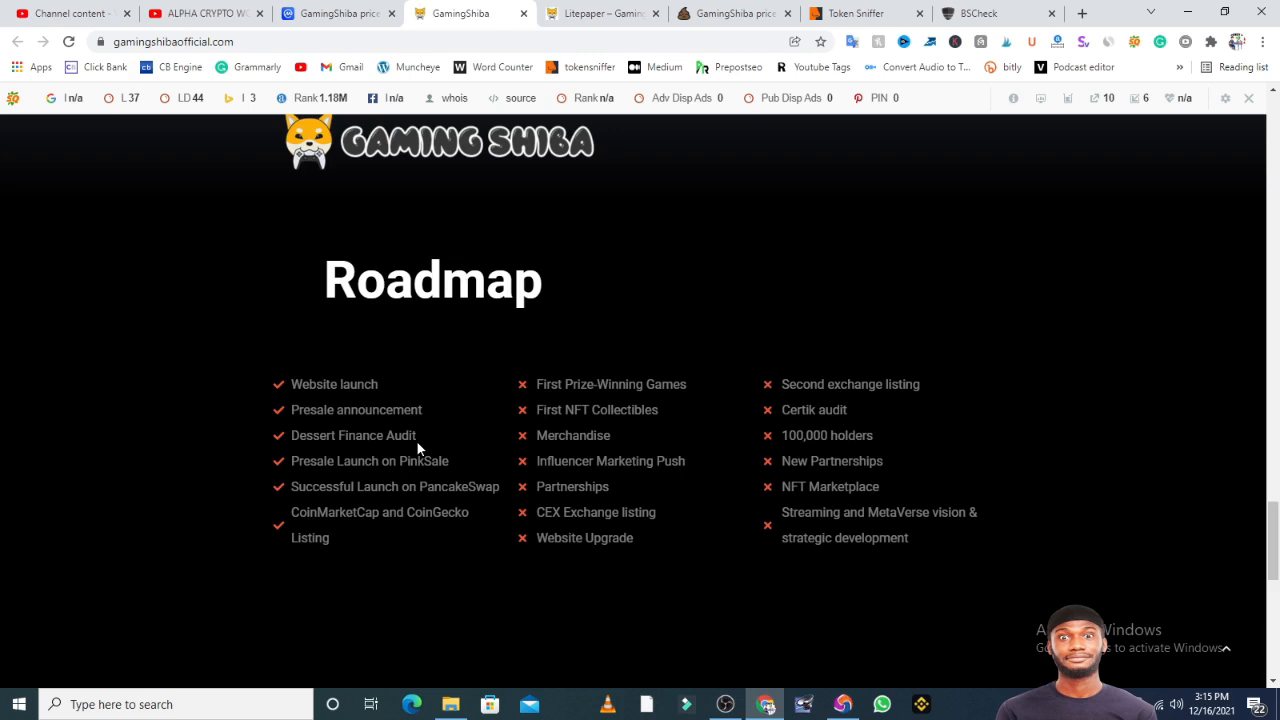
mouse_move(254, 446)
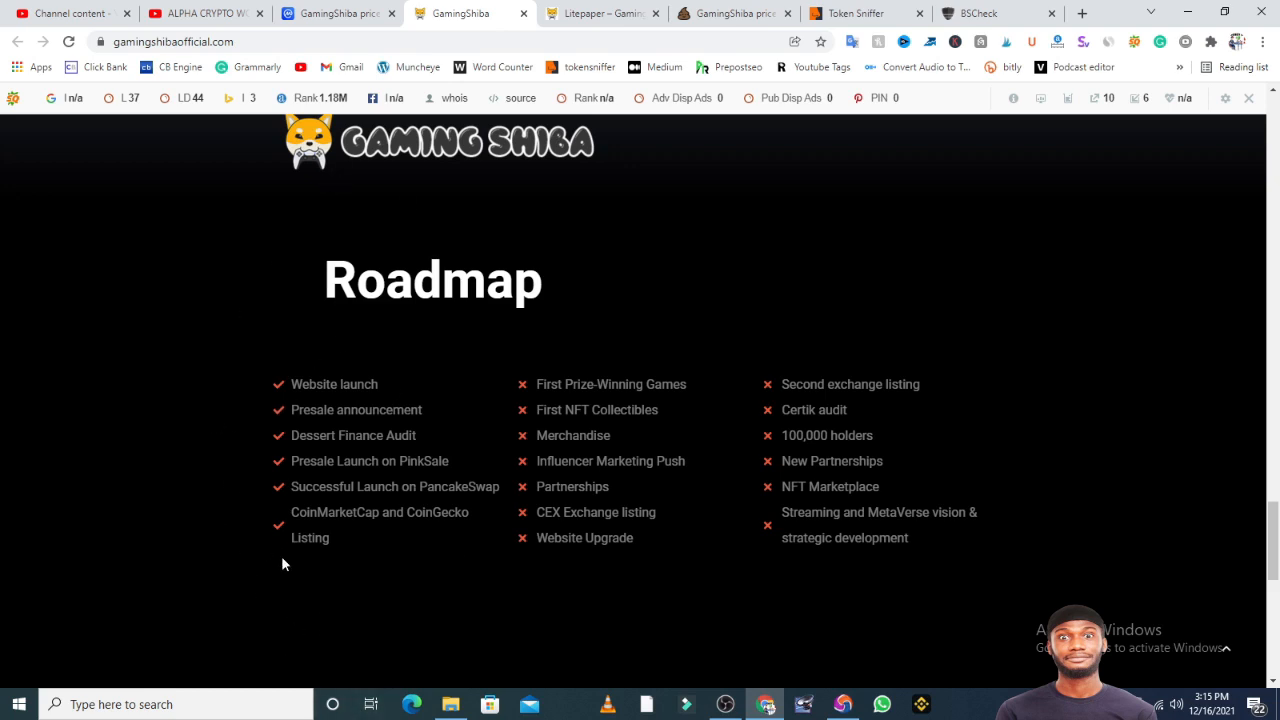
mouse_move(418, 328)
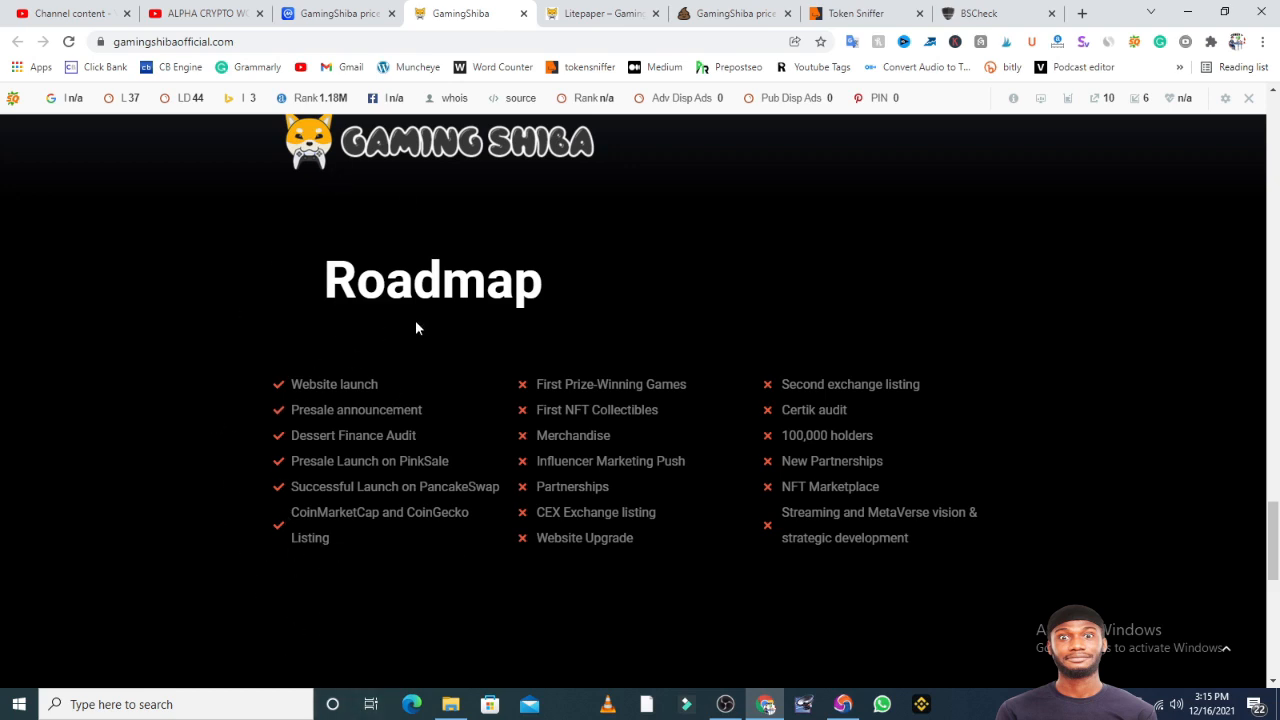
mouse_move(862, 452)
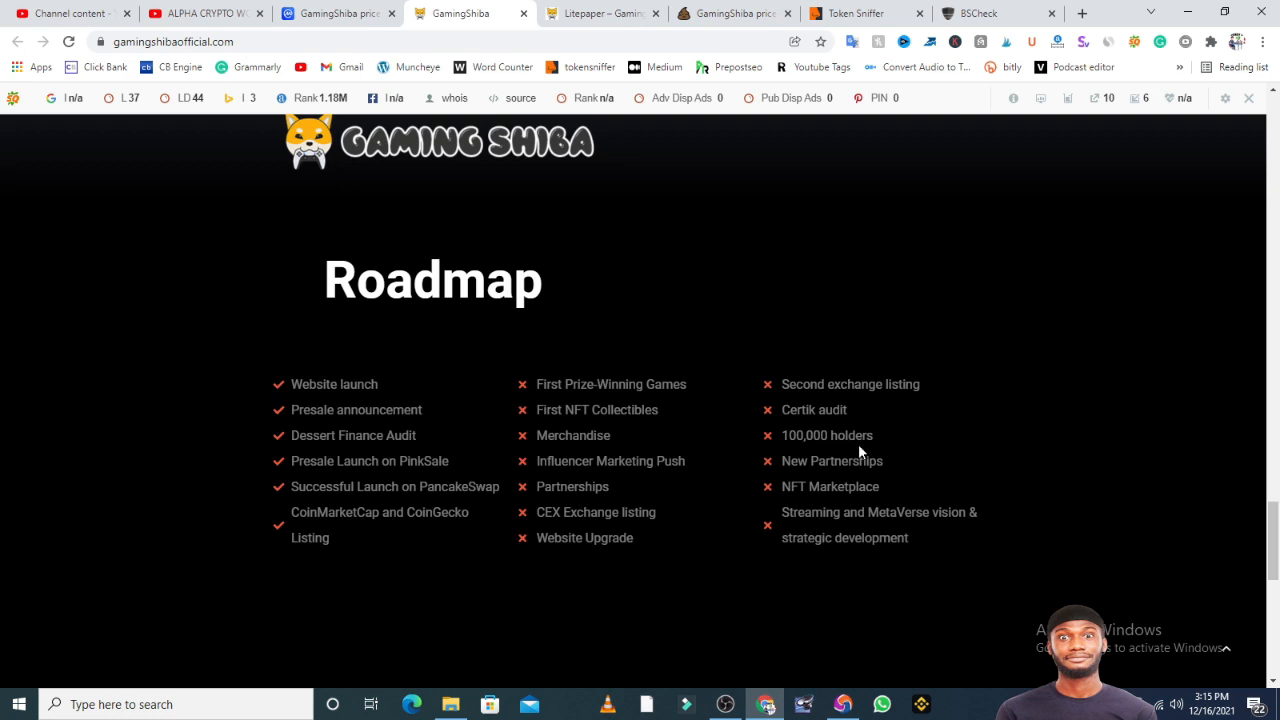
mouse_move(714, 508)
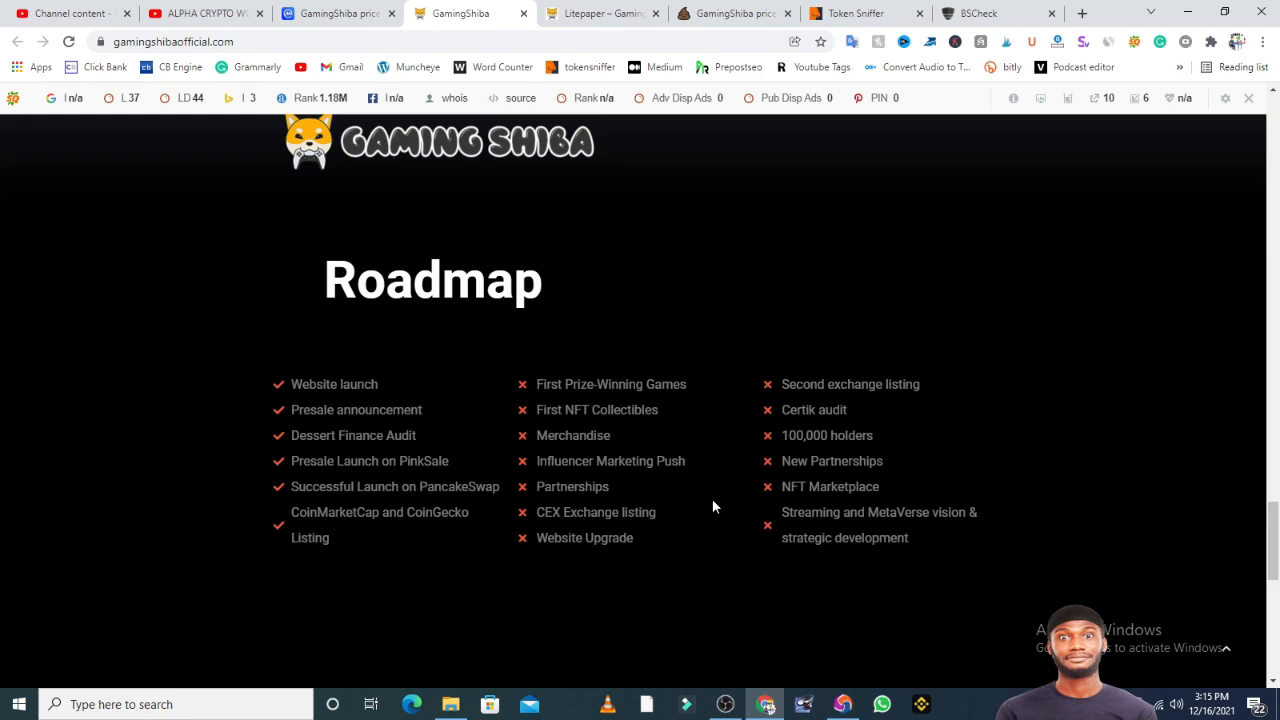
scroll("down", 3)
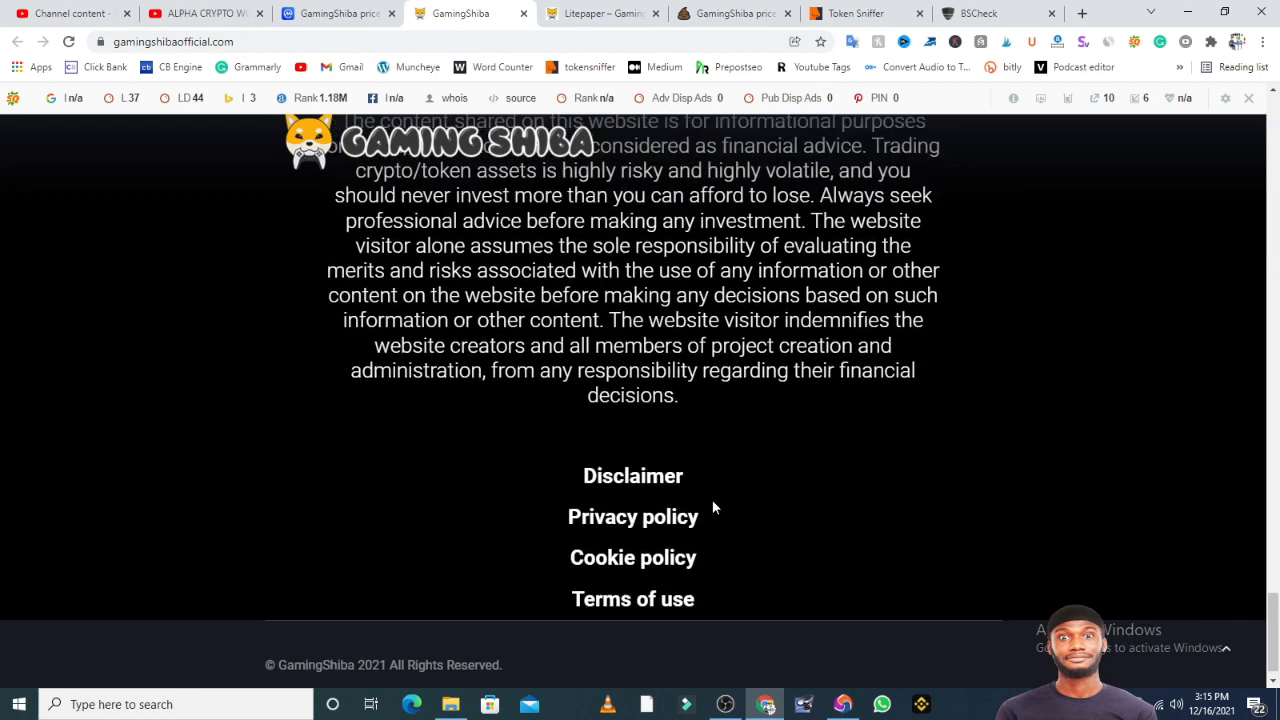
scroll("up", 3)
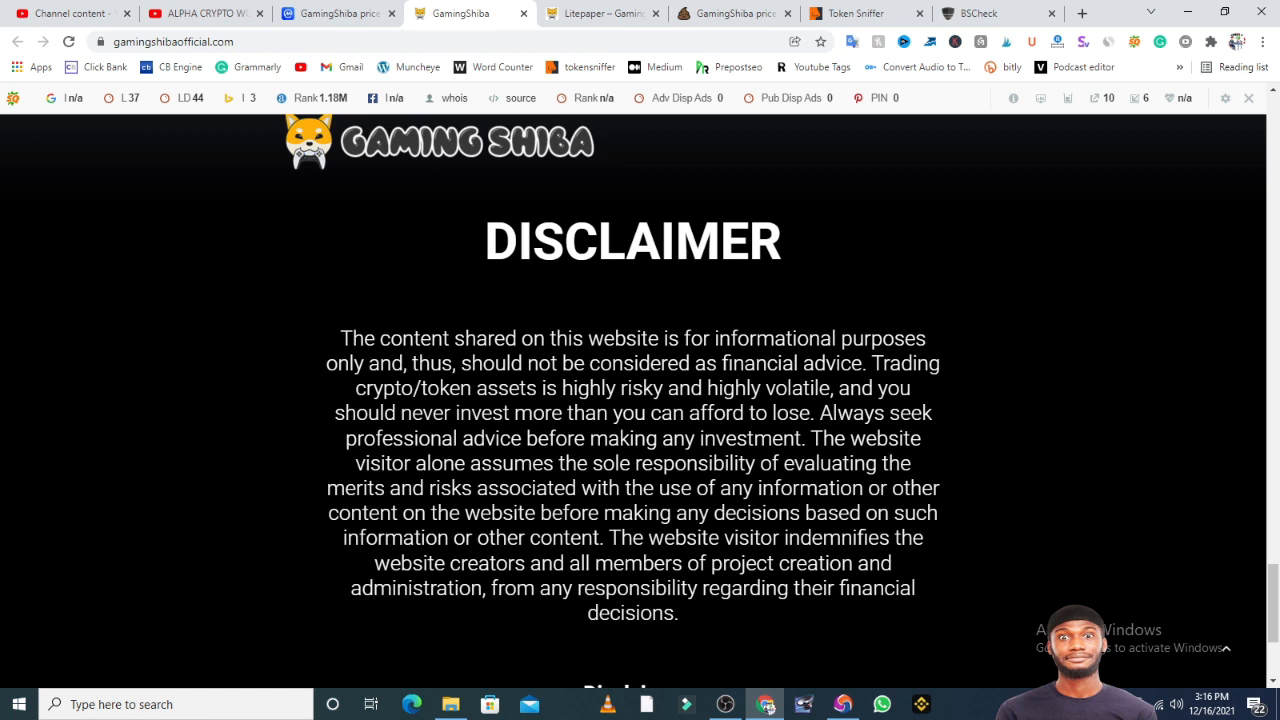
scroll("up", 3)
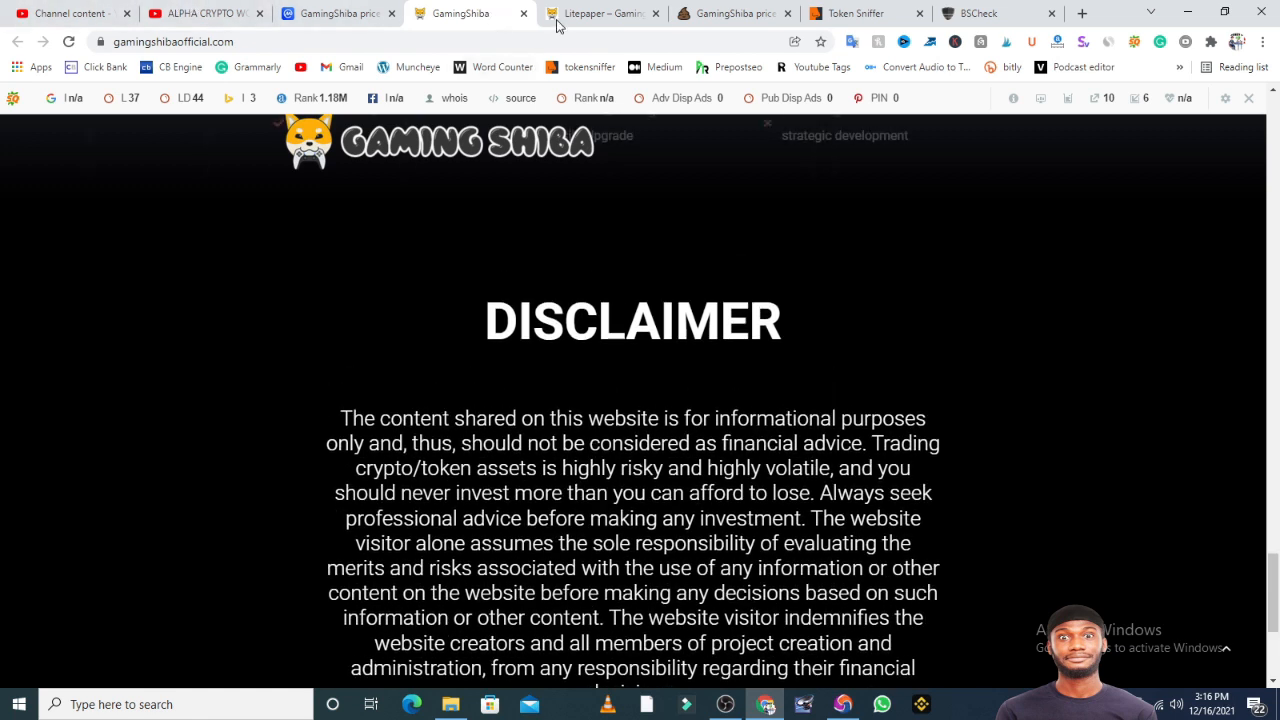
Read the opening pages of the GamingShiba litepaper PDF.
left_click(600, 12)
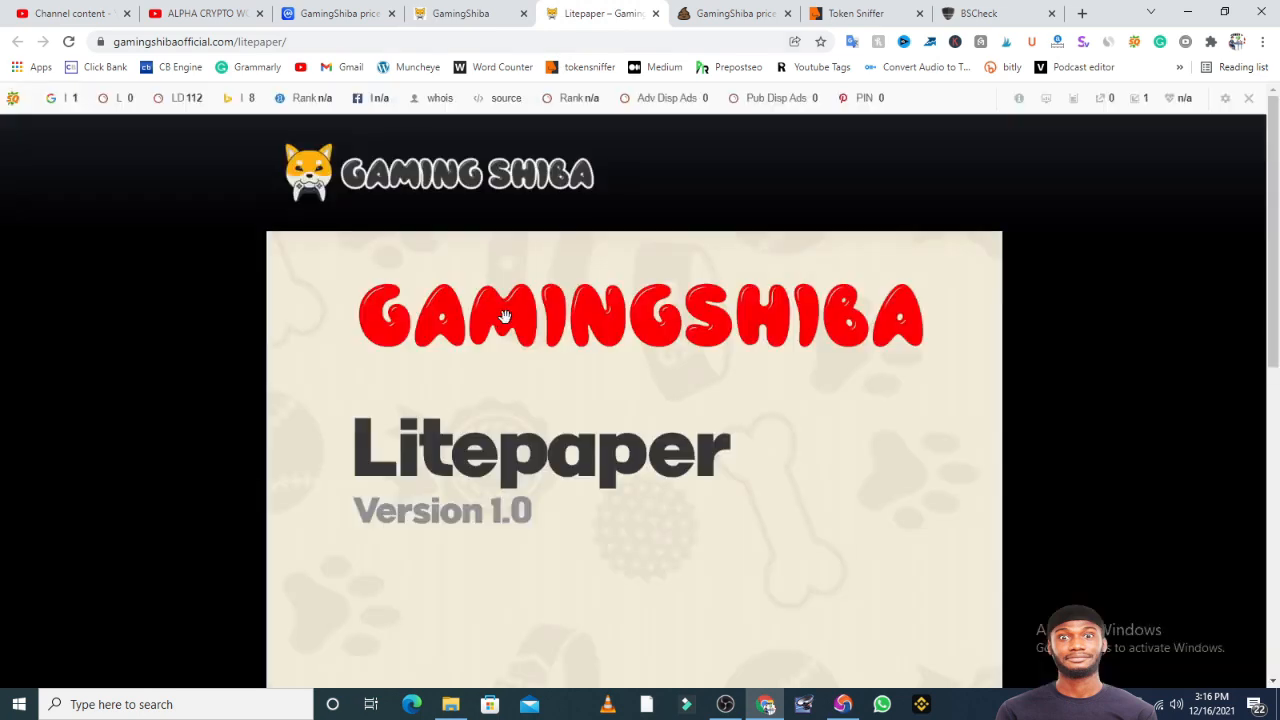
scroll("down", 3)
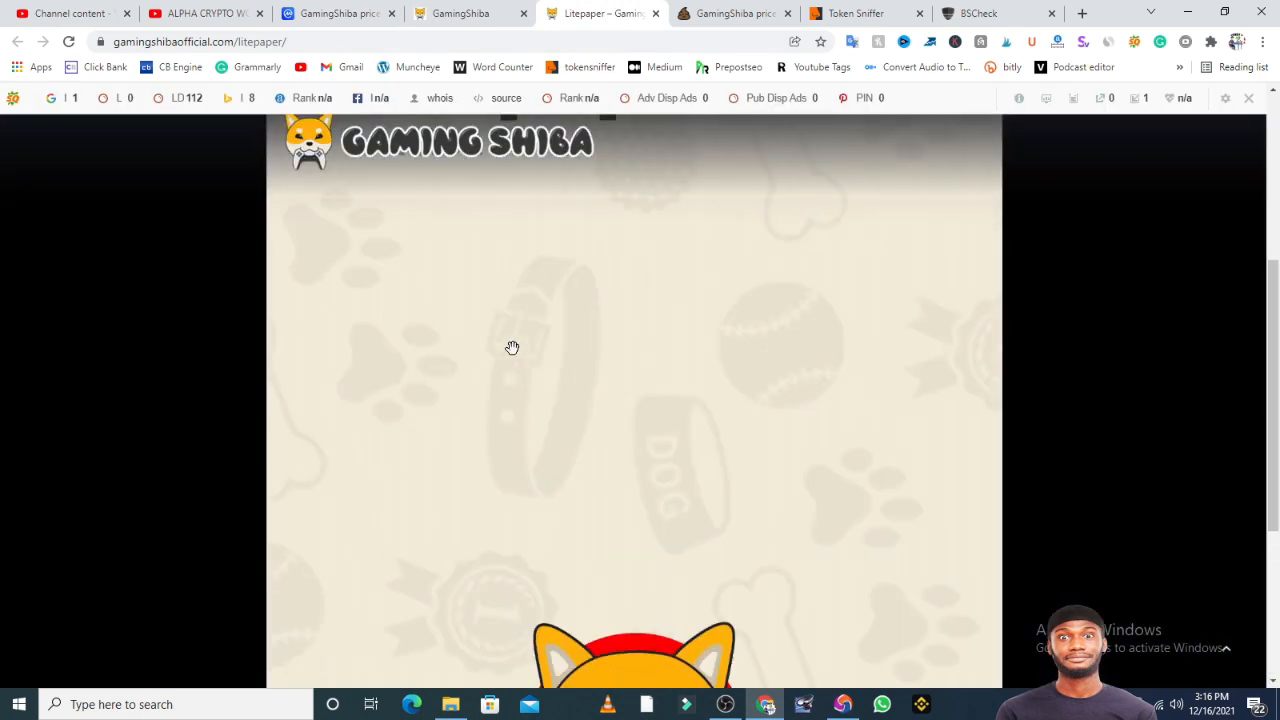
scroll("up", 3)
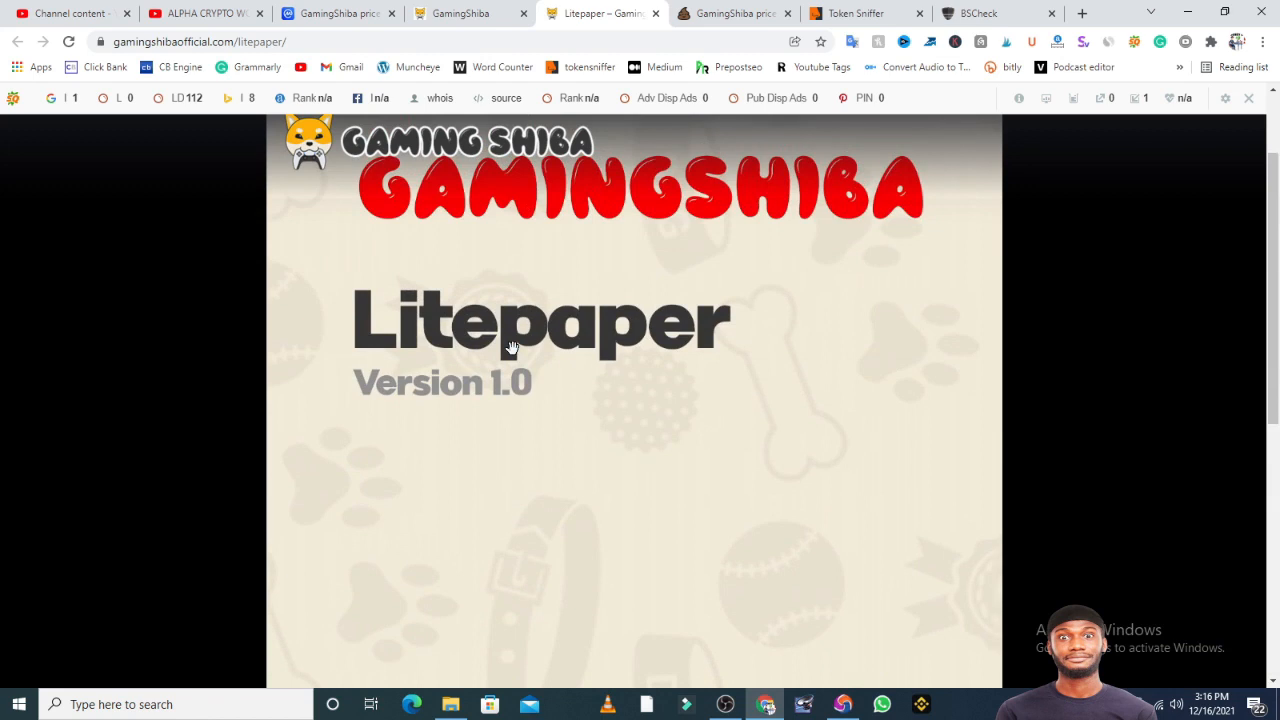
scroll("down", 3)
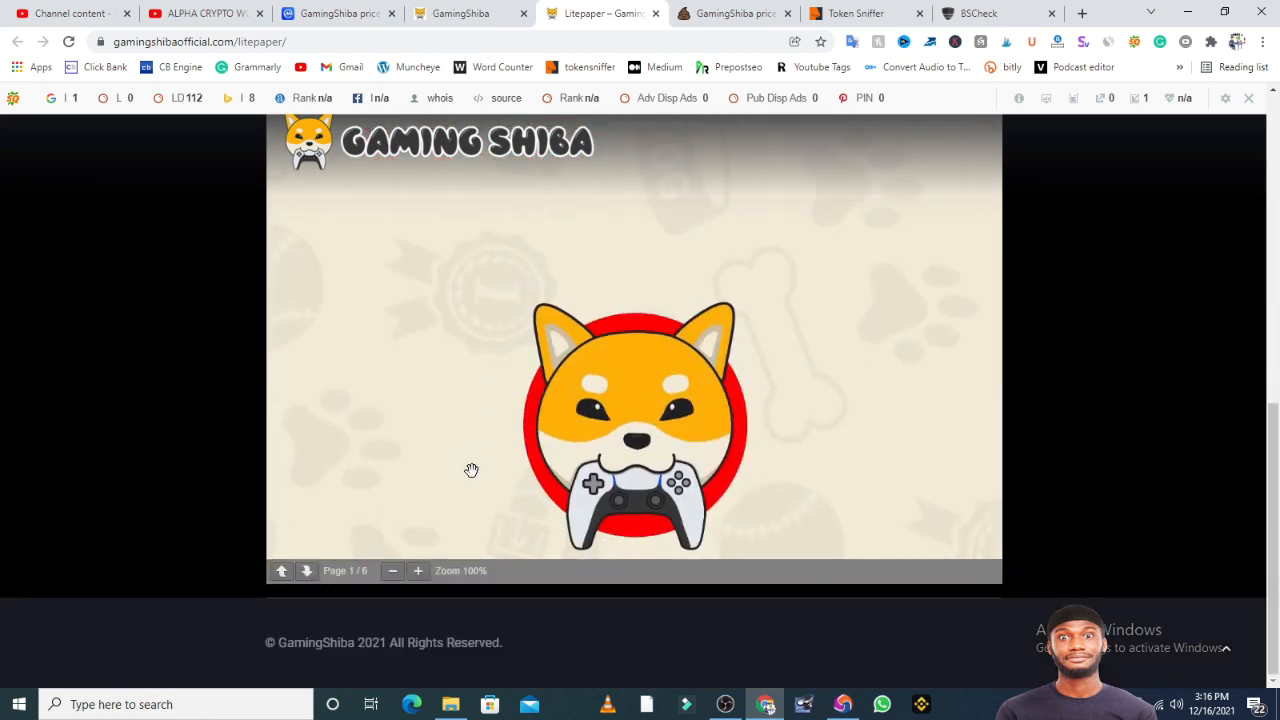
scroll("down", 3)
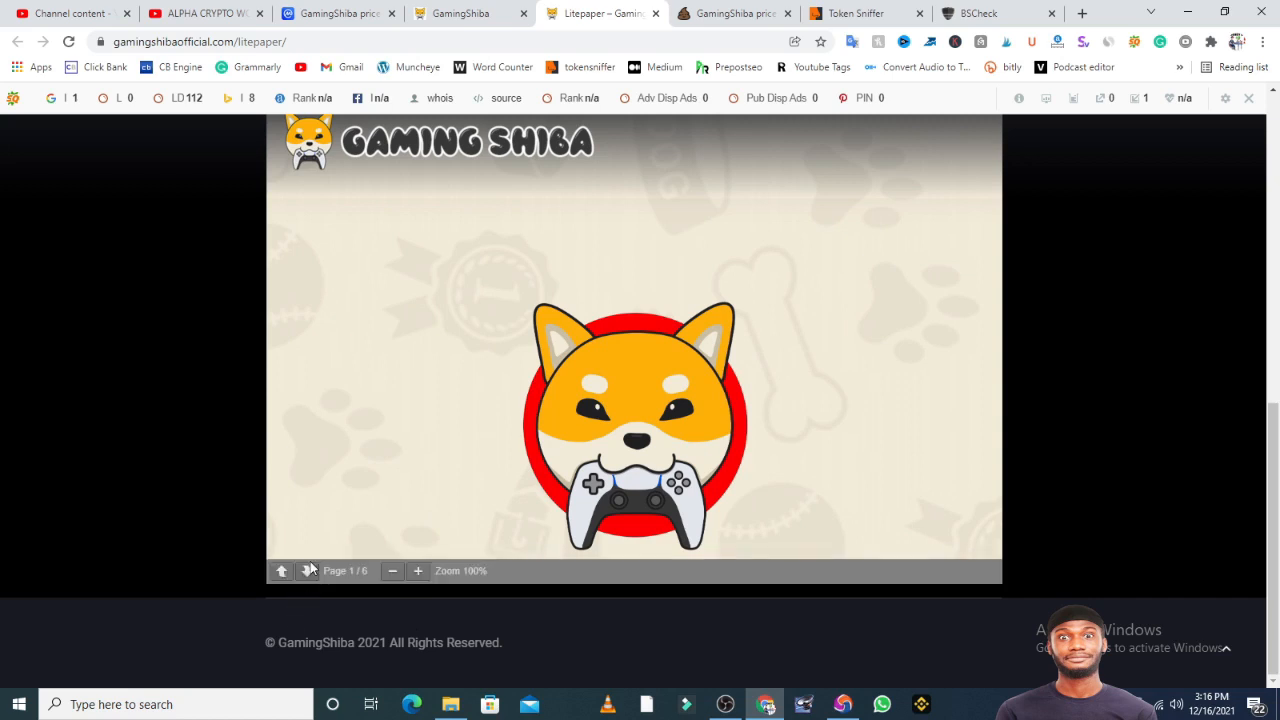
Page ahead to the contract address, supply and symbol, then go to the PooCoin chart.
left_click(308, 570)
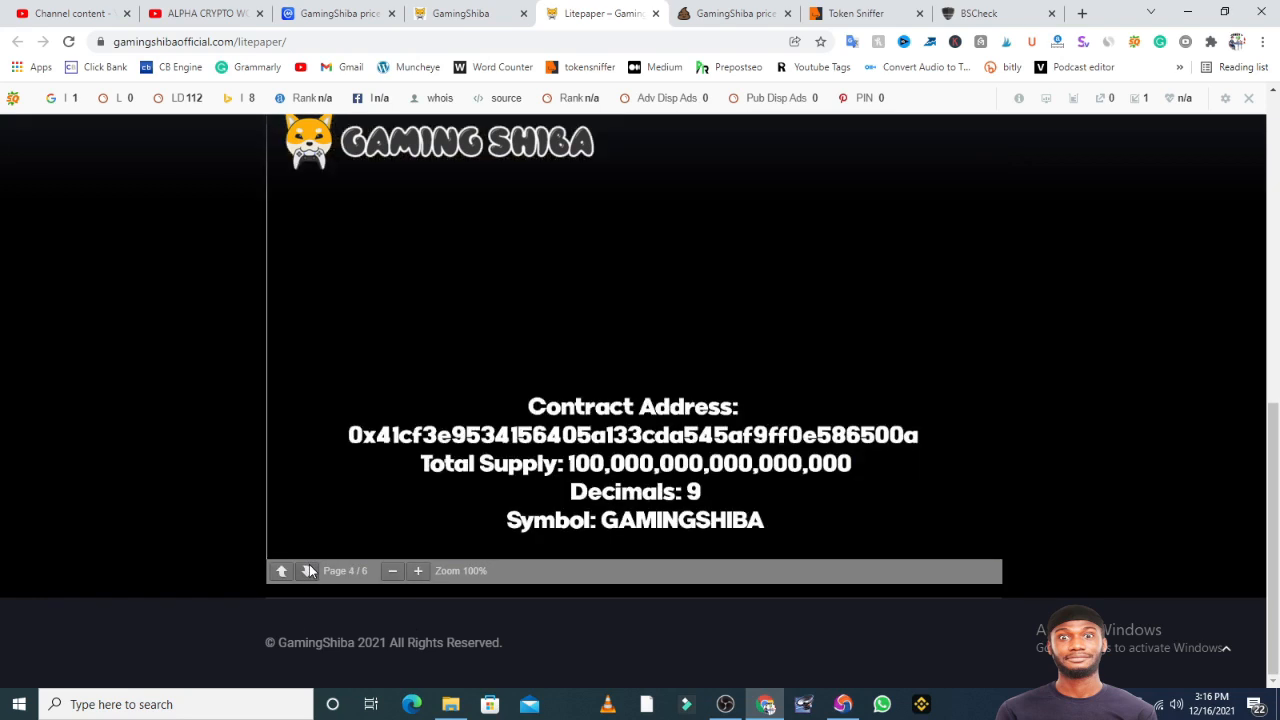
scroll("down", 3)
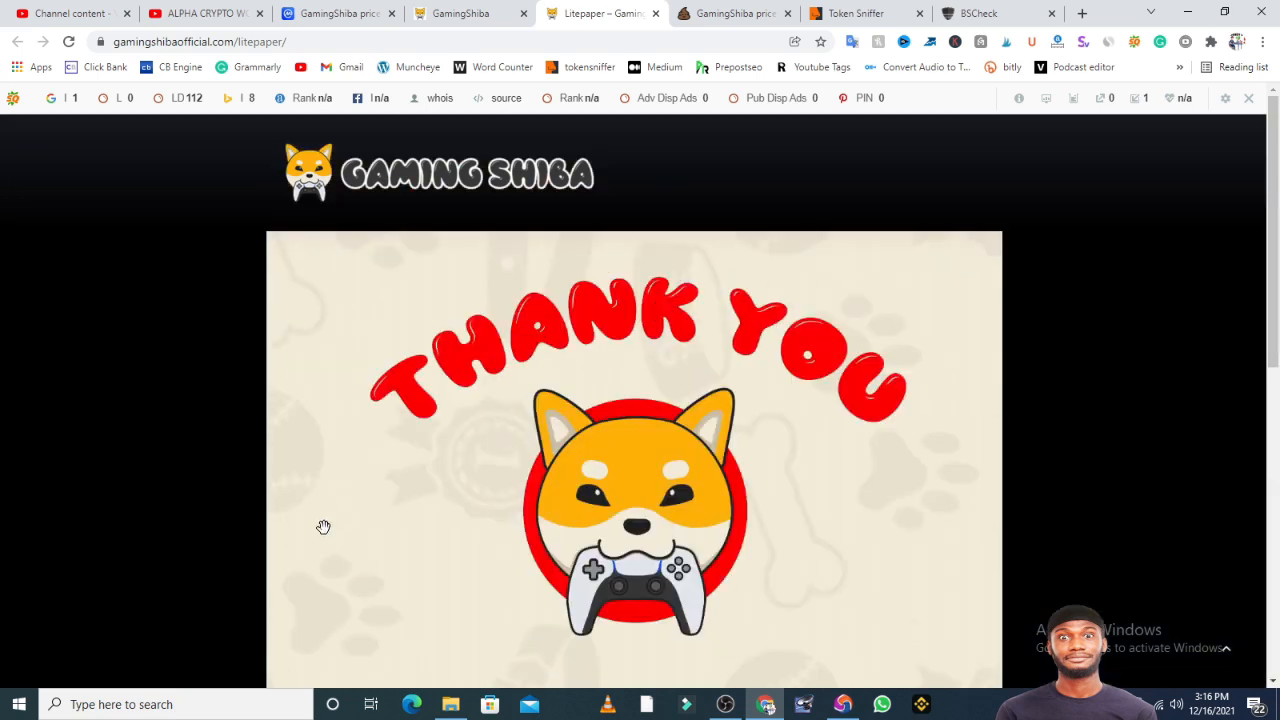
scroll("down", 3)
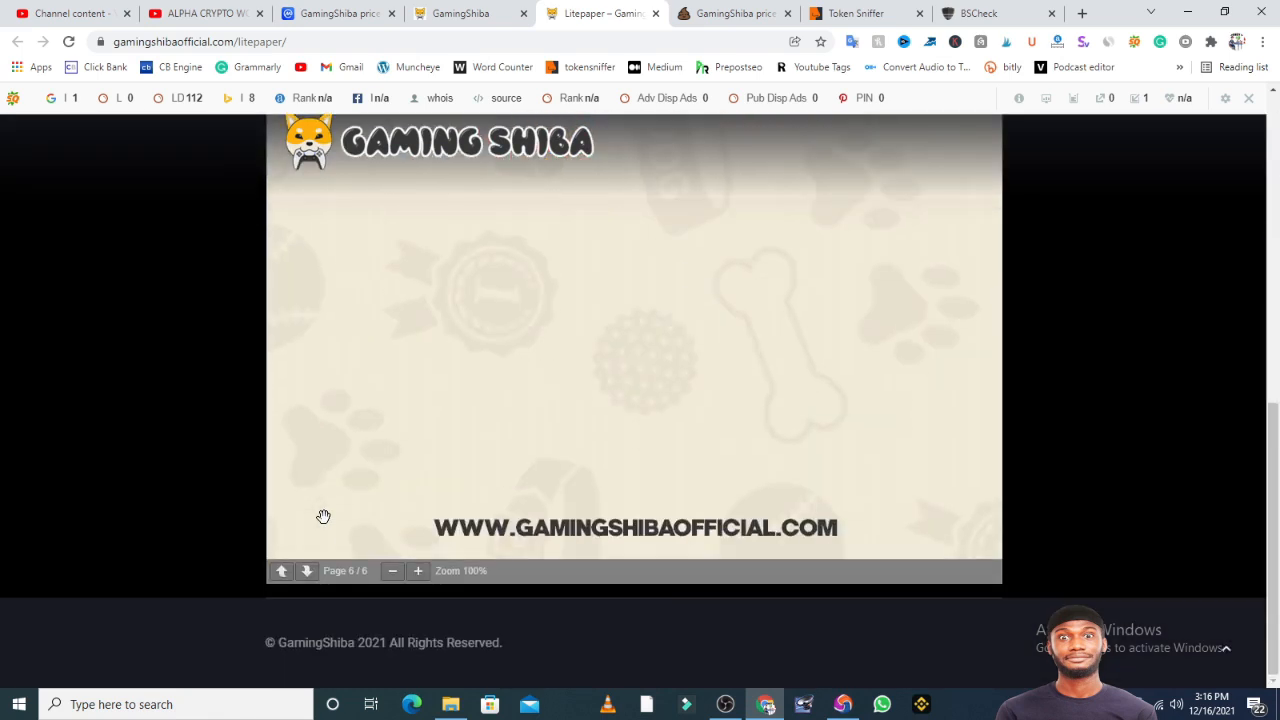
scroll("up", 3)
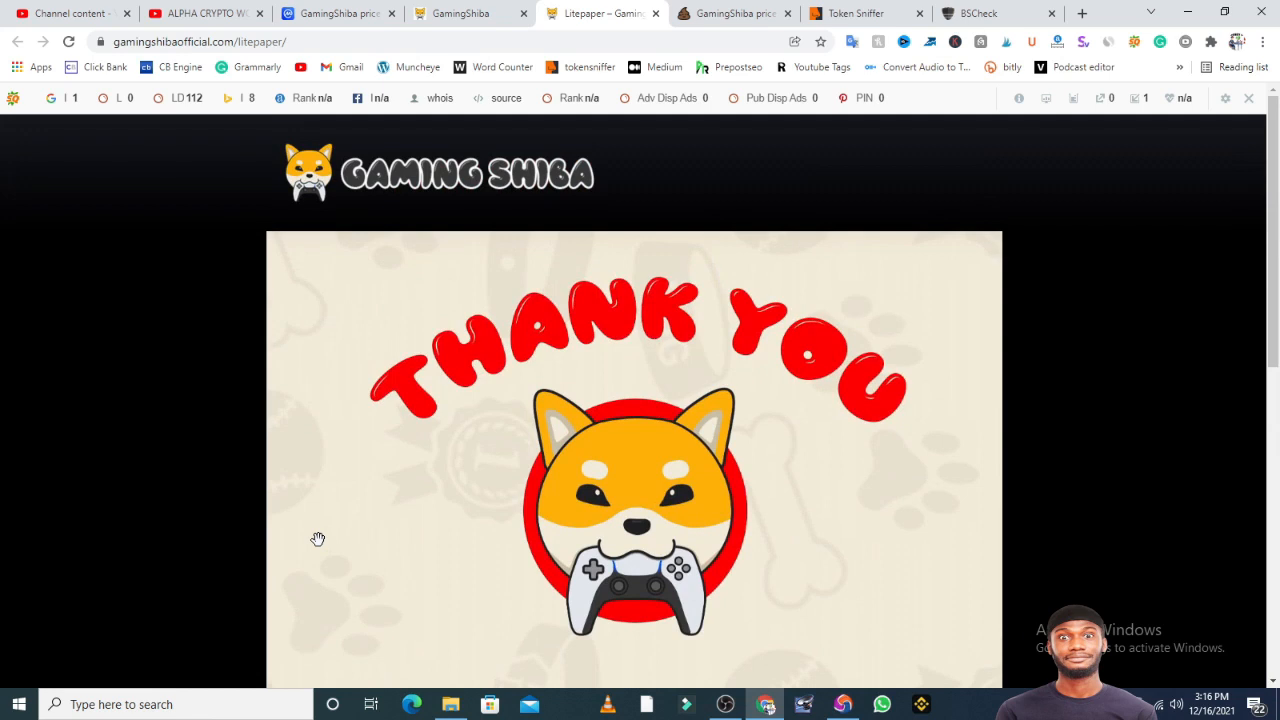
left_click(730, 12)
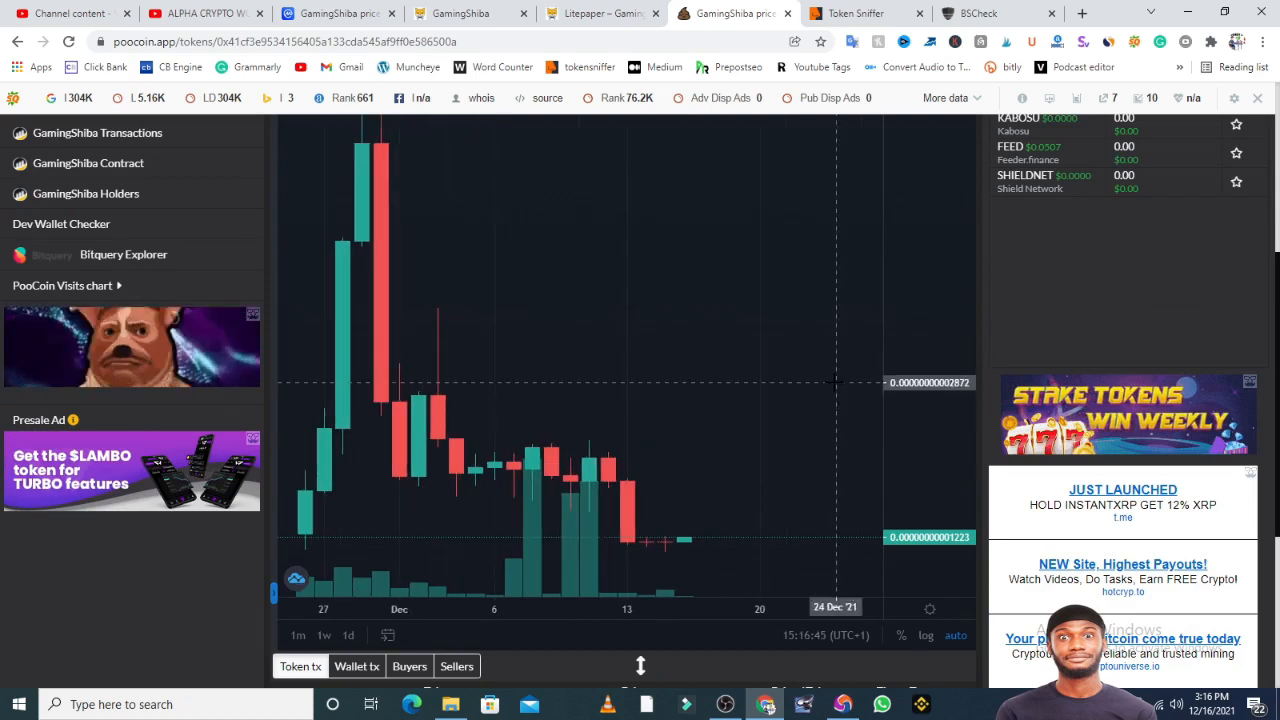
Look over GamingShiba's PooCoin candlestick chart, total supply and market cap.
scroll("up", 3)
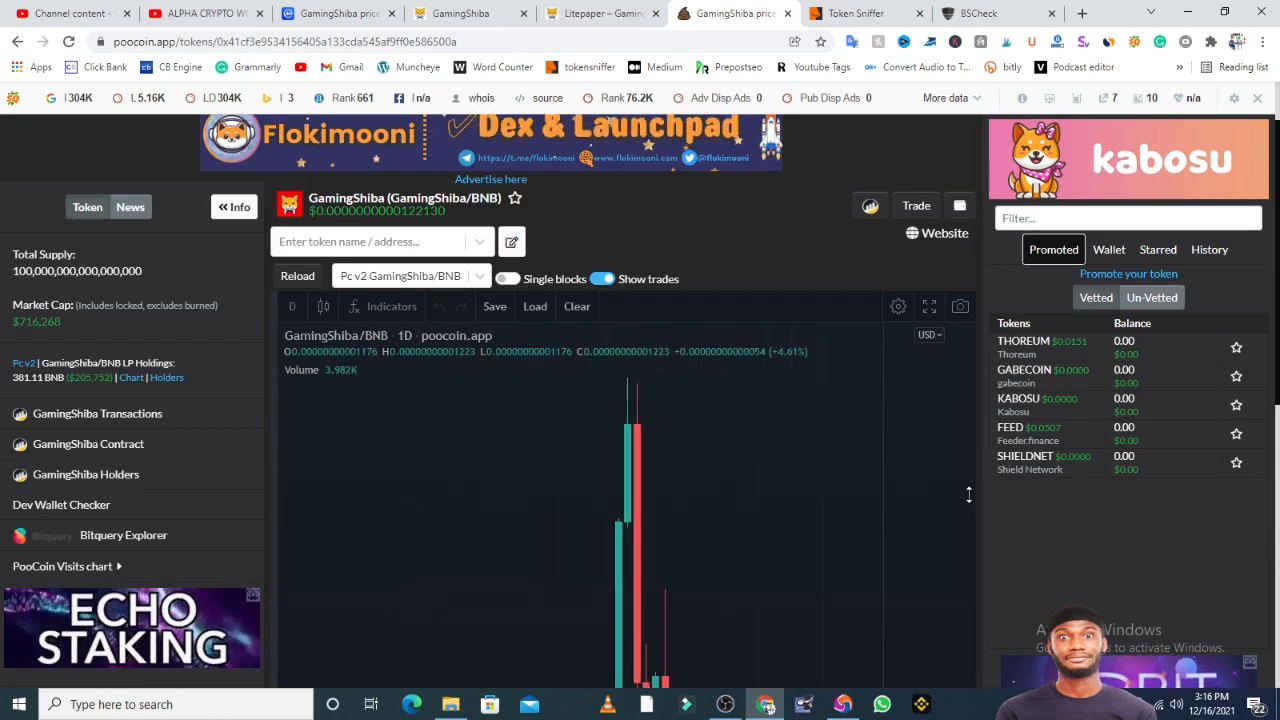
scroll("down", 3)
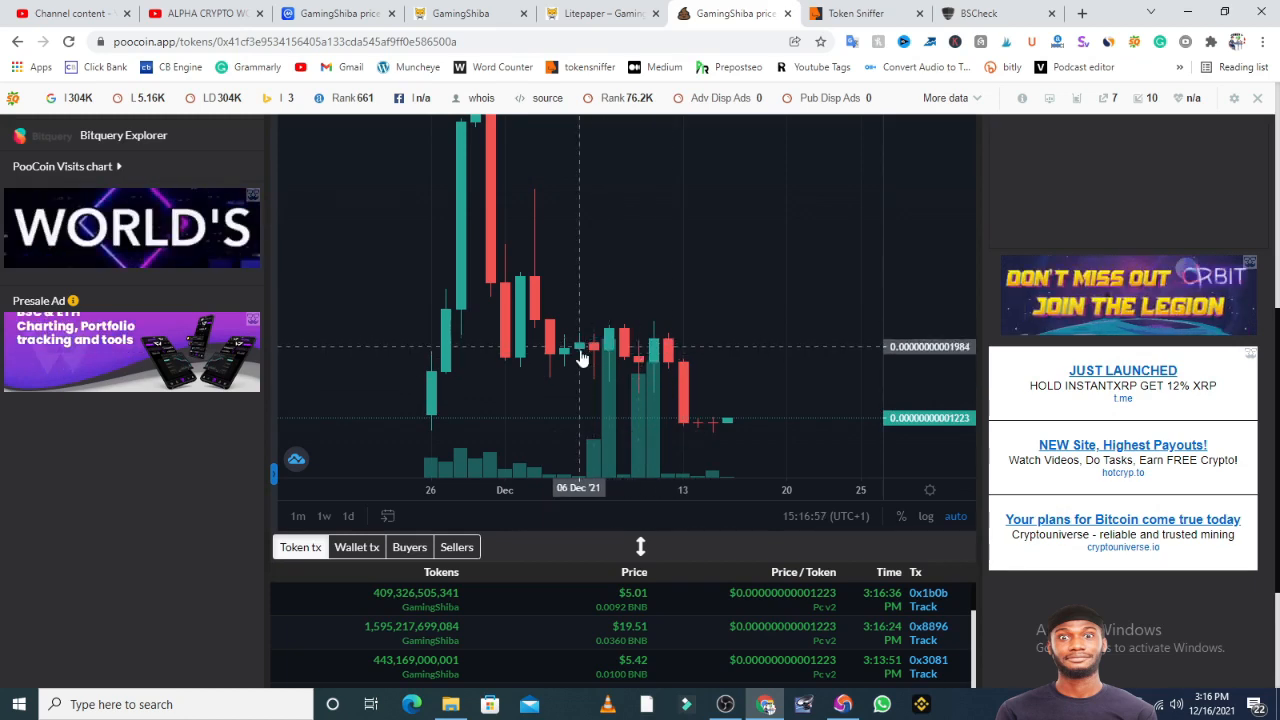
mouse_move(510, 344)
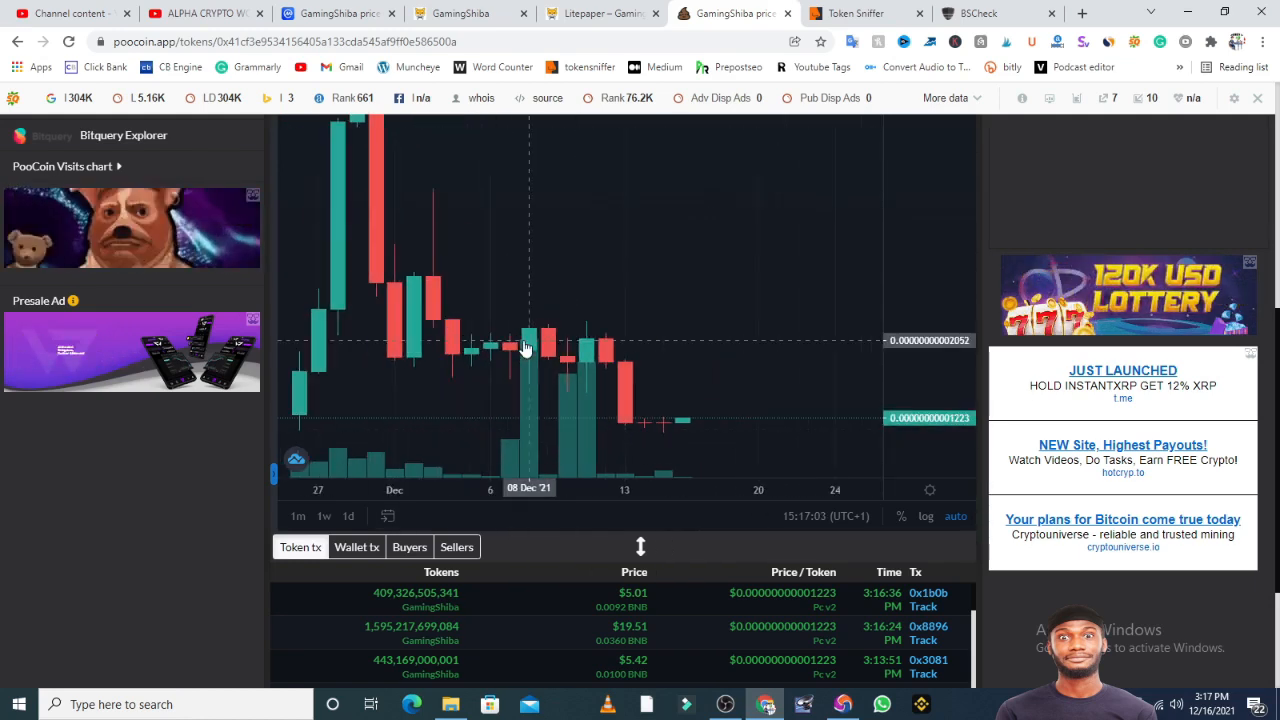
scroll("up", 3)
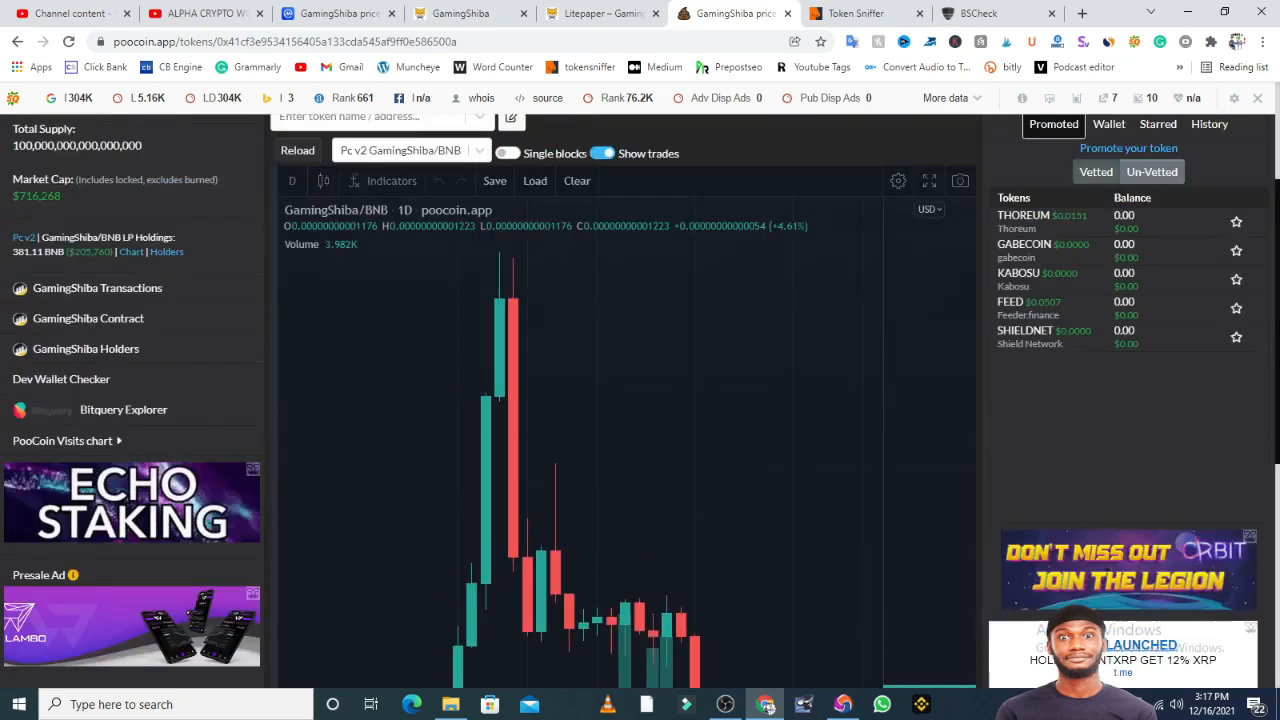
scroll("up", 3)
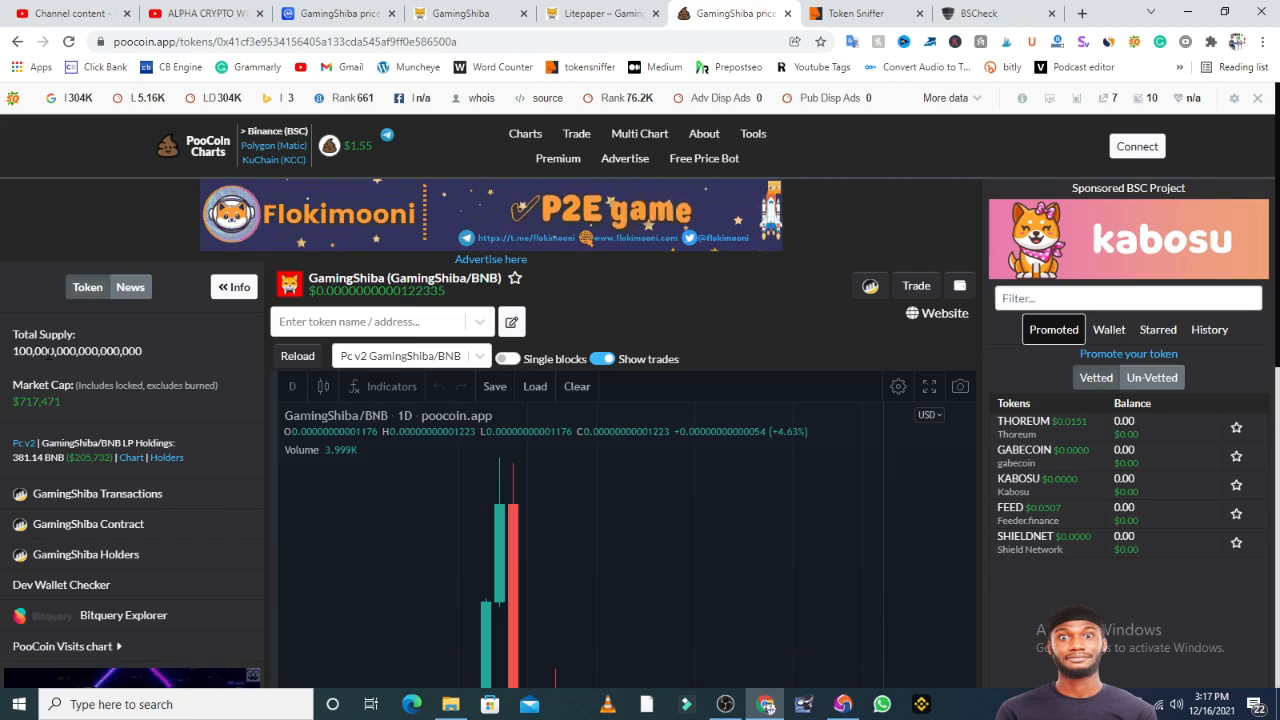
Review recent trades and open the GamingShiba Holders page in a new tab.
scroll("down", 3)
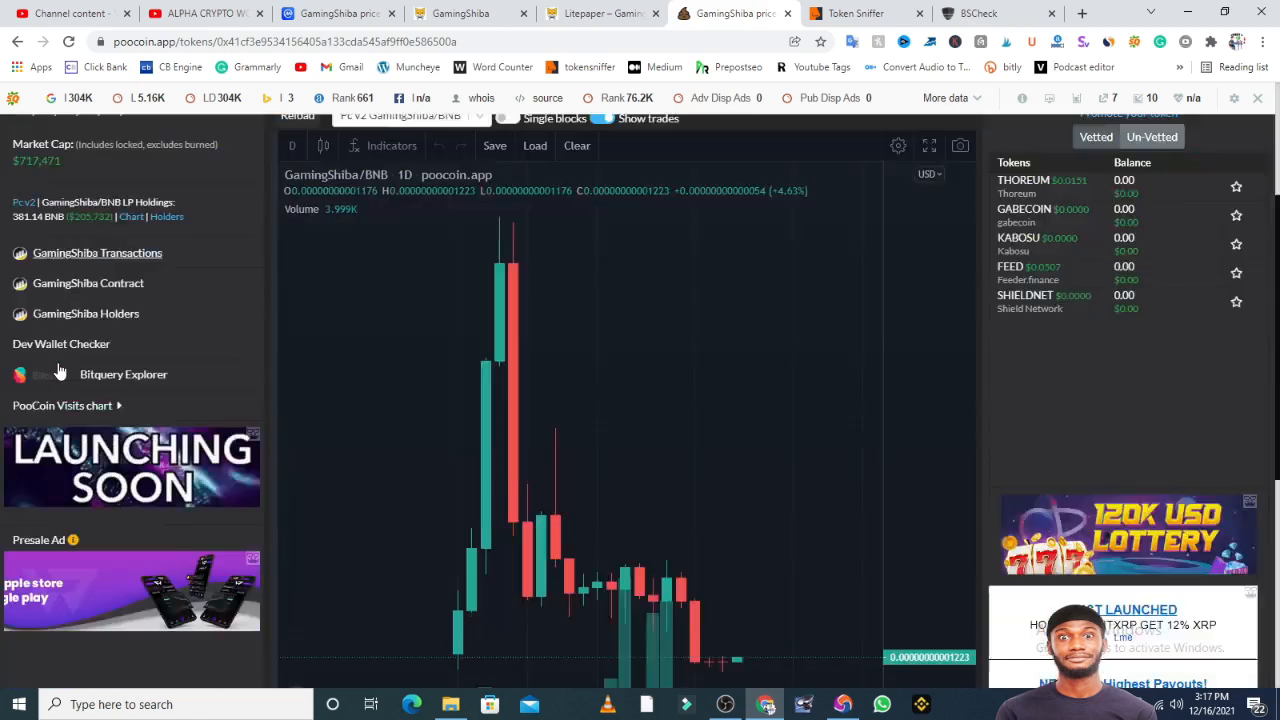
scroll("down", 3)
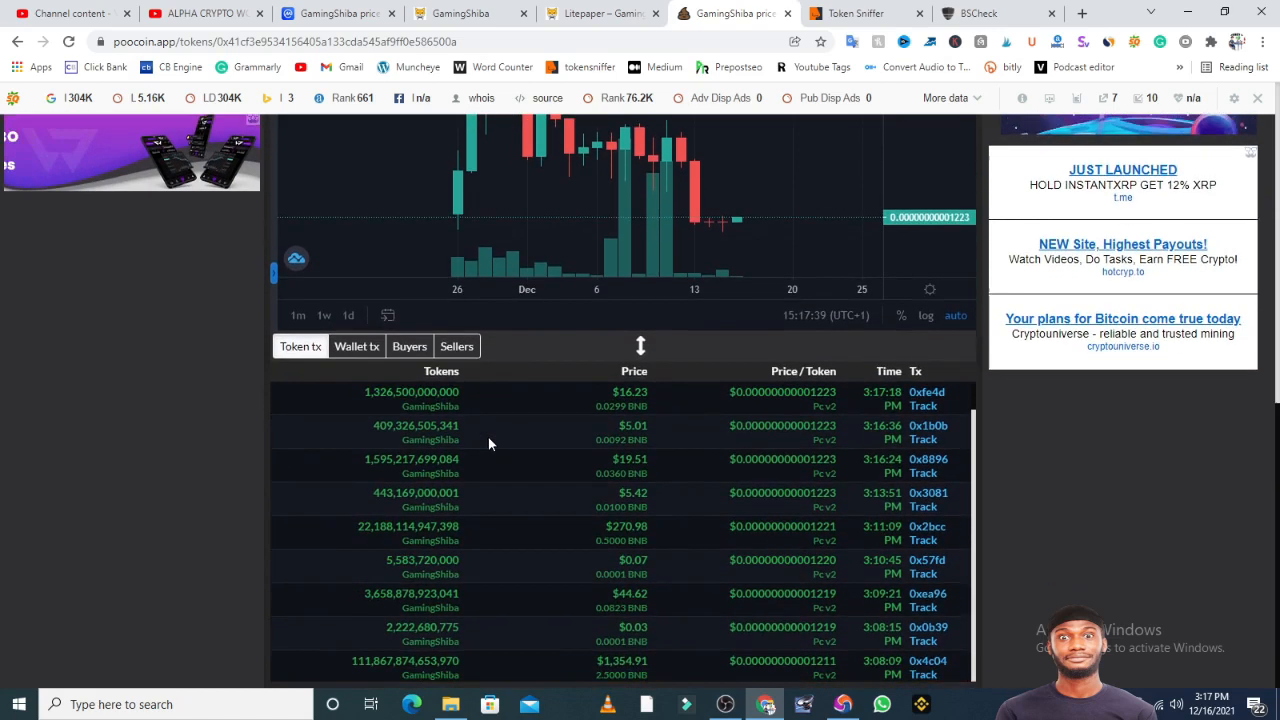
scroll("up", 3)
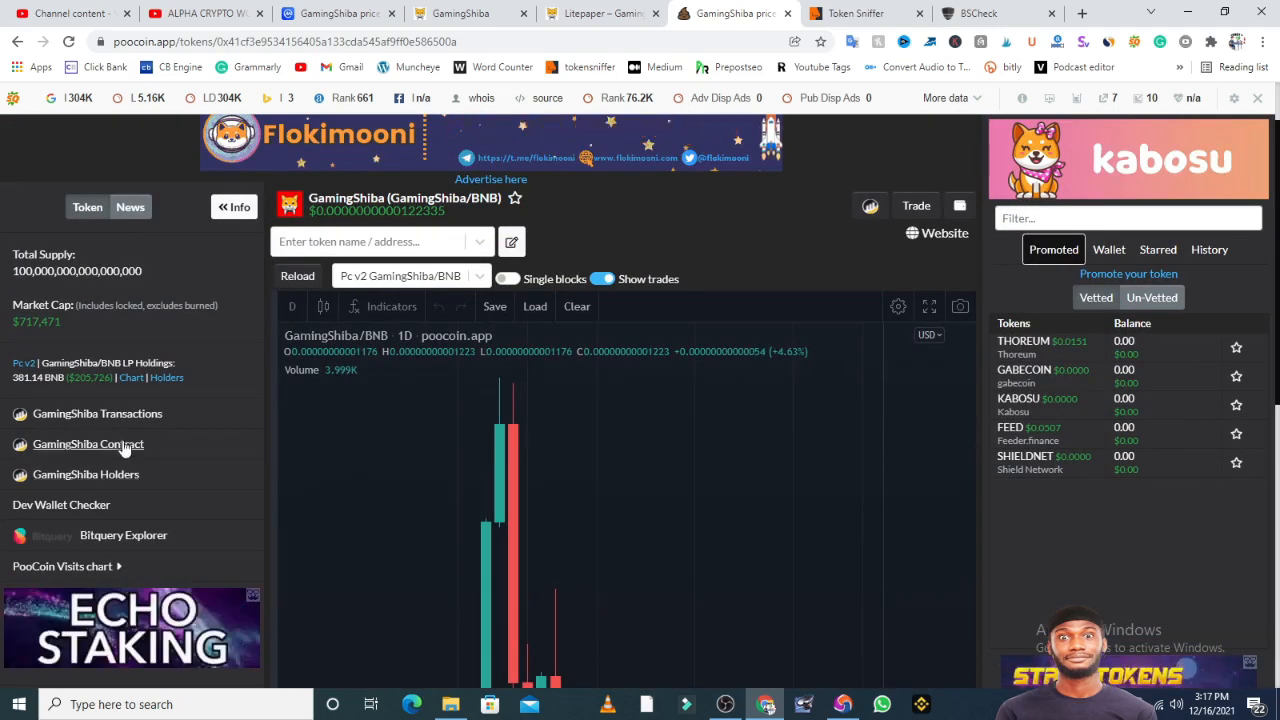
right_click(84, 474)
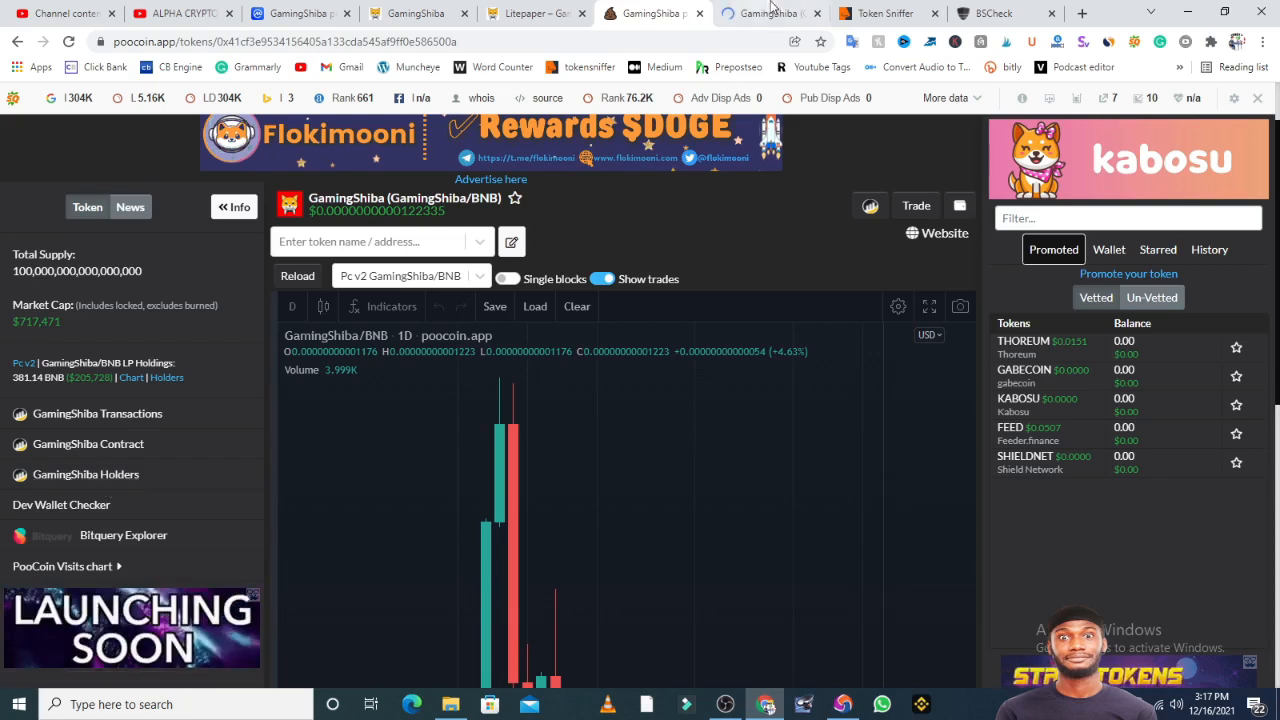
Review the GamingShiba BscScan token page and its recent transfer history.
left_click(770, 12)
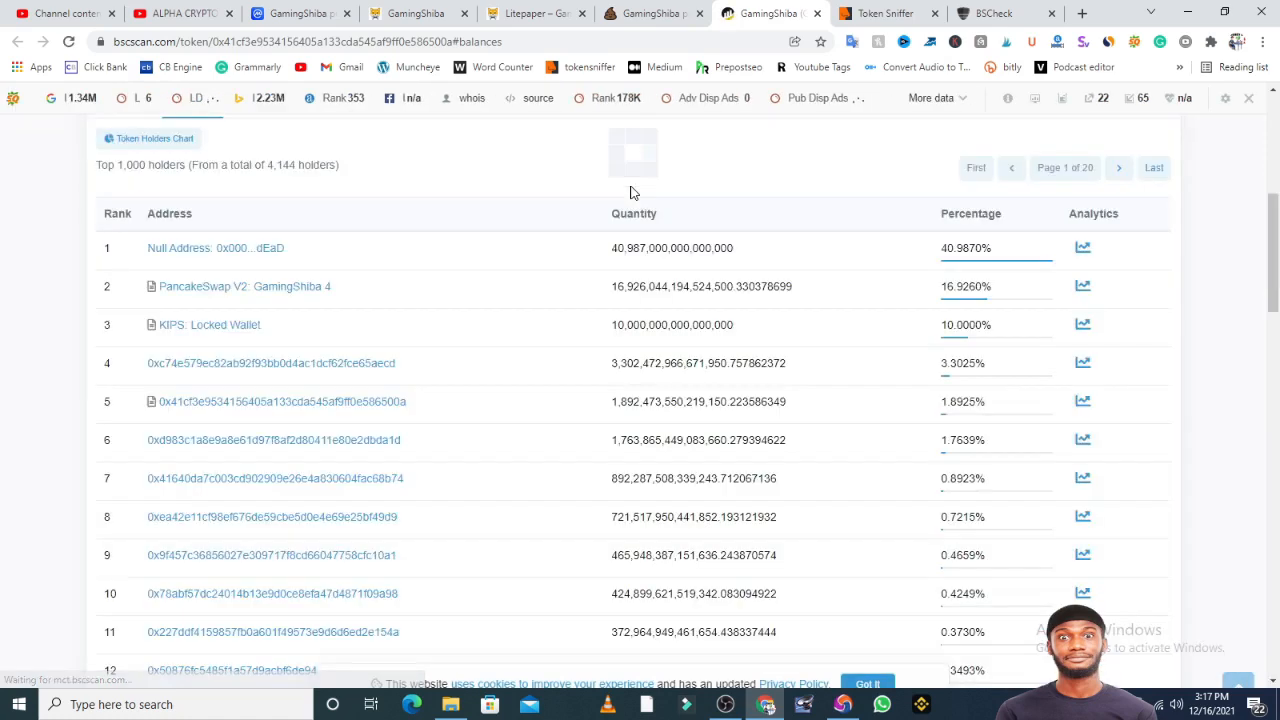
scroll("up", 3)
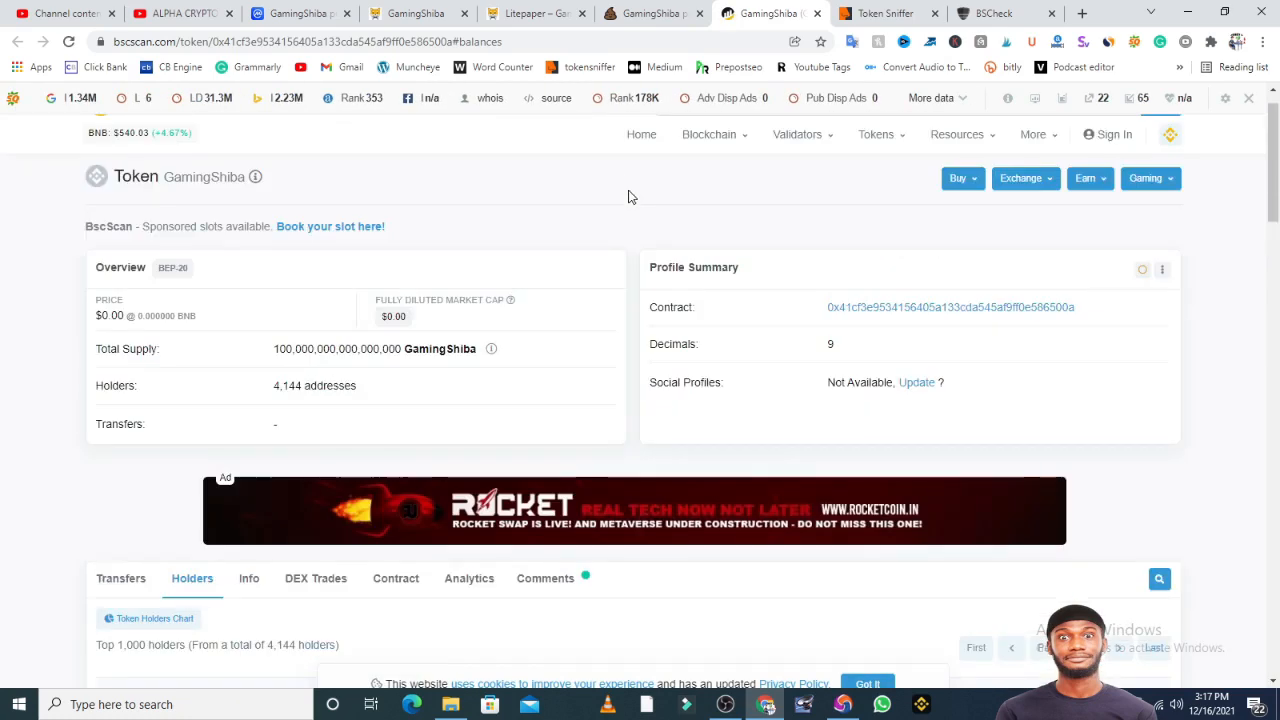
mouse_move(248, 388)
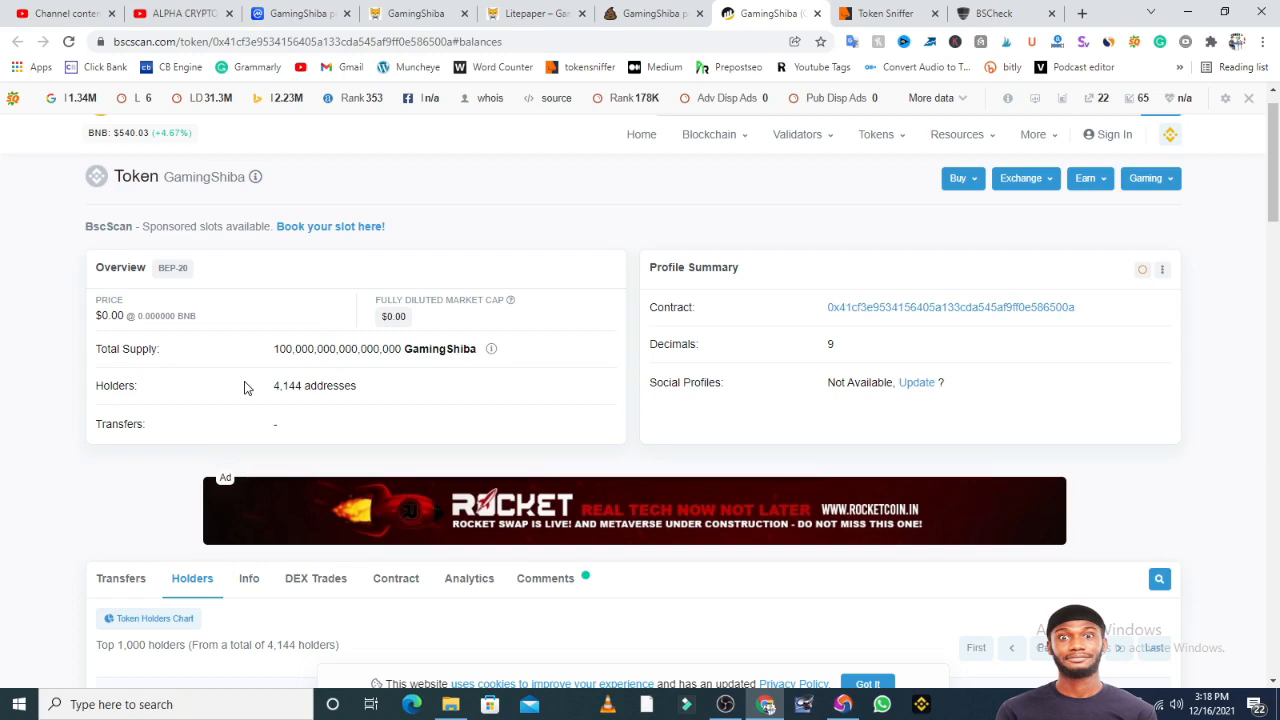
scroll("down", 3)
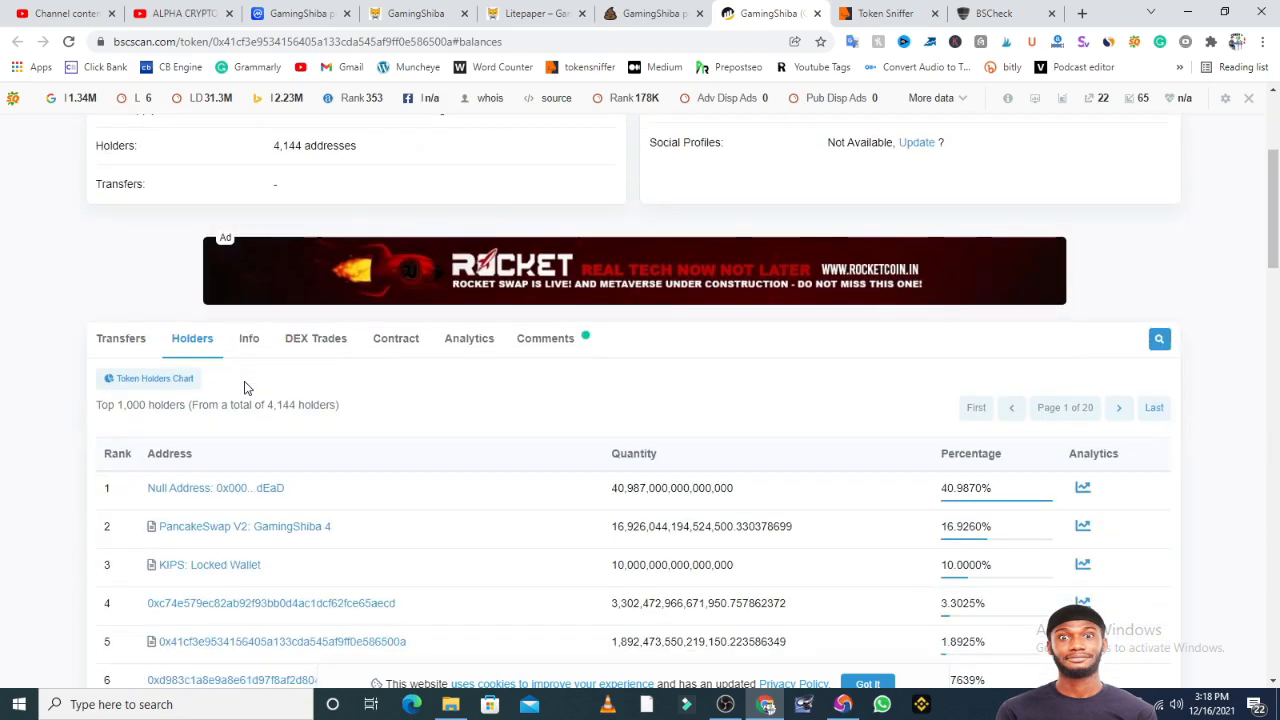
scroll("down", 3)
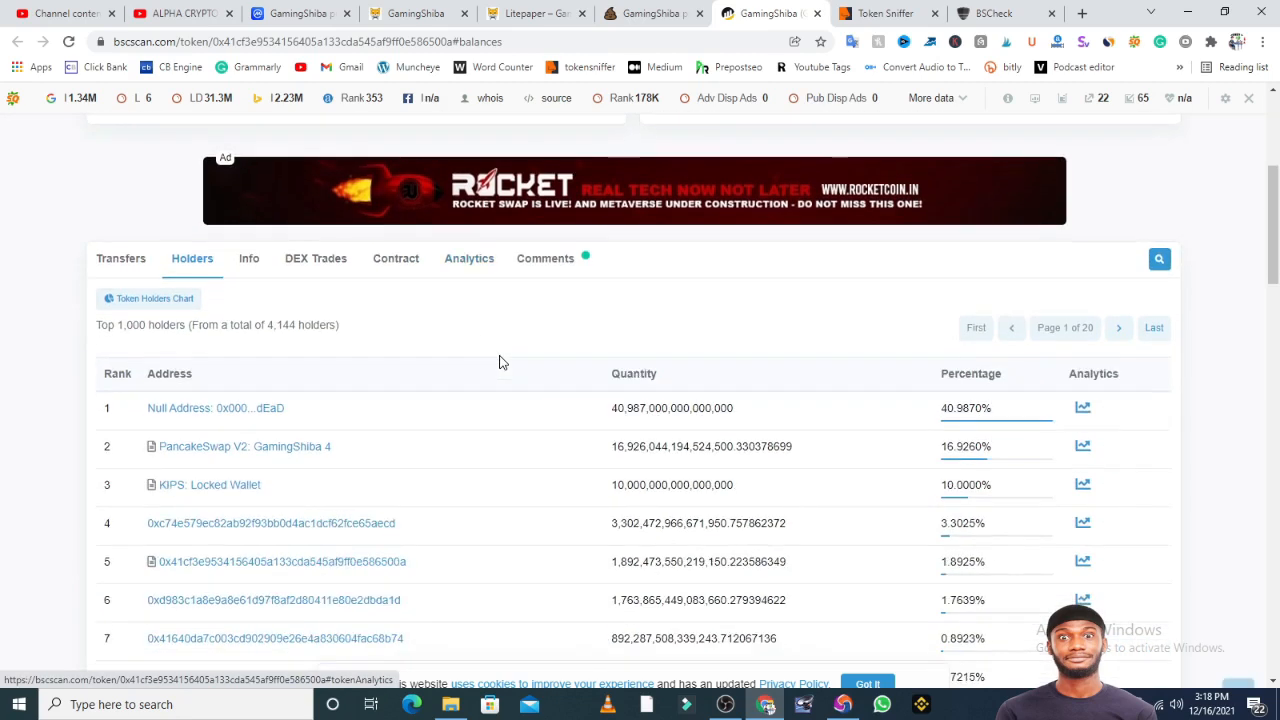
left_click(120, 258)
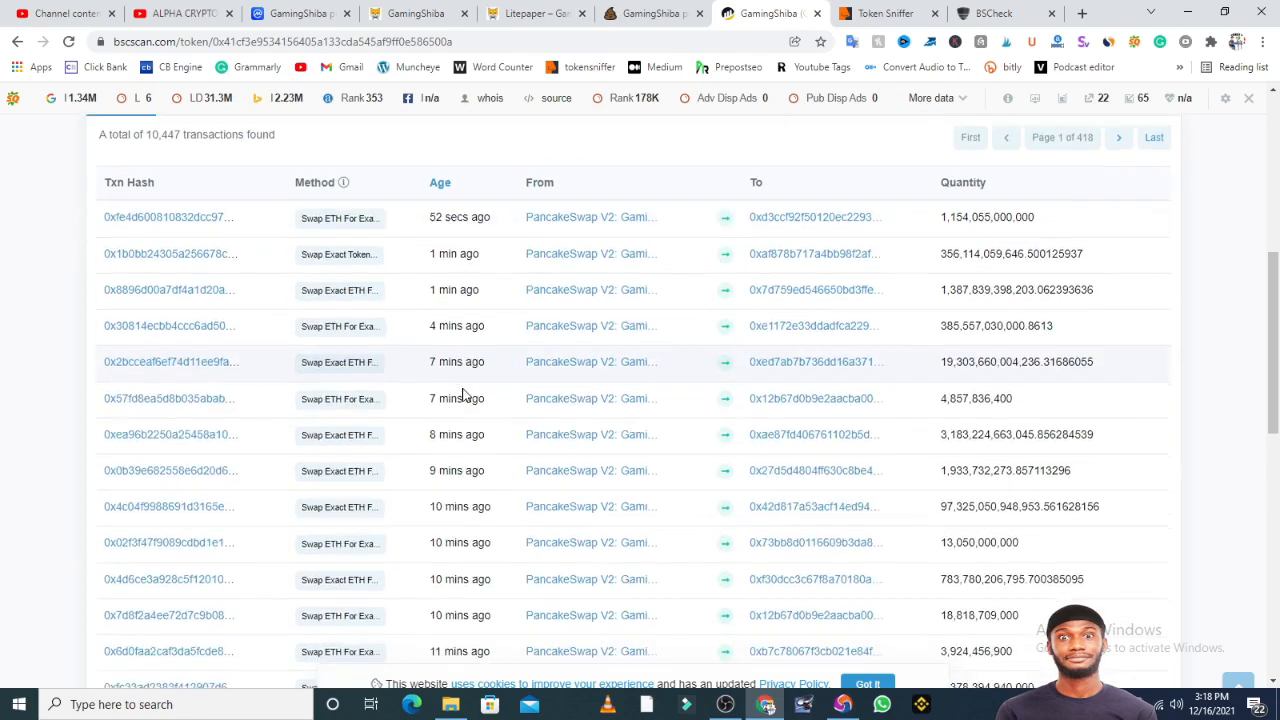
Check the 4,144-holder list led by the null address at 40.98%, the PancakeSwap pair and a locked wallet.
scroll("up", 3)
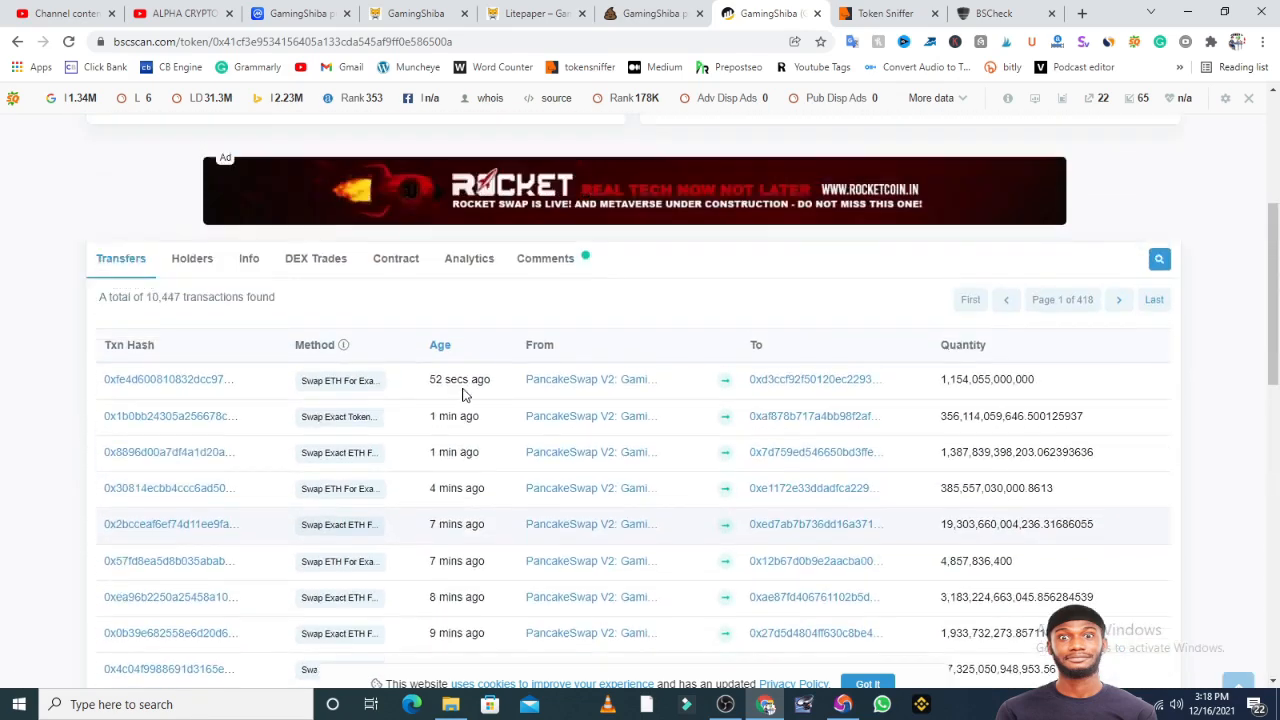
scroll("up", 3)
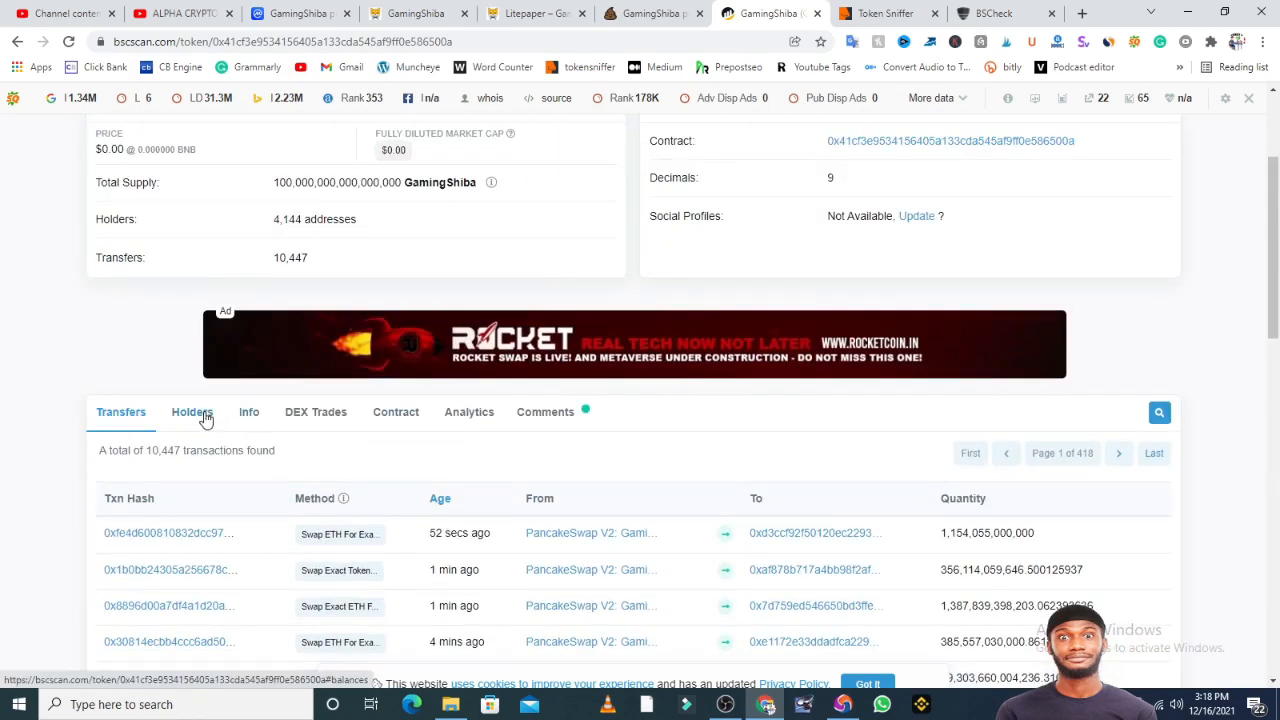
left_click(192, 412)
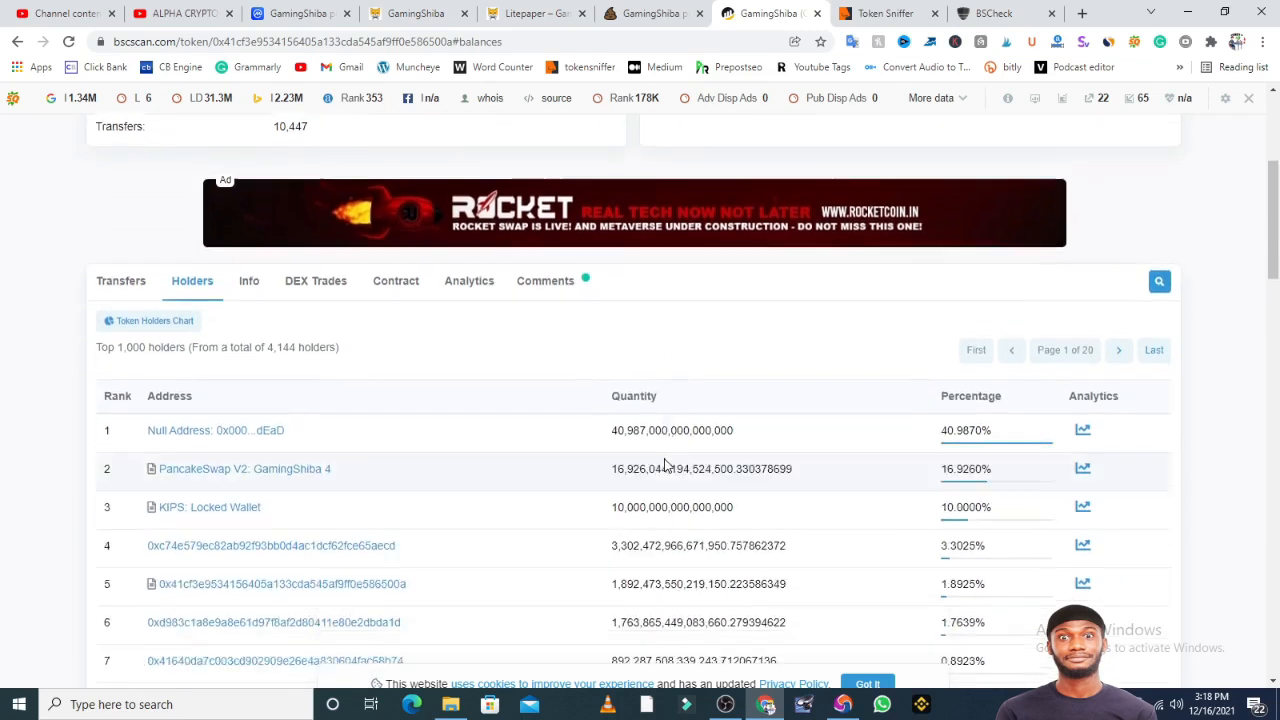
scroll("down", 3)
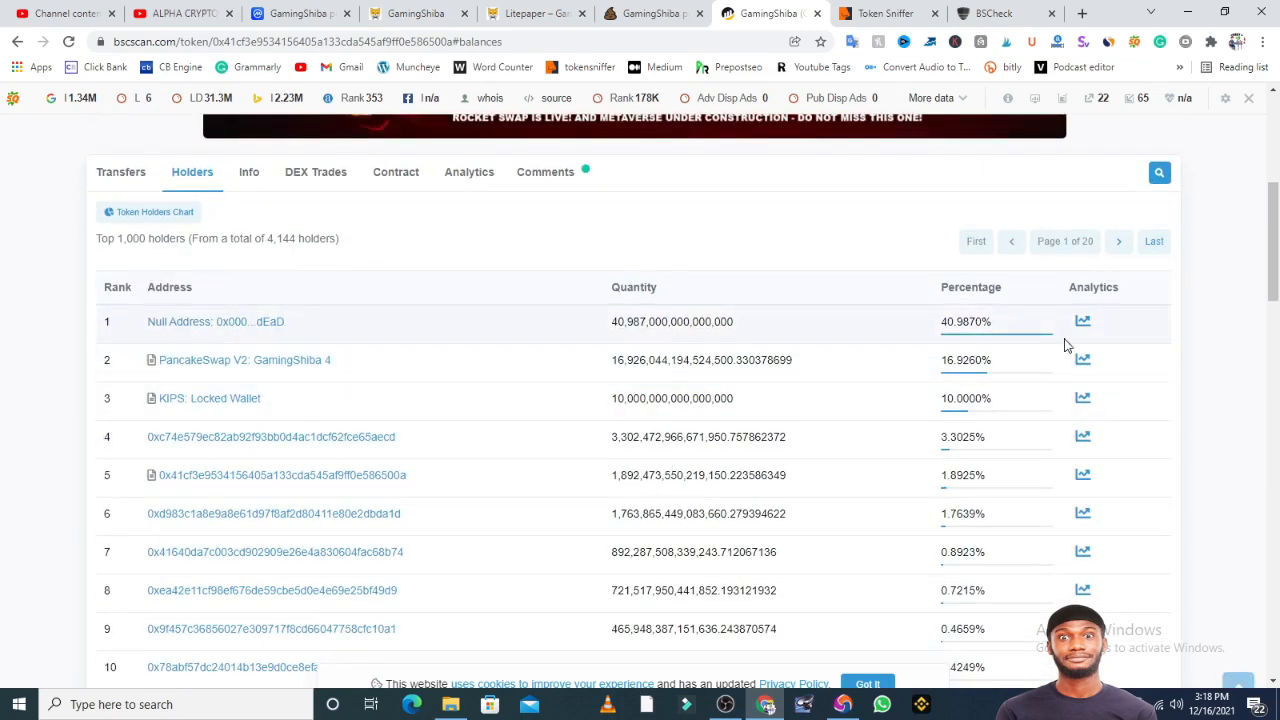
mouse_move(164, 338)
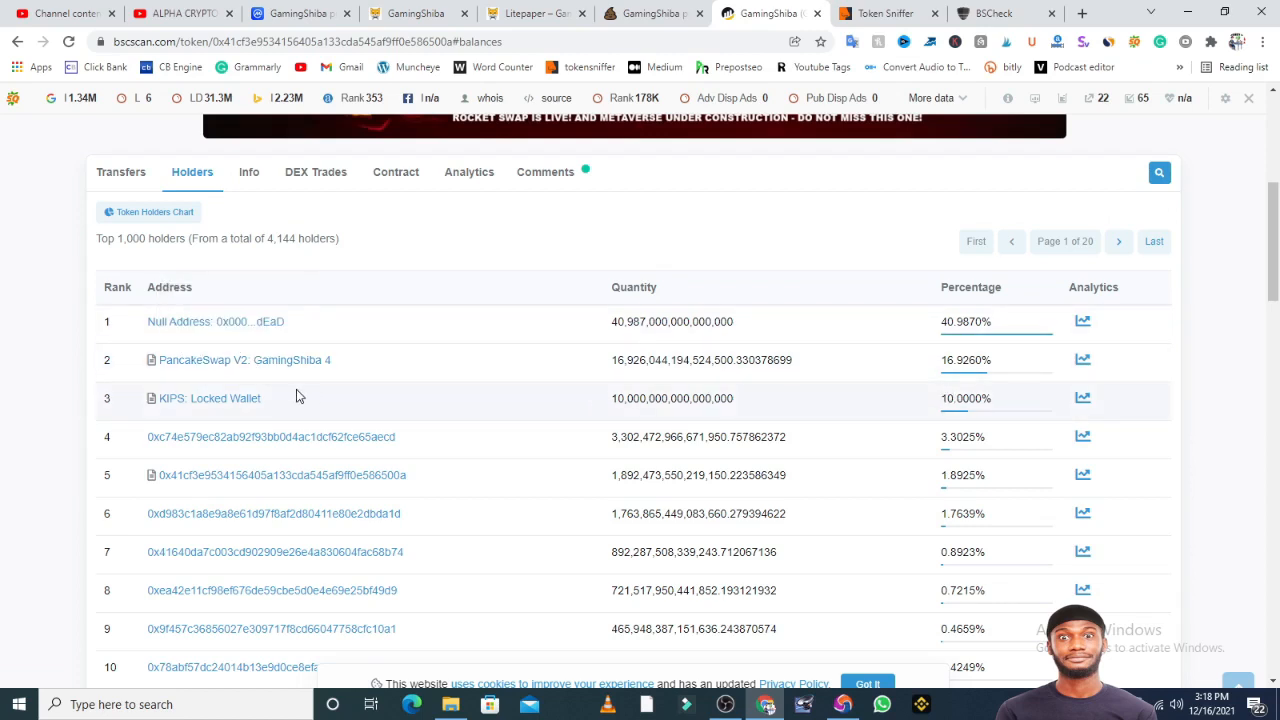
mouse_move(208, 398)
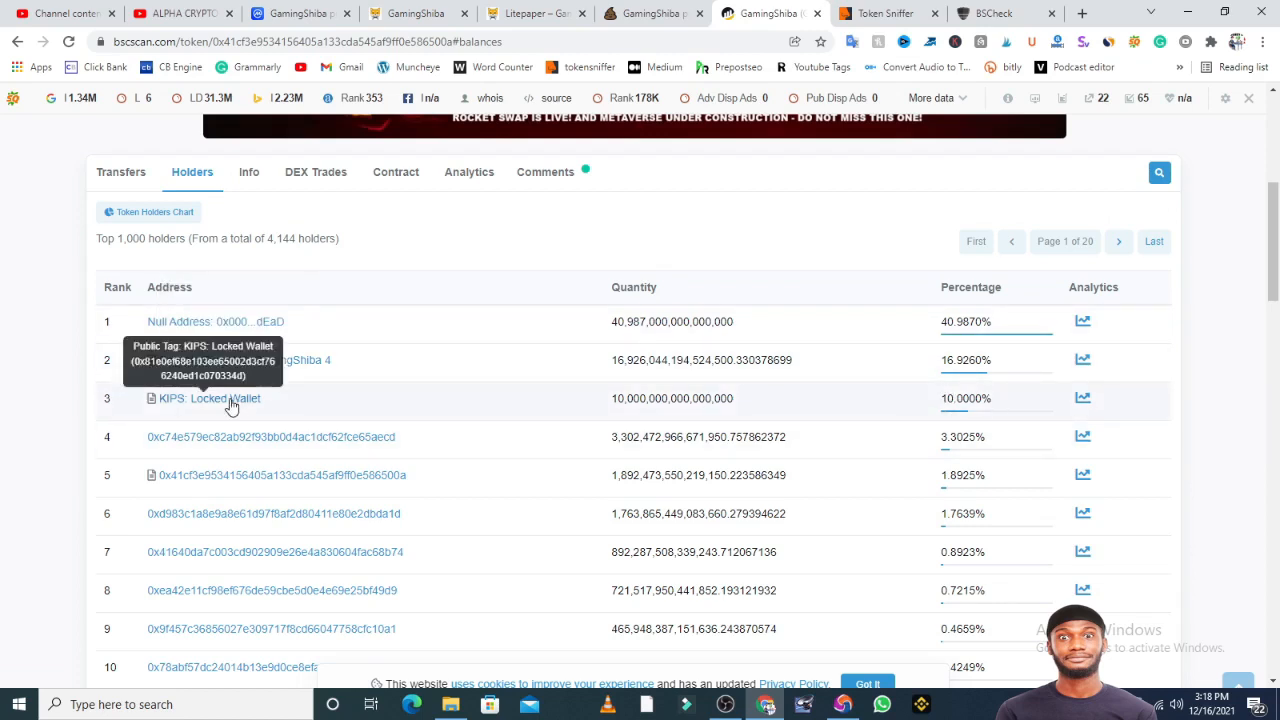
mouse_move(824, 348)
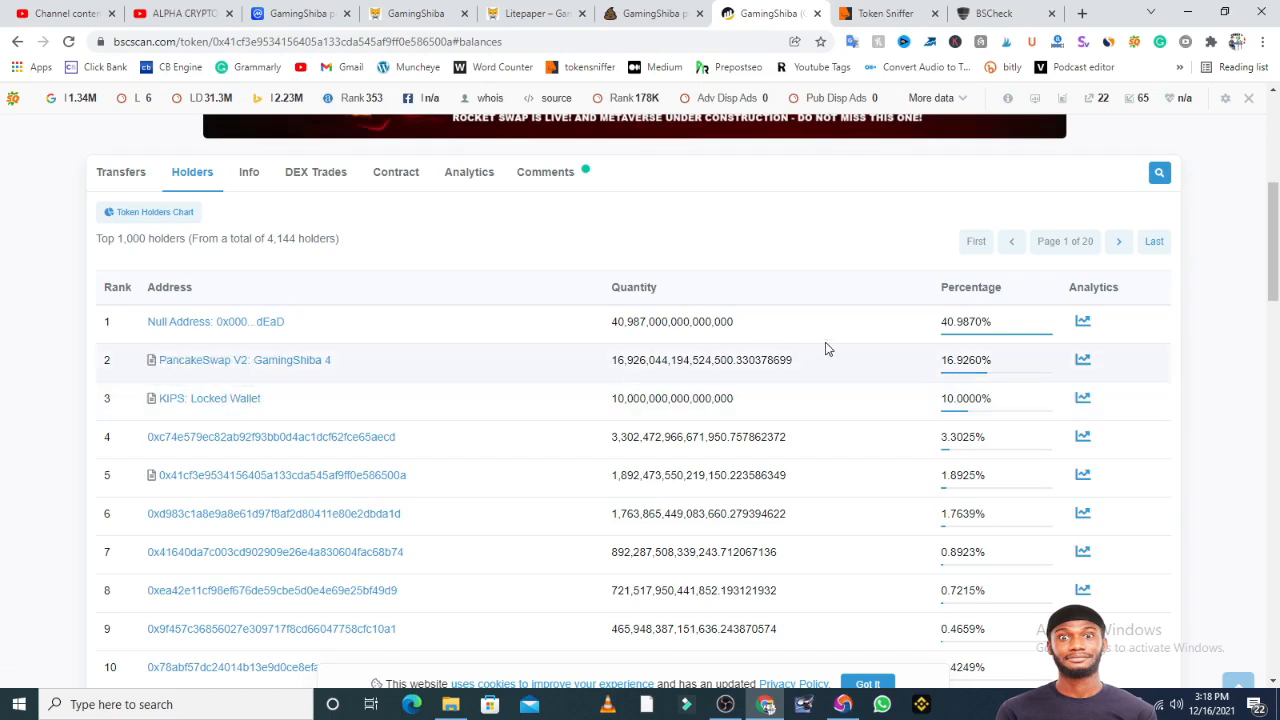
mouse_move(968, 492)
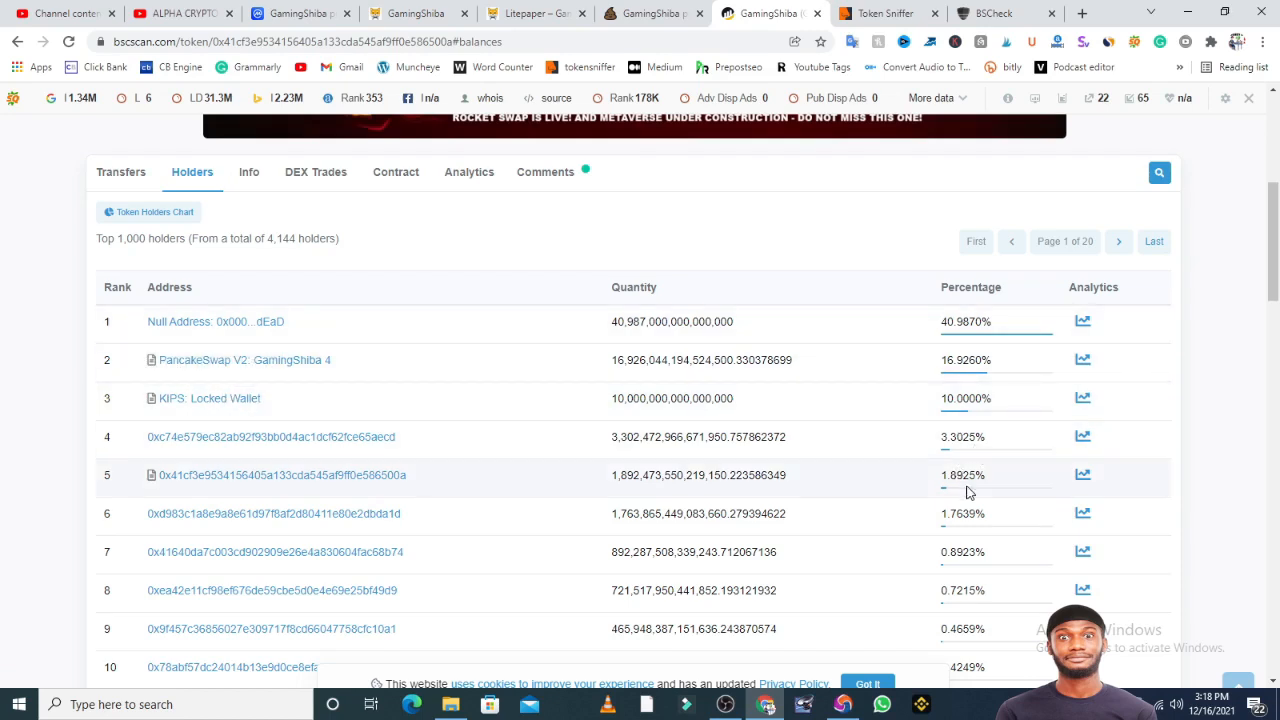
mouse_move(948, 450)
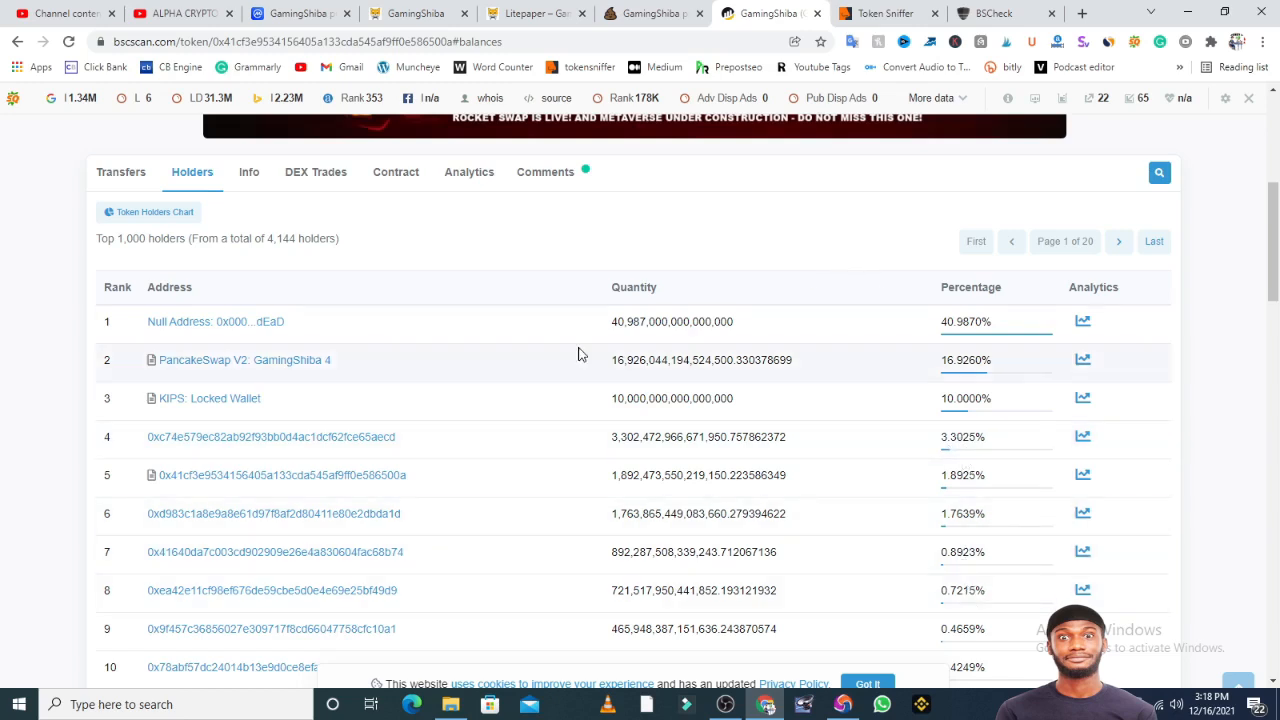
left_click(884, 12)
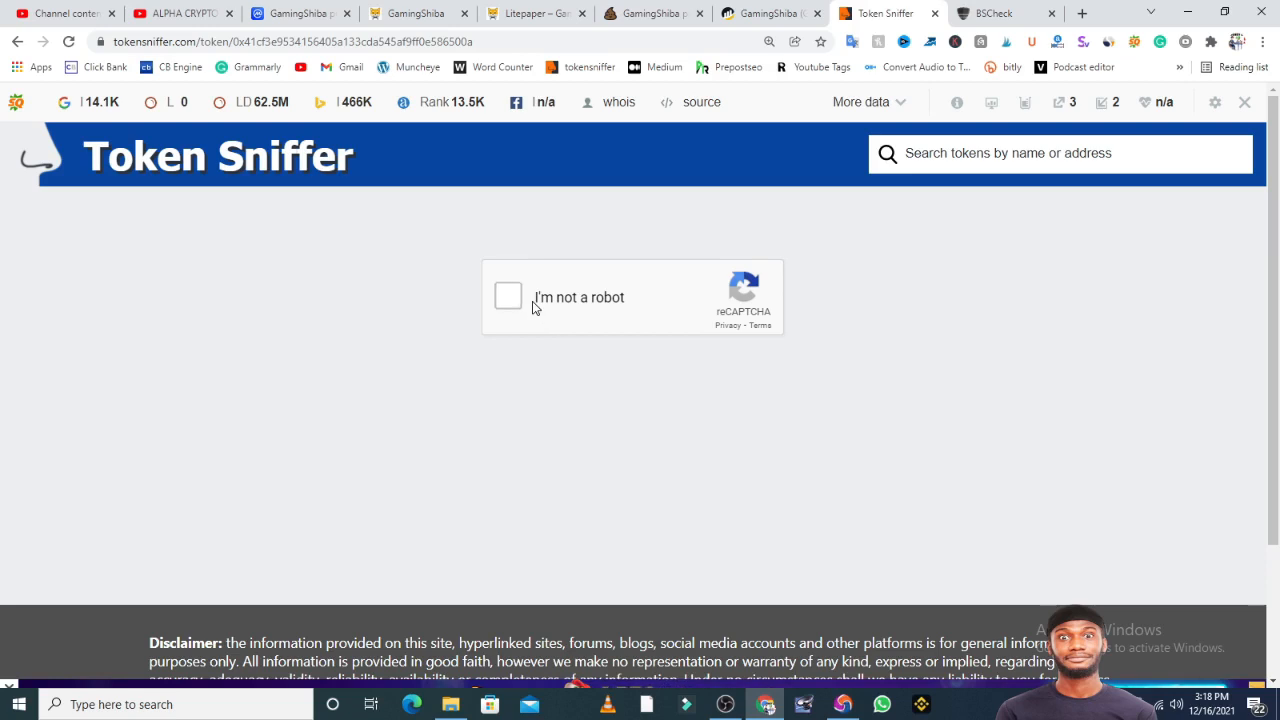
Pass Token Sniffer's robot check and read the first smell test sections for GamingShiba.
left_click(508, 296)
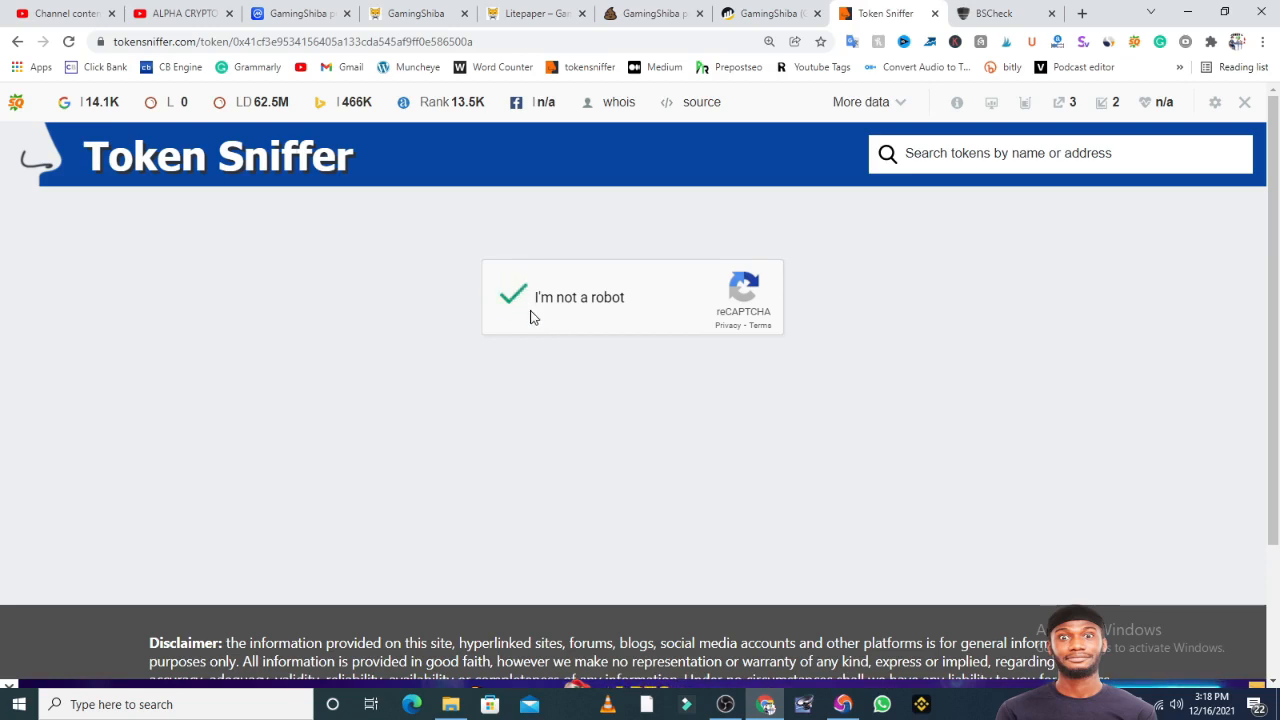
left_click(512, 296)
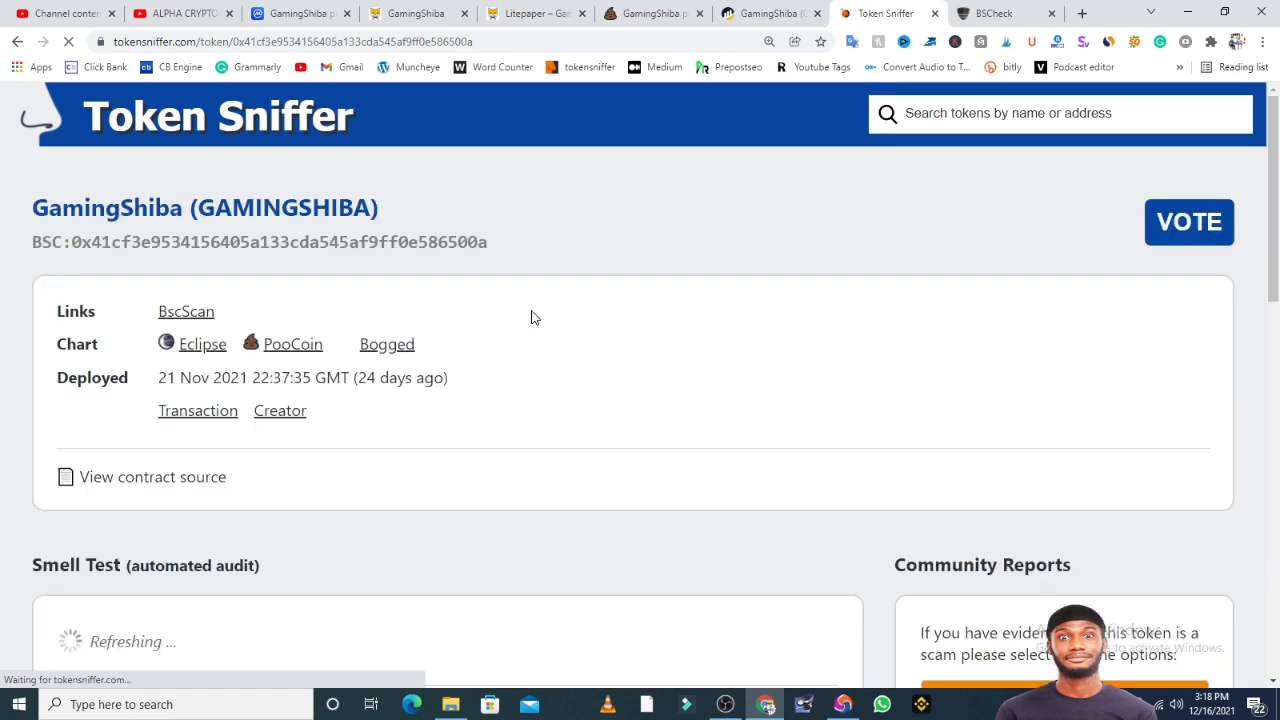
scroll("down", 3)
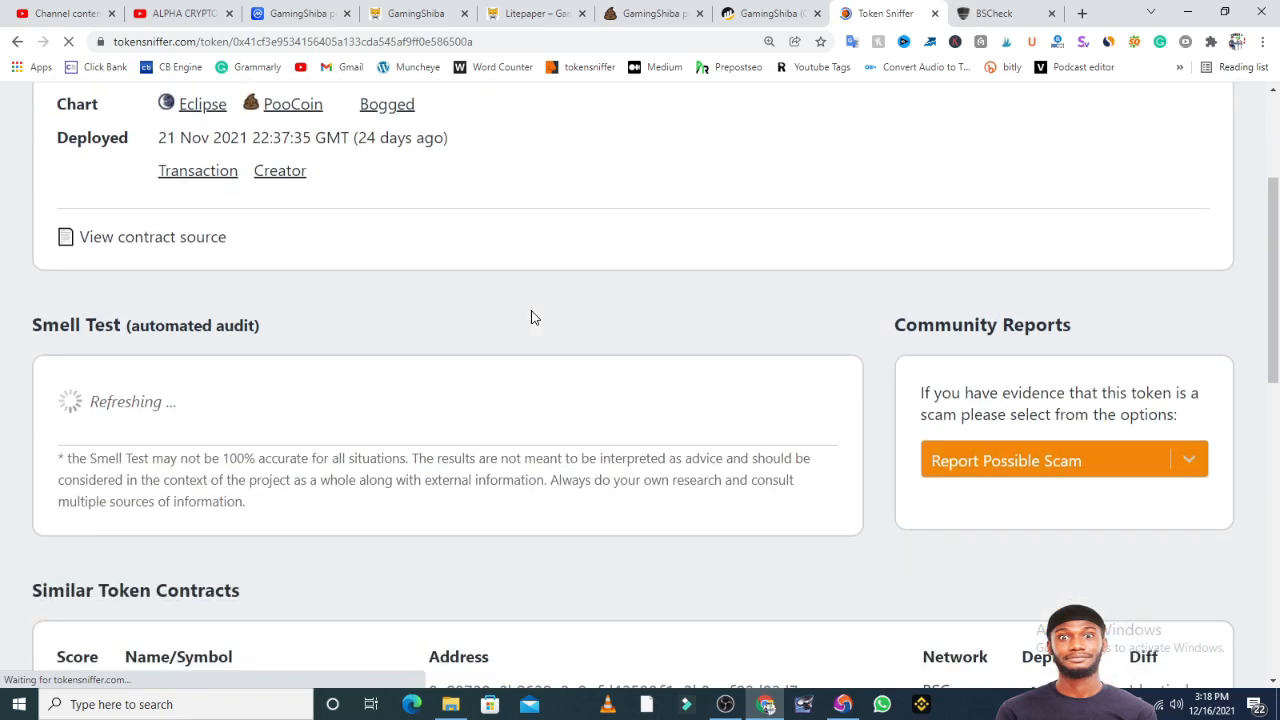
scroll("up", 3)
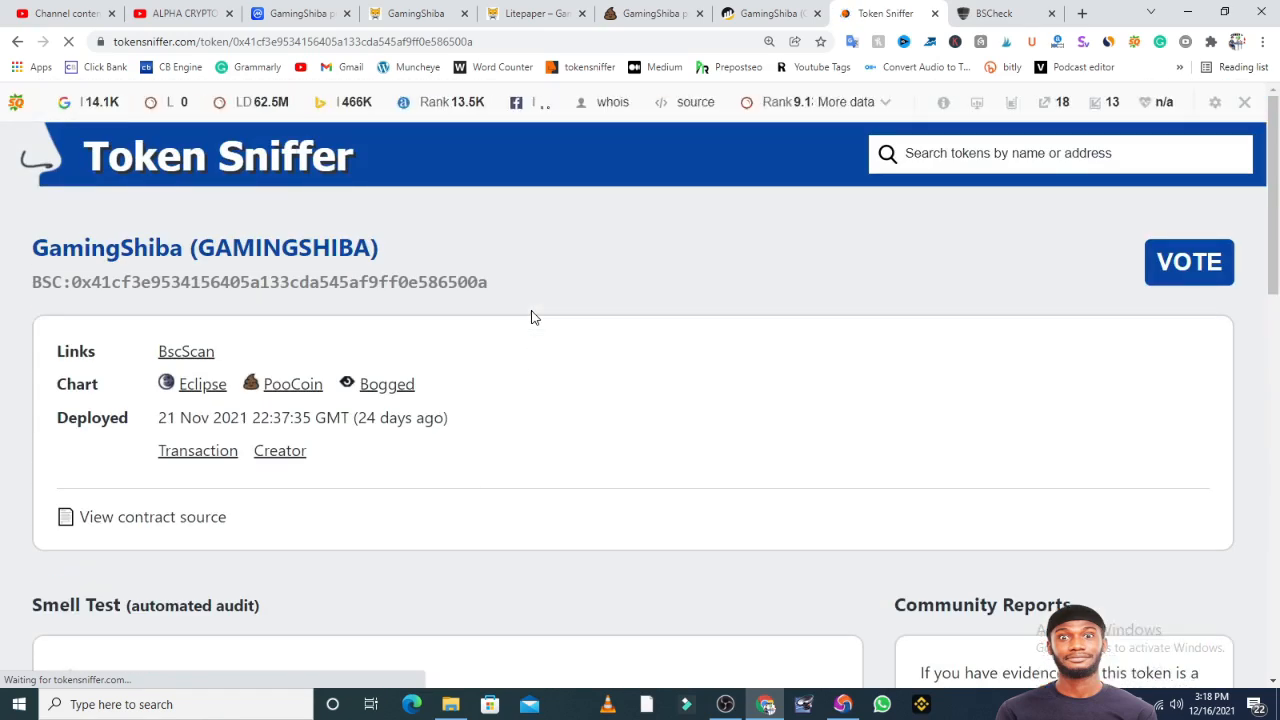
scroll("down", 3)
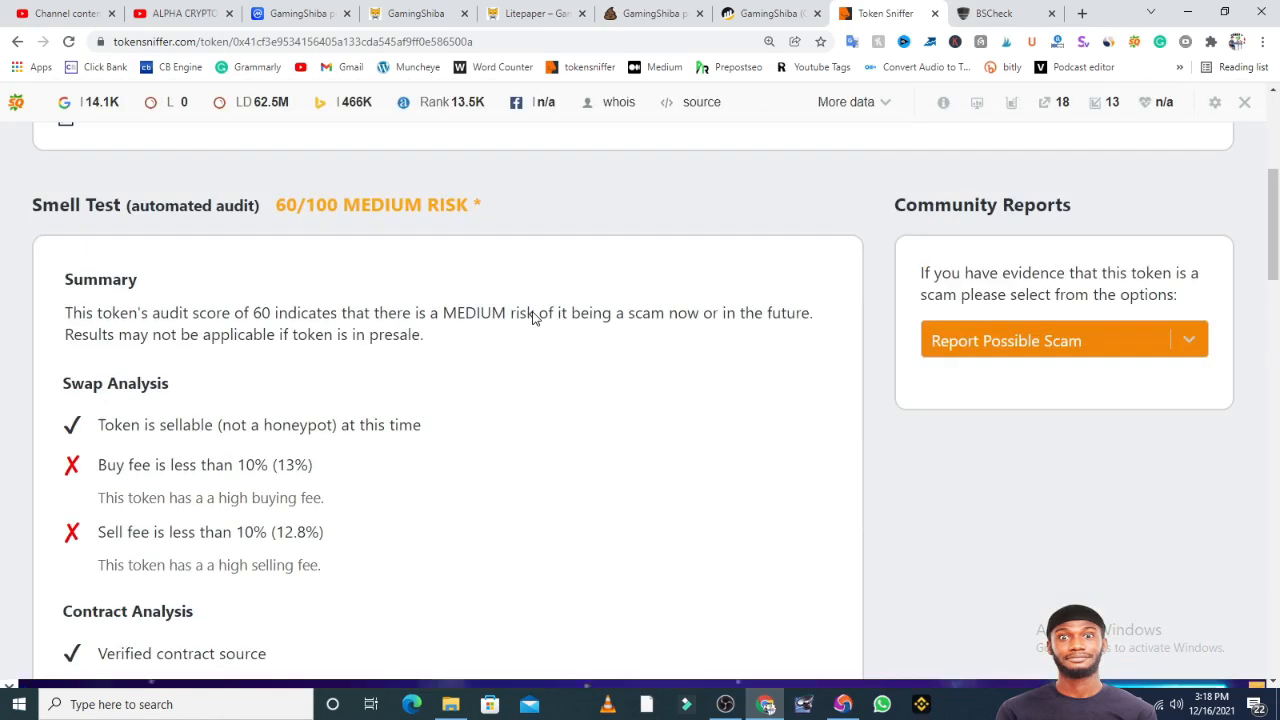
mouse_move(310, 516)
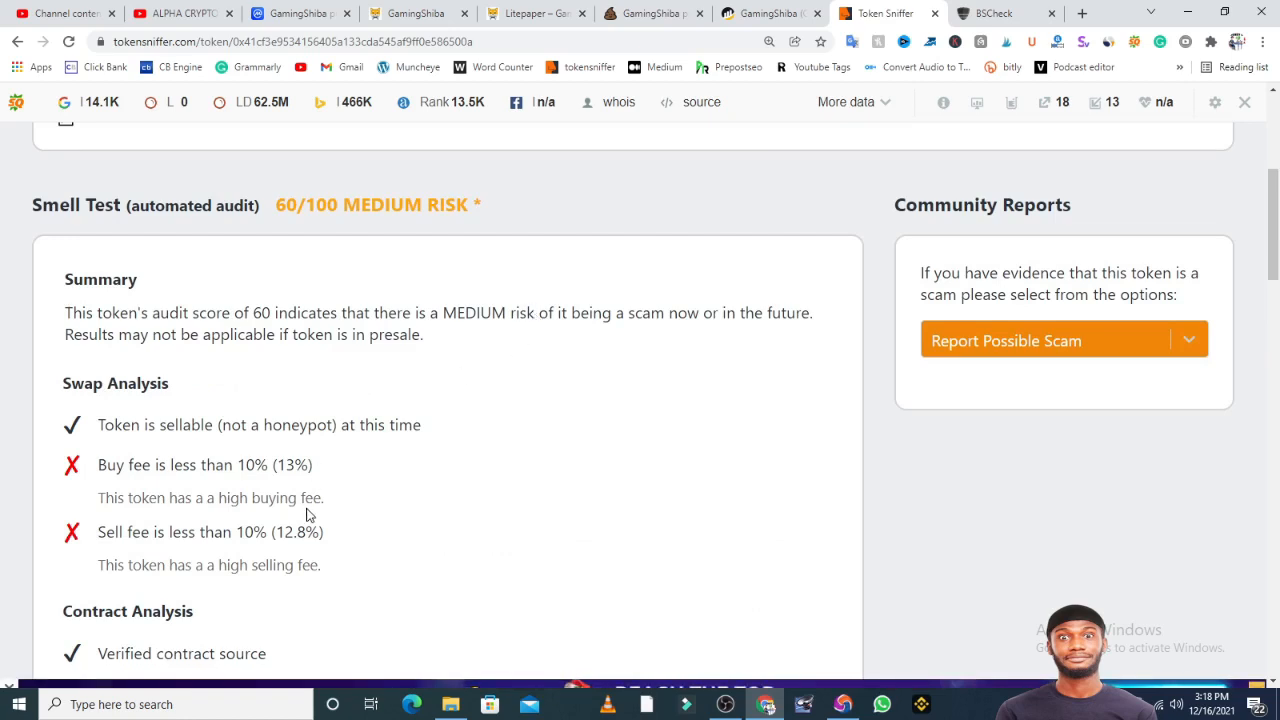
mouse_move(264, 492)
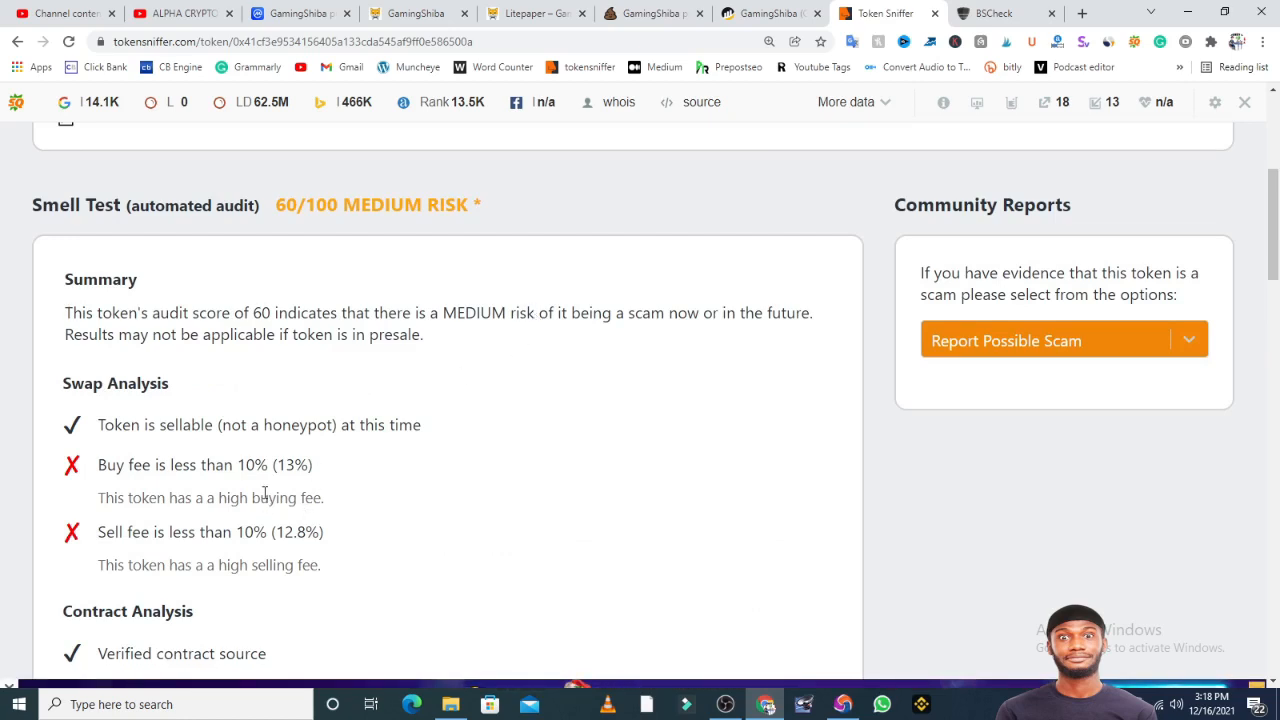
scroll("down", 3)
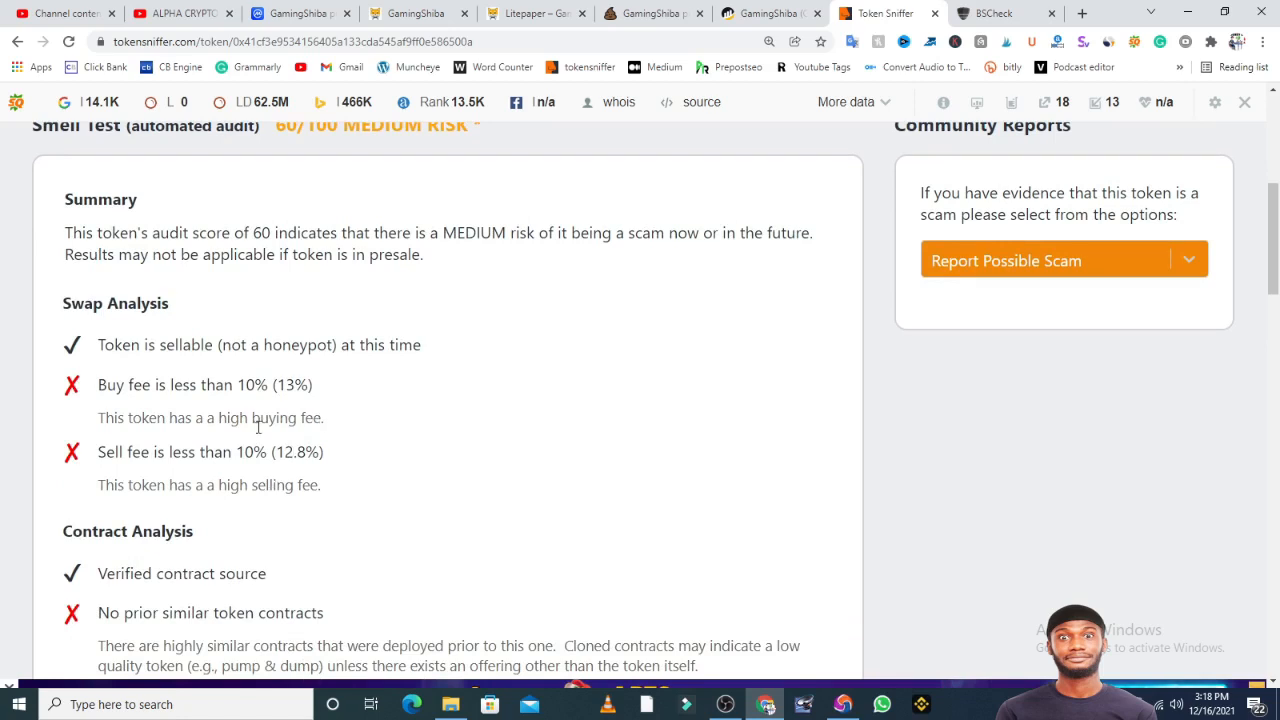
scroll("down", 3)
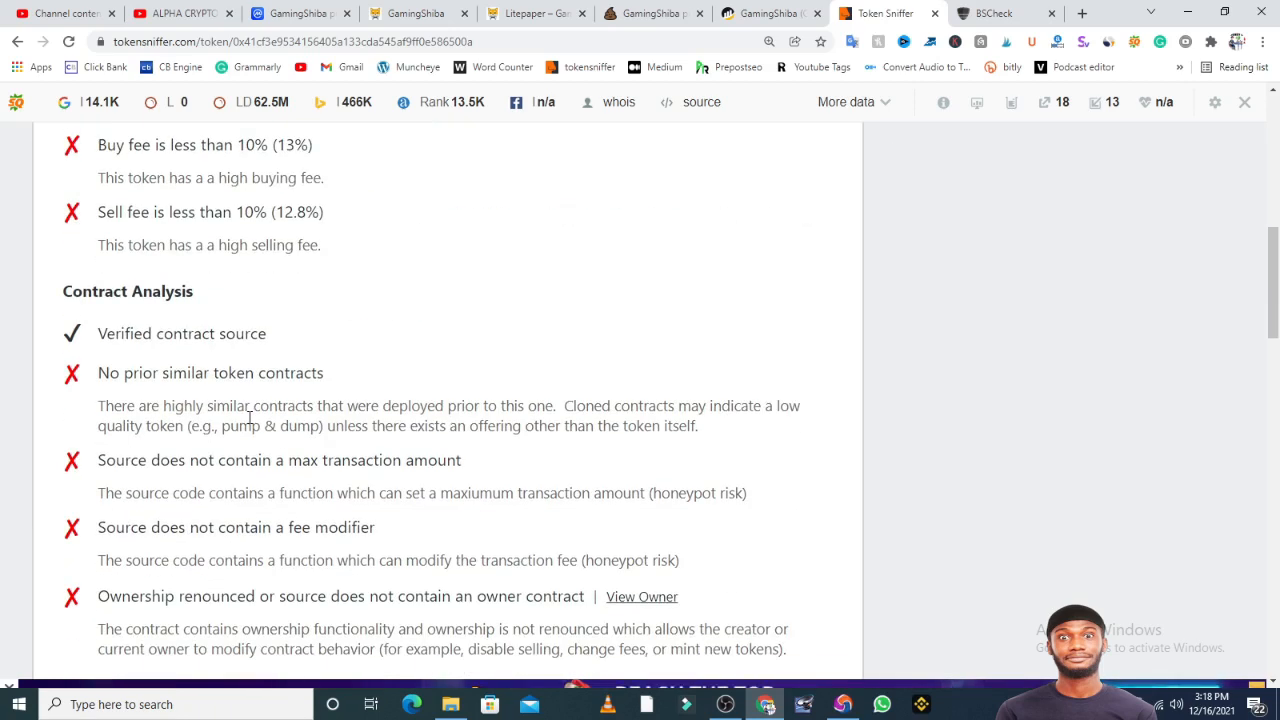
mouse_move(212, 442)
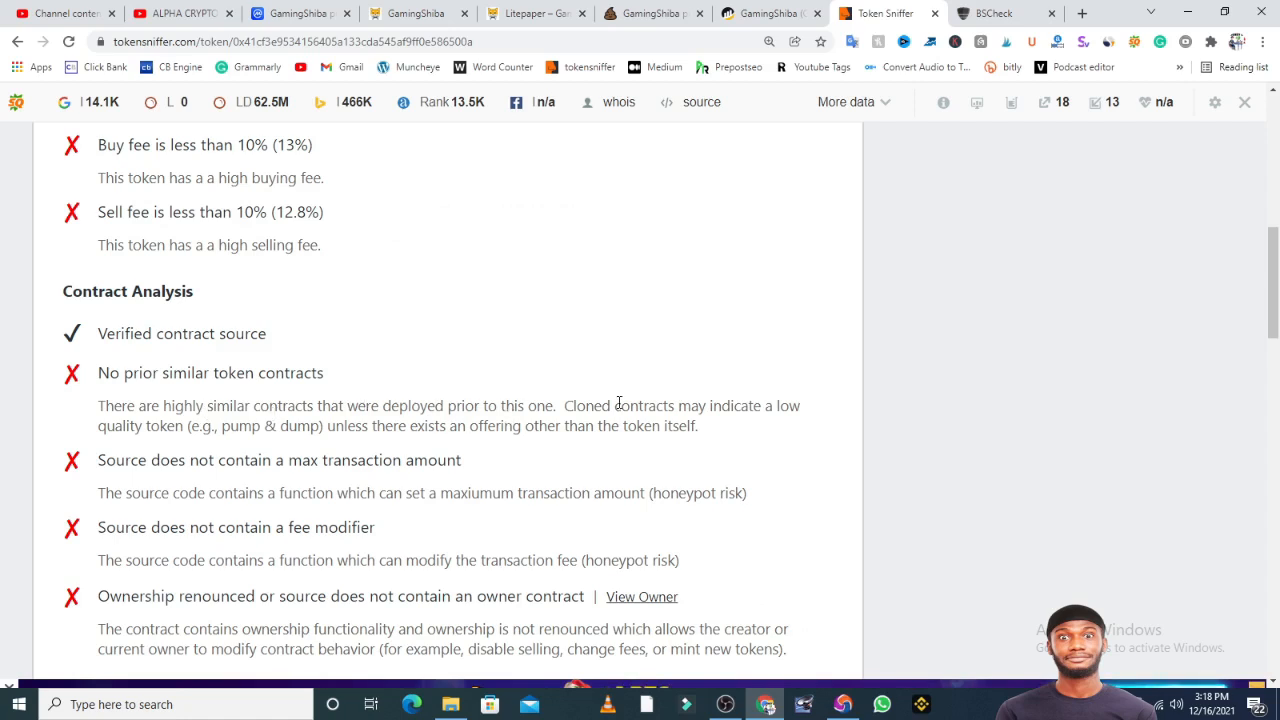
mouse_move(544, 428)
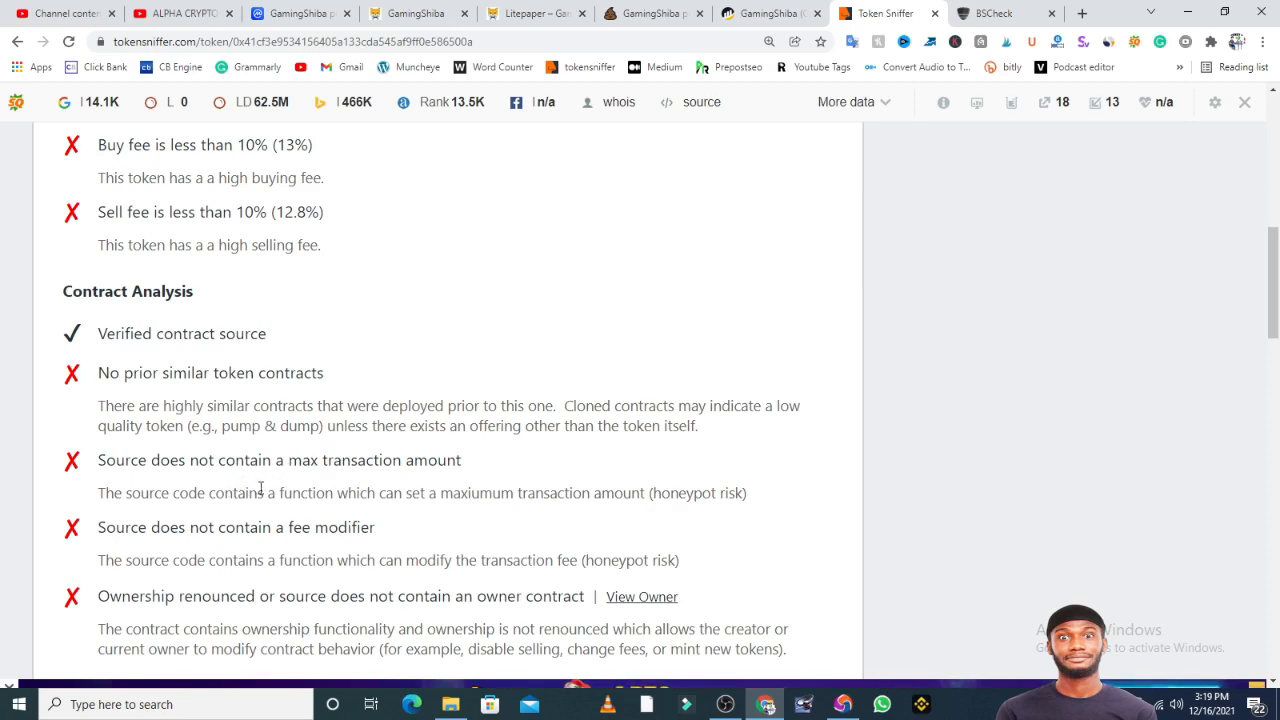
Go over the holder and liquidity analysis, then bring up the BSCheck report showing a Warning with 13% buy tax.
scroll("down", 3)
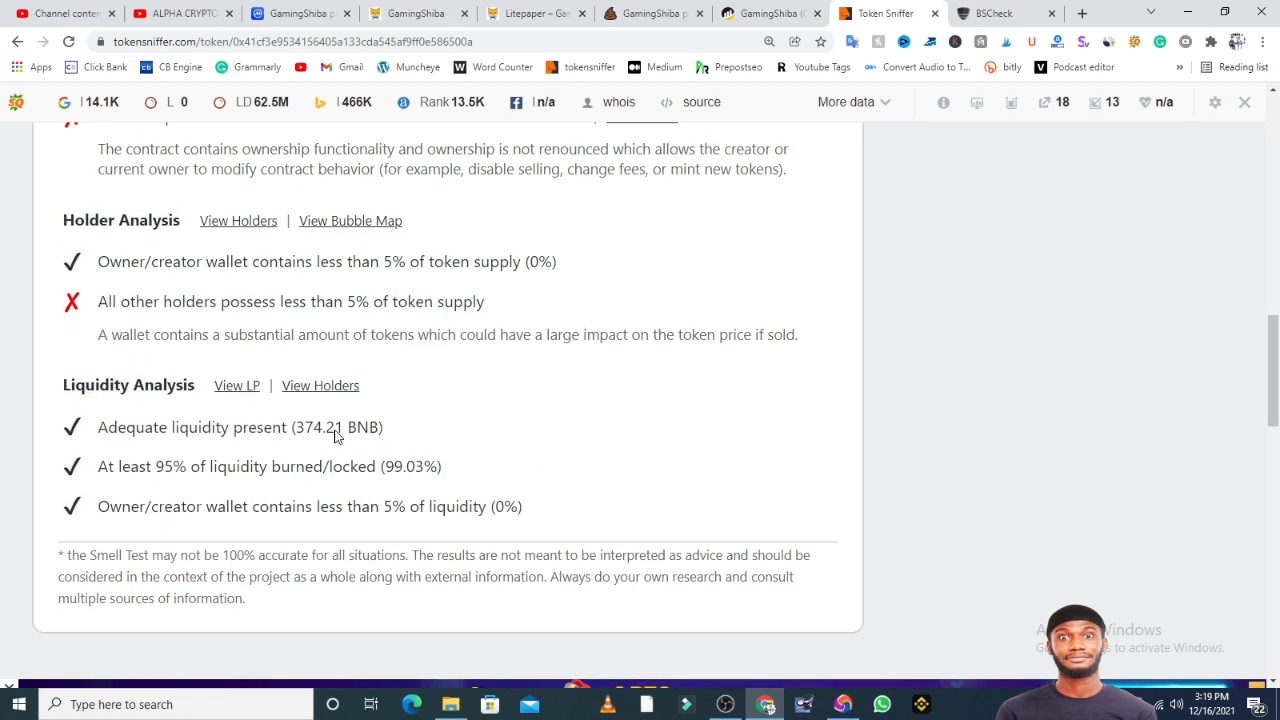
scroll("up", 3)
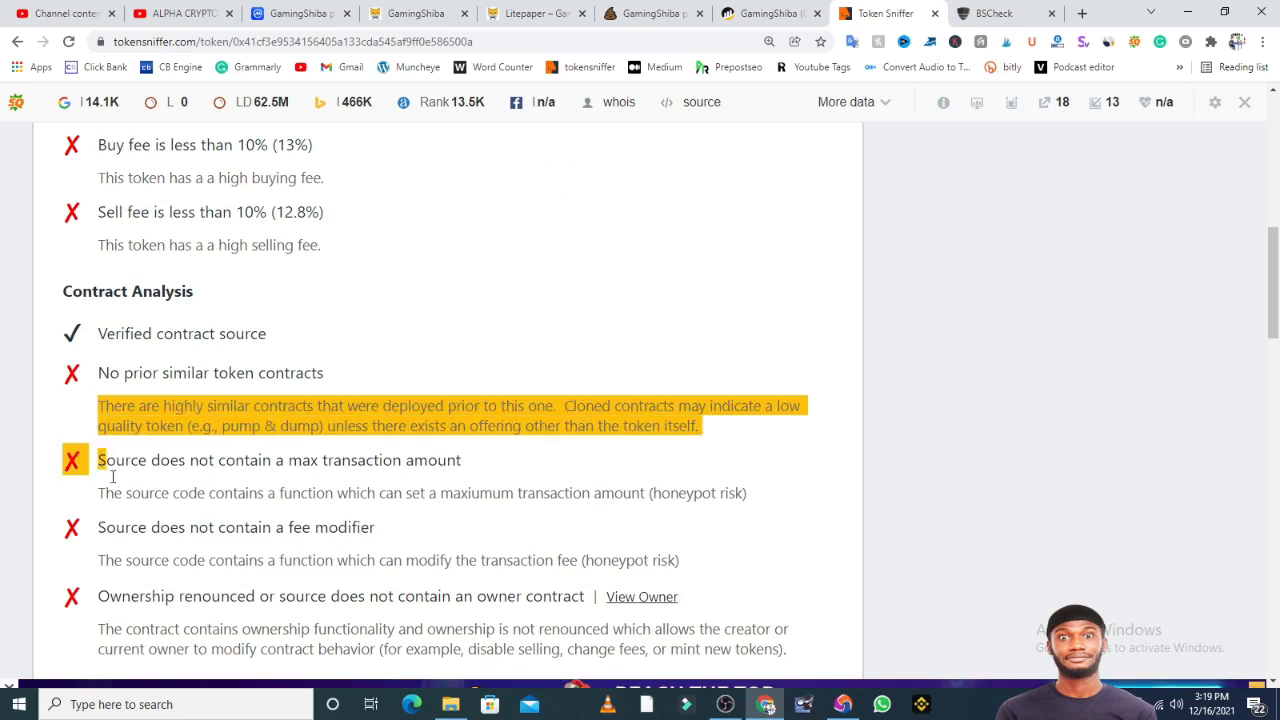
scroll("down", 3)
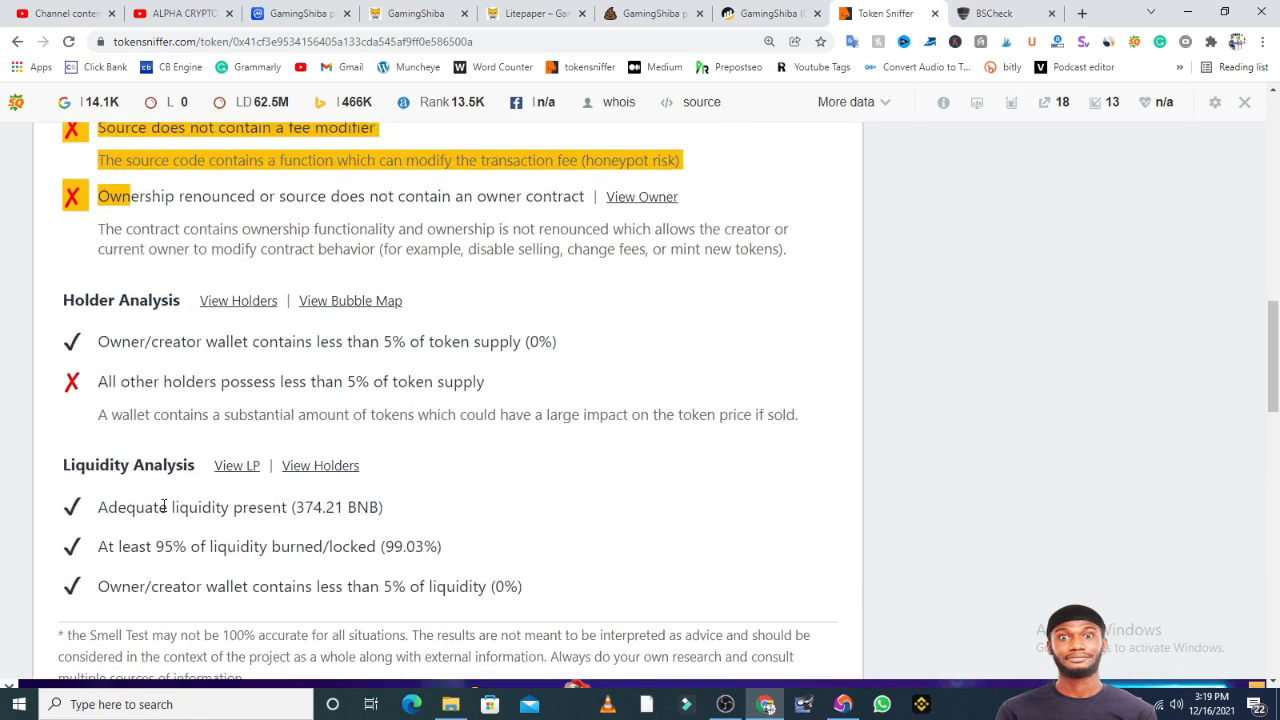
scroll("up", 3)
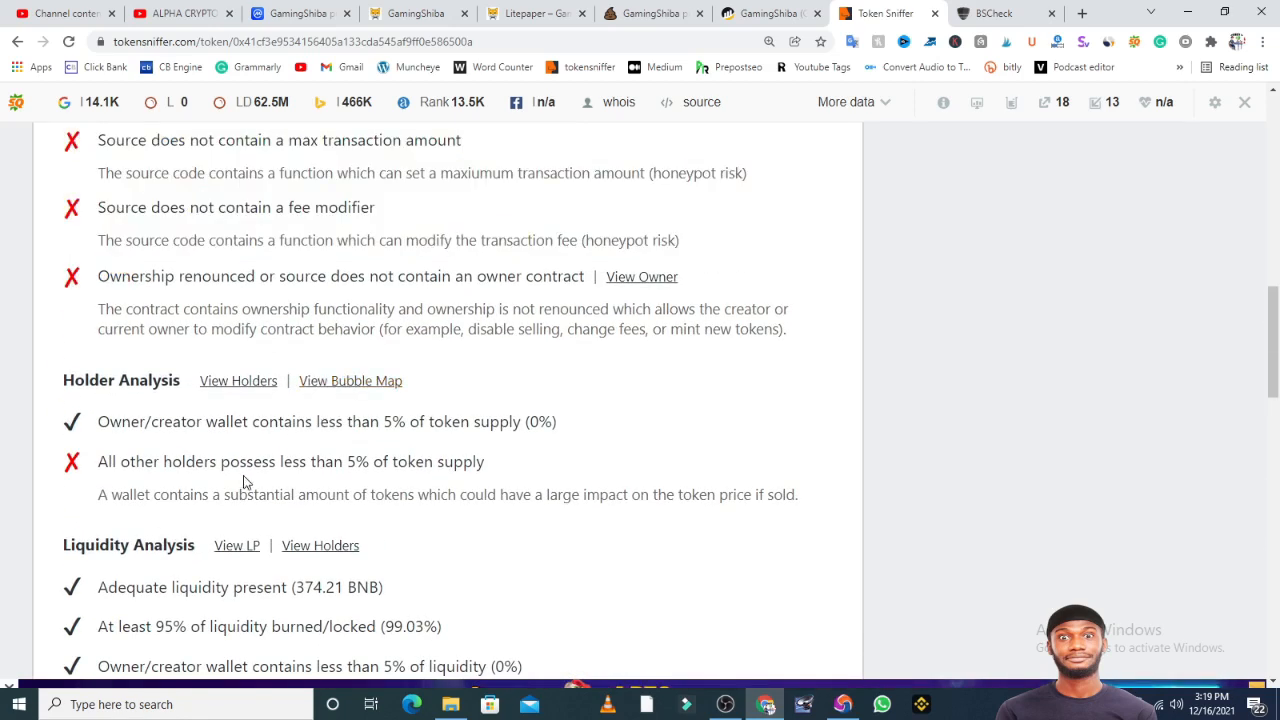
mouse_move(520, 464)
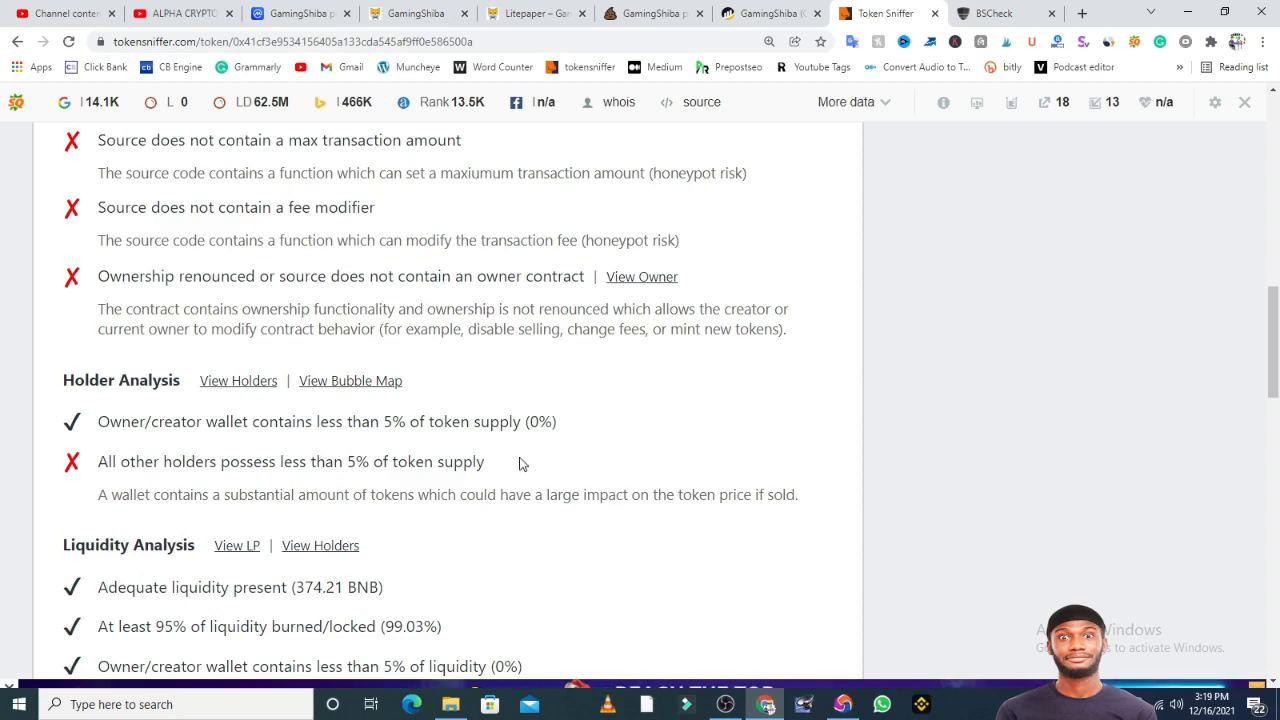
scroll("down", 3)
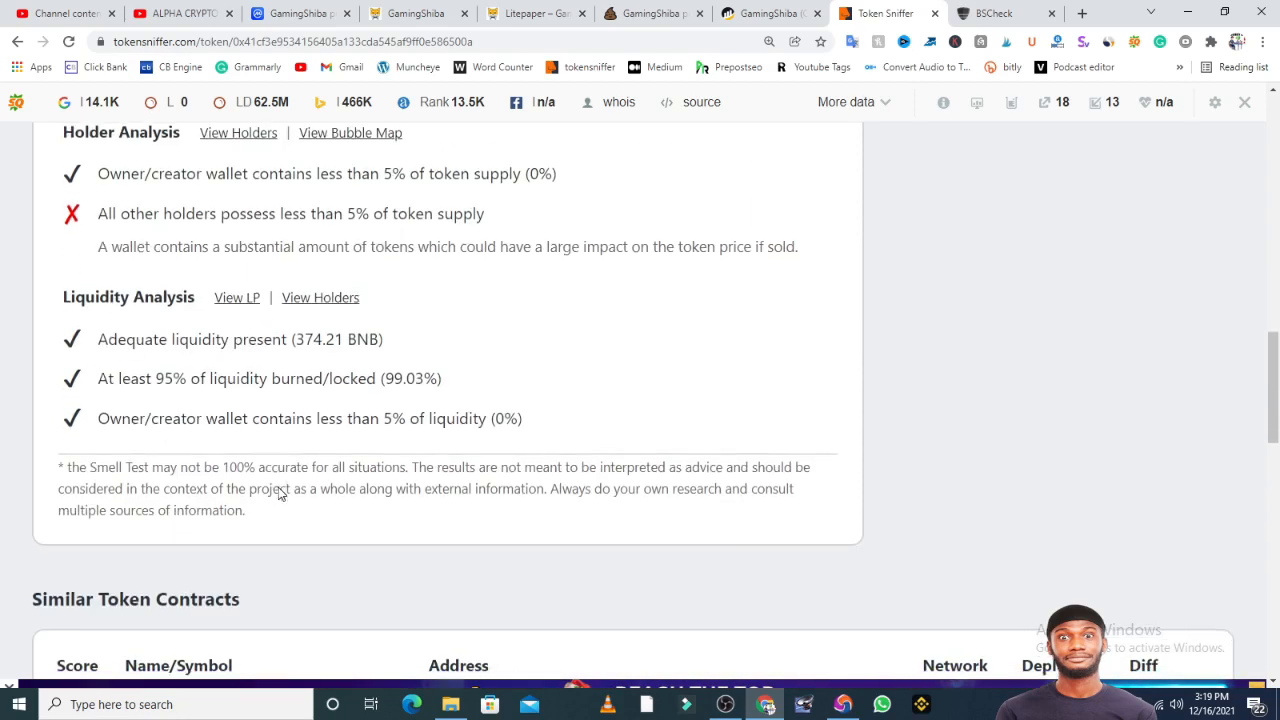
scroll("up", 3)
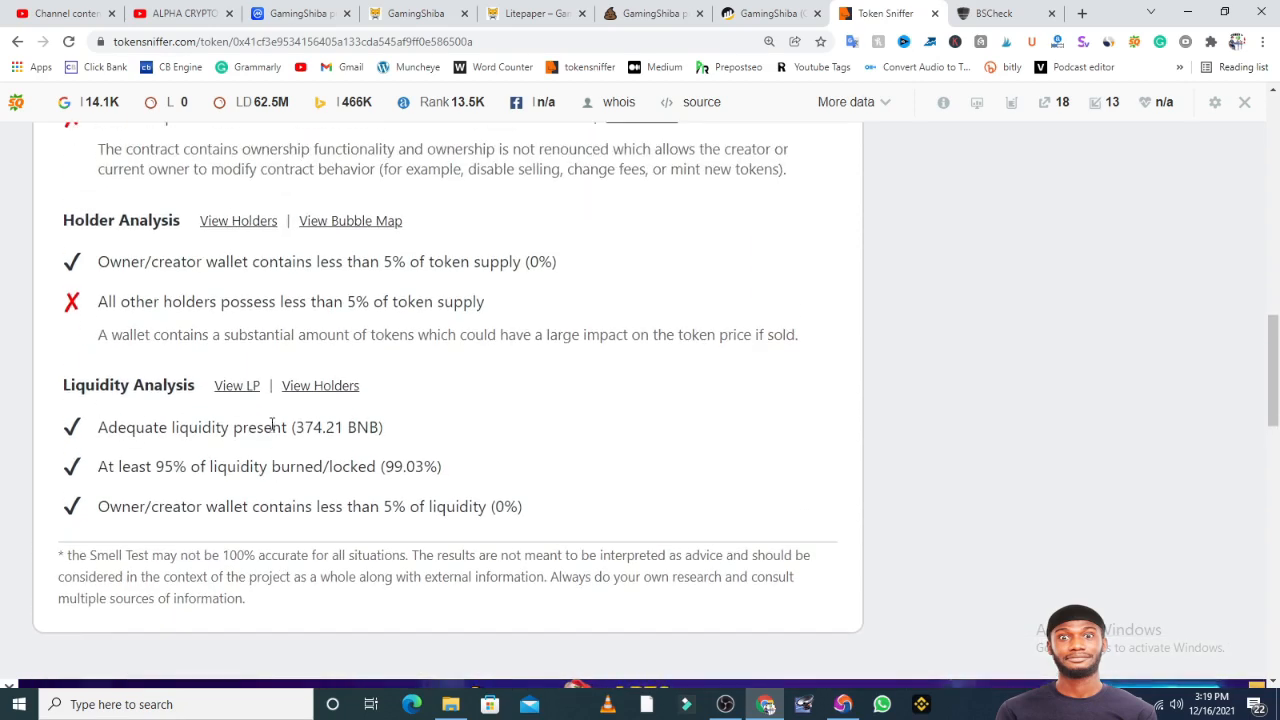
mouse_move(528, 344)
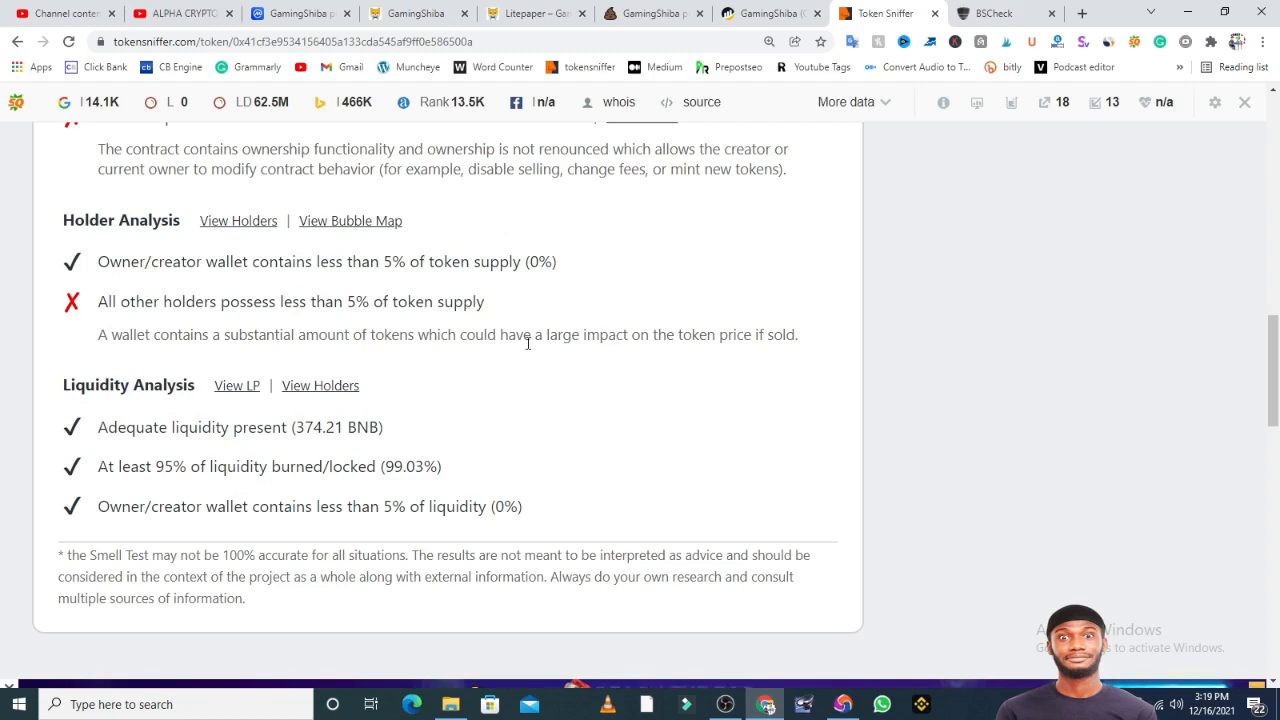
mouse_move(116, 532)
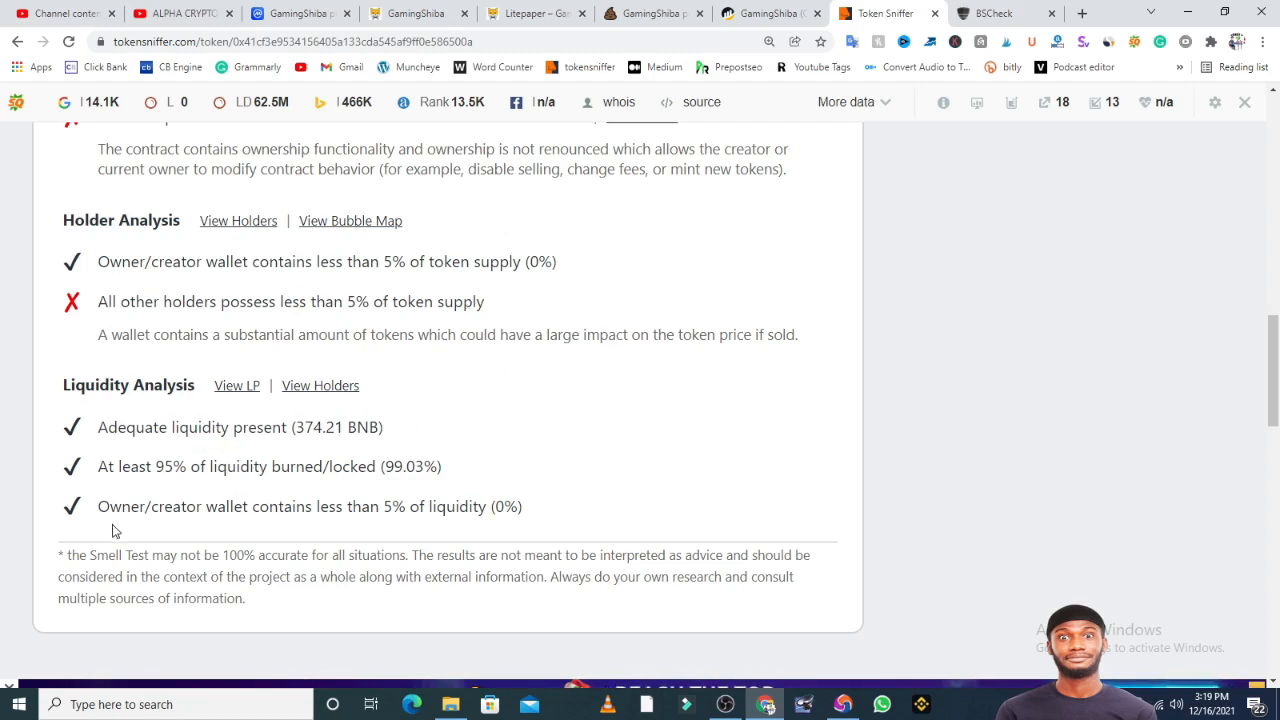
mouse_move(476, 296)
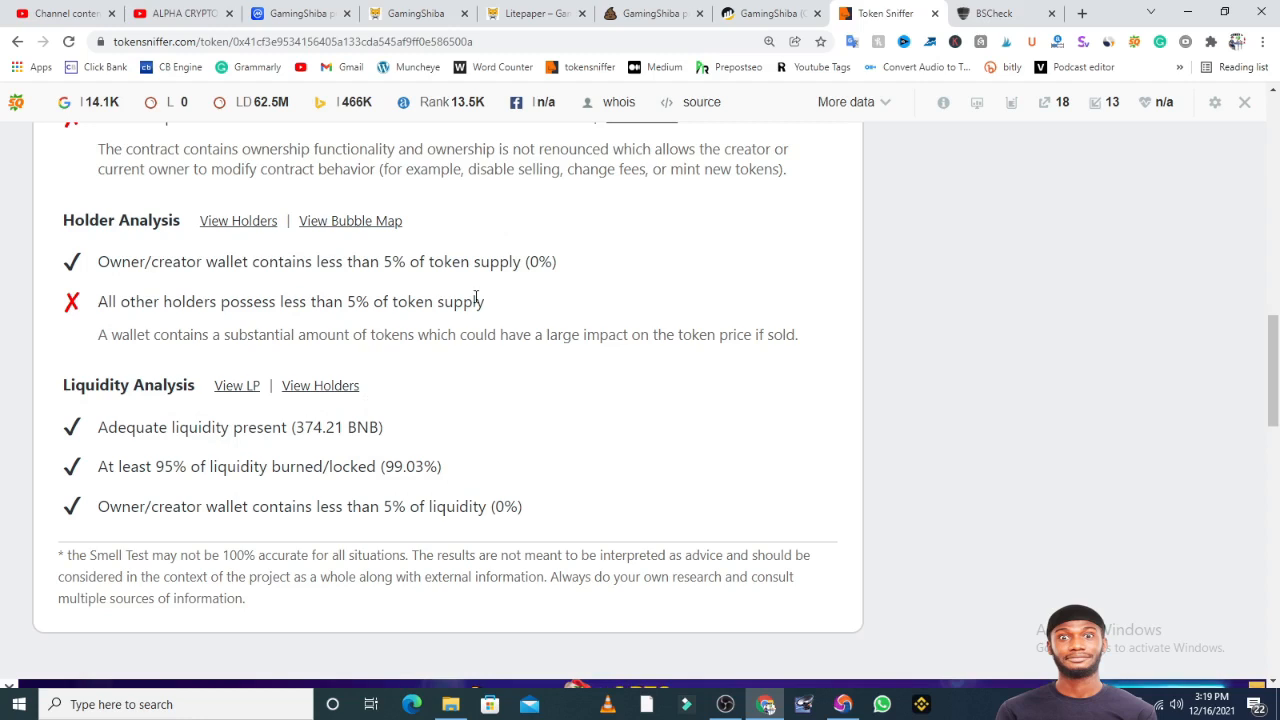
left_click(990, 12)
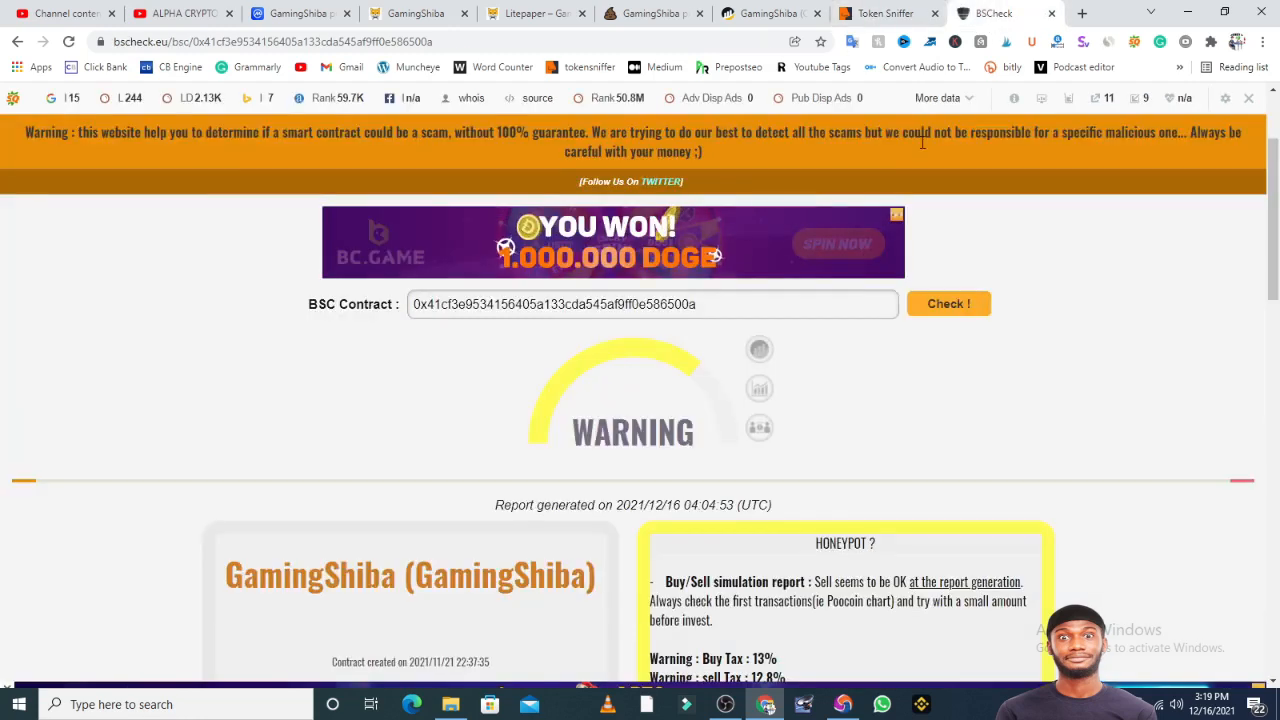
scroll("down", 3)
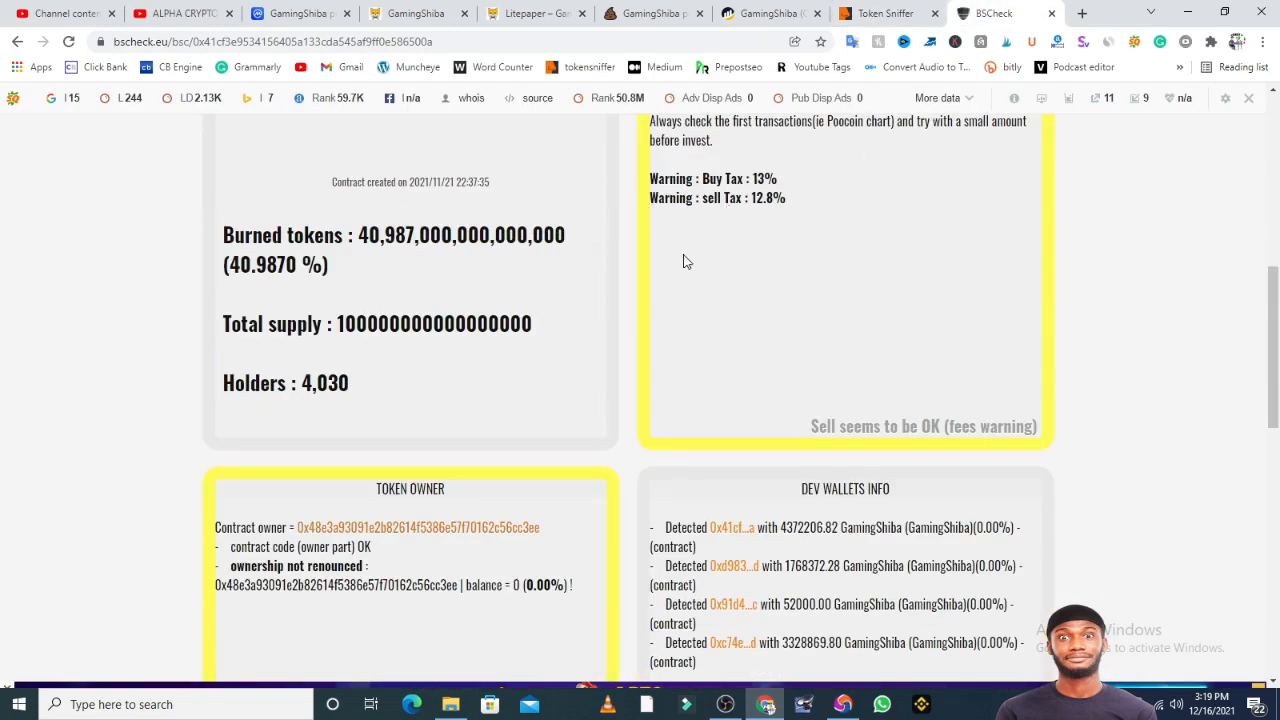
mouse_move(730, 238)
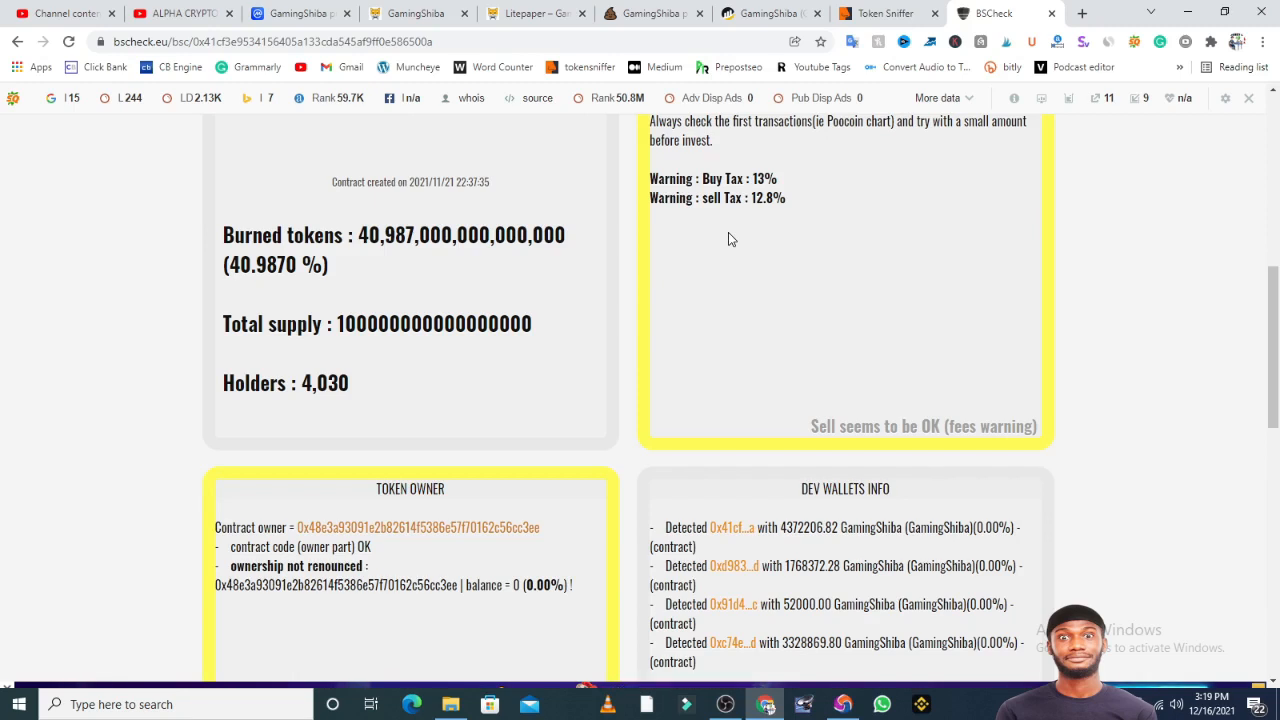
mouse_move(686, 284)
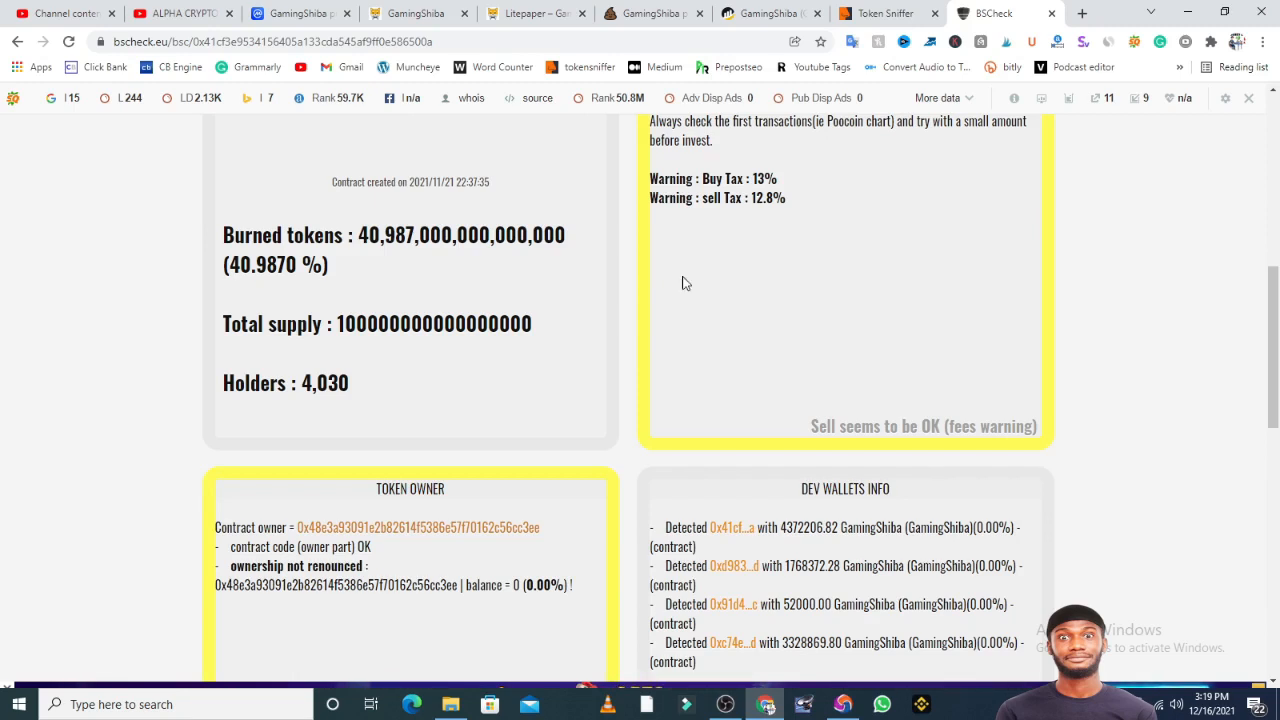
scroll("down", 3)
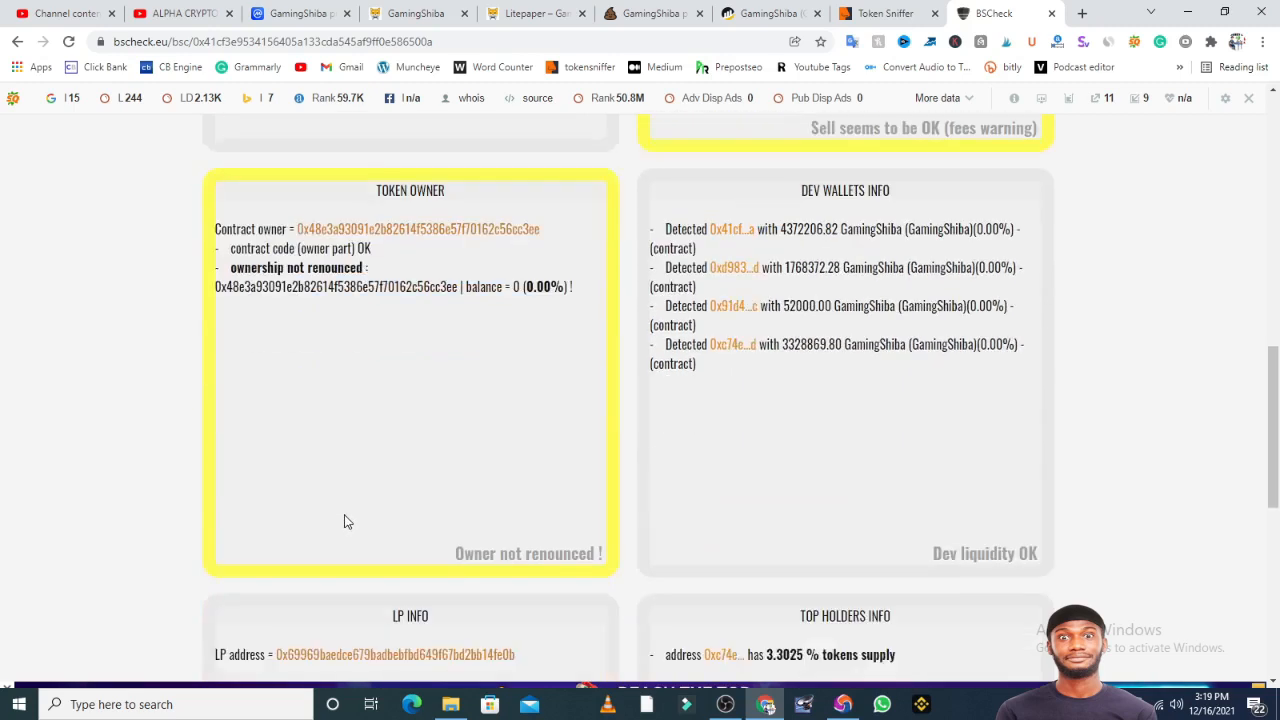
scroll("down", 3)
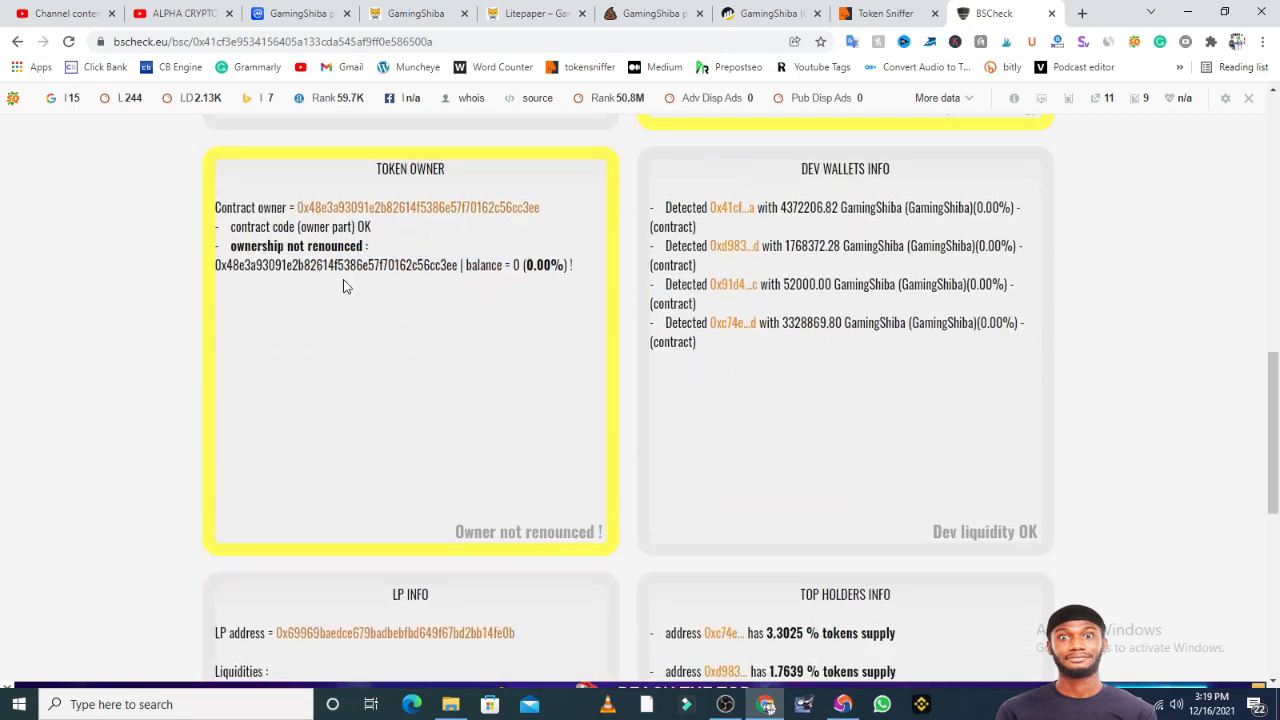
mouse_move(816, 302)
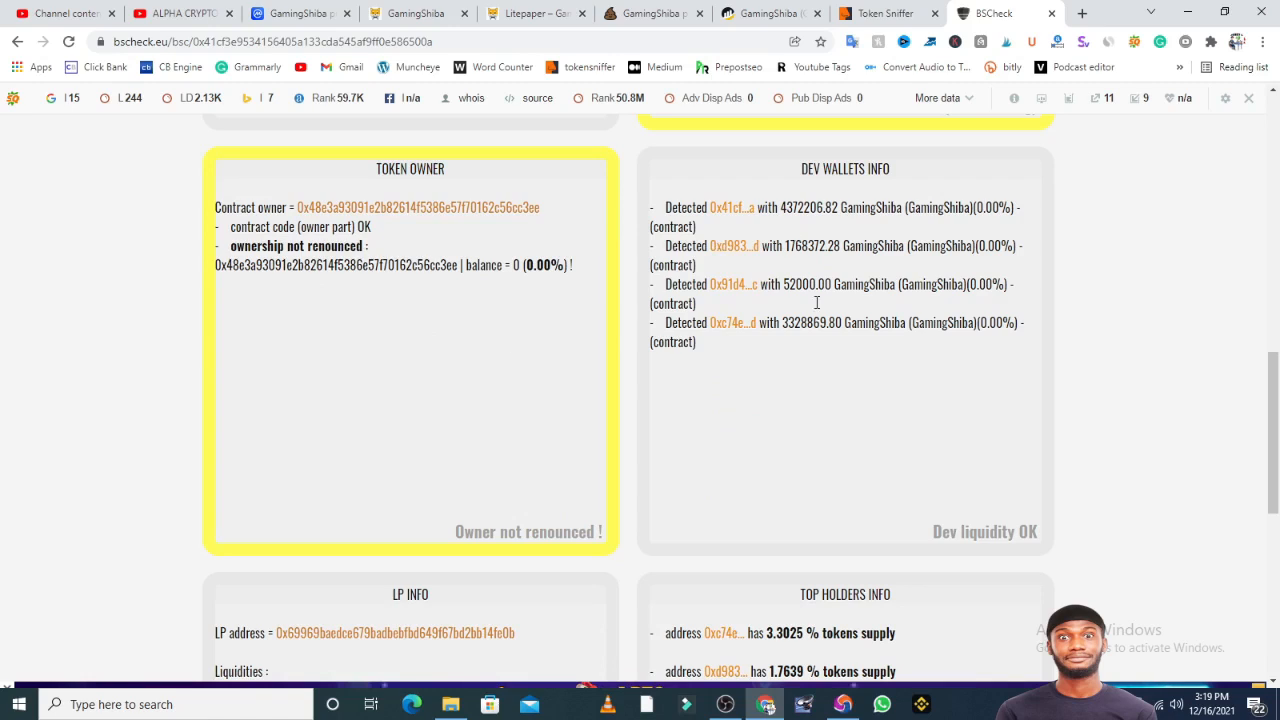
mouse_move(884, 424)
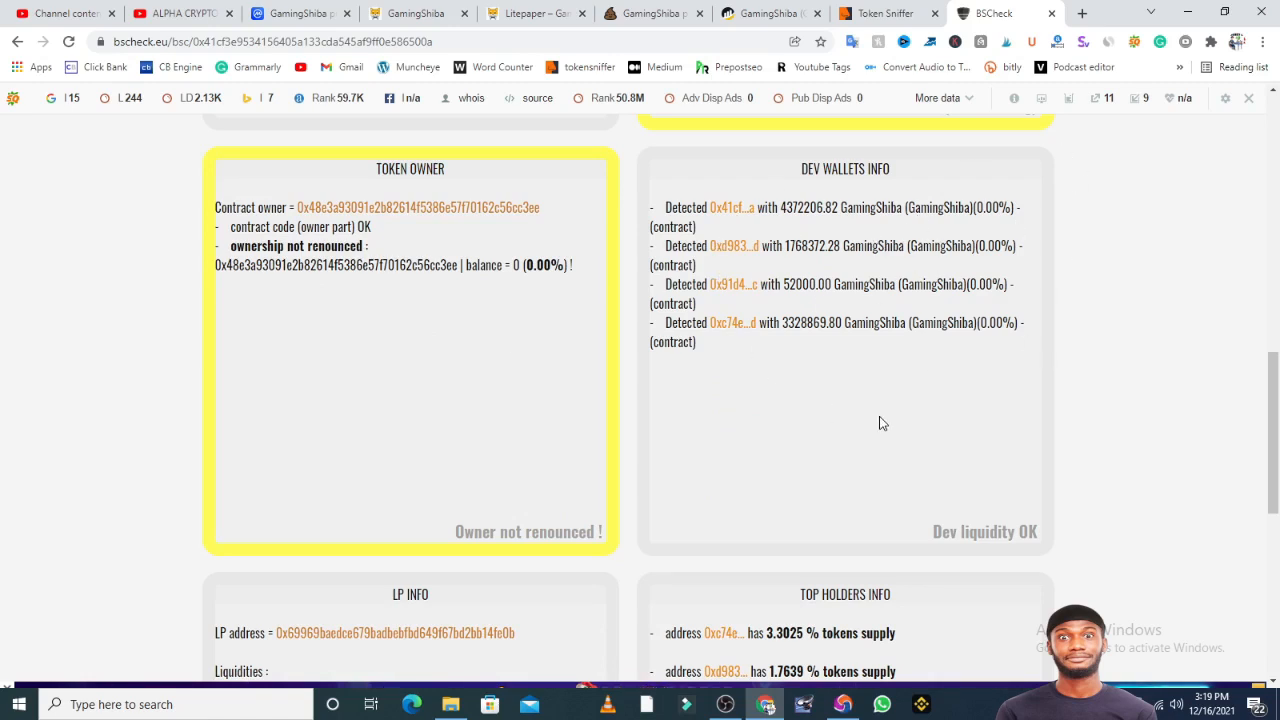
scroll("down", 3)
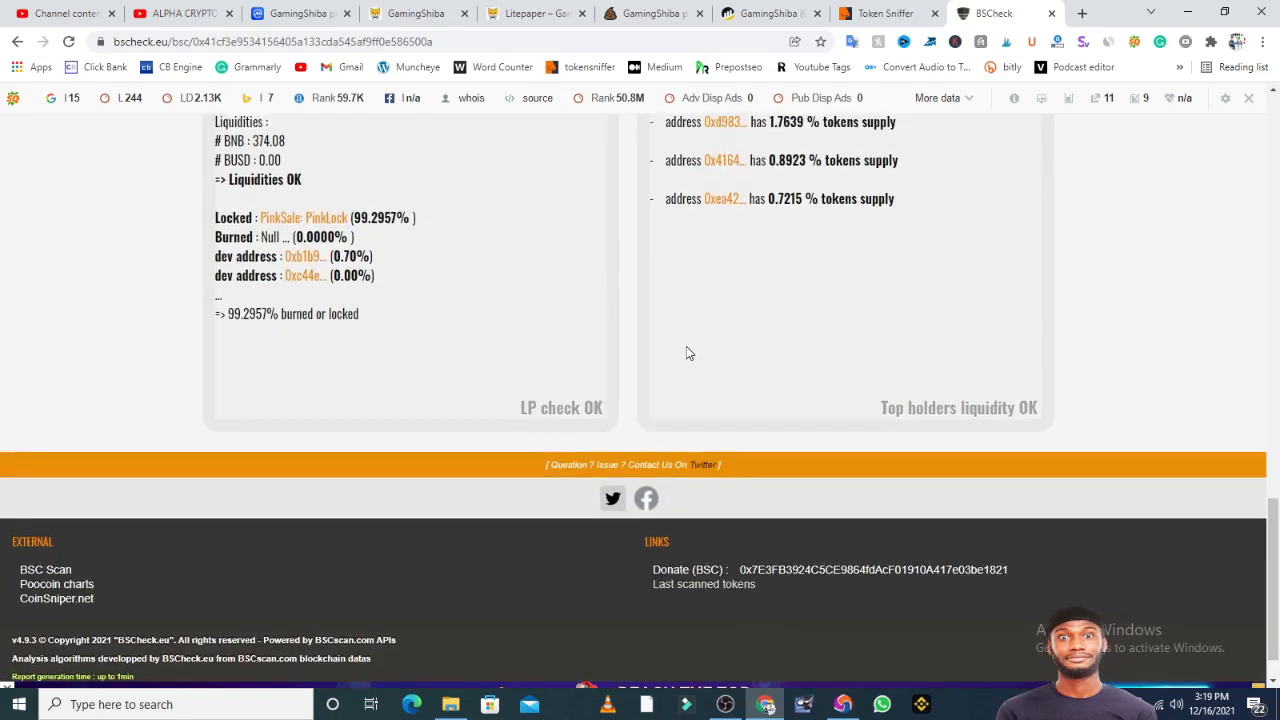
scroll("up", 3)
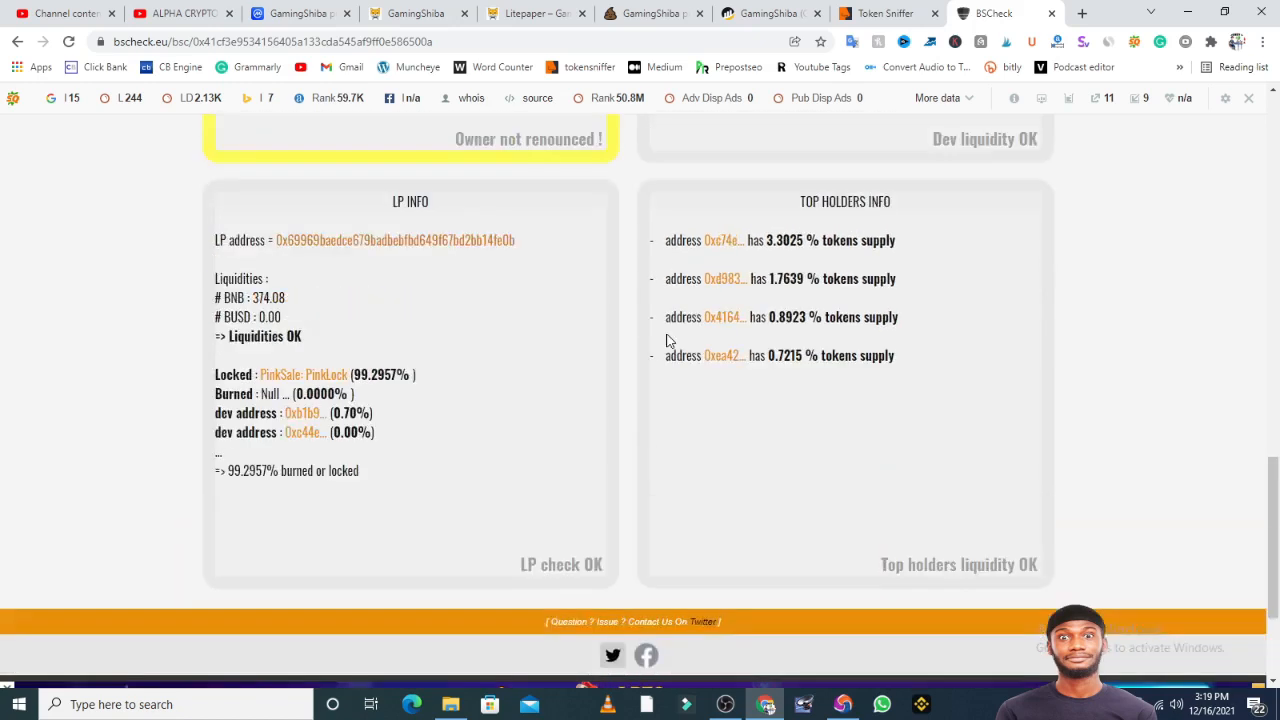
scroll("up", 3)
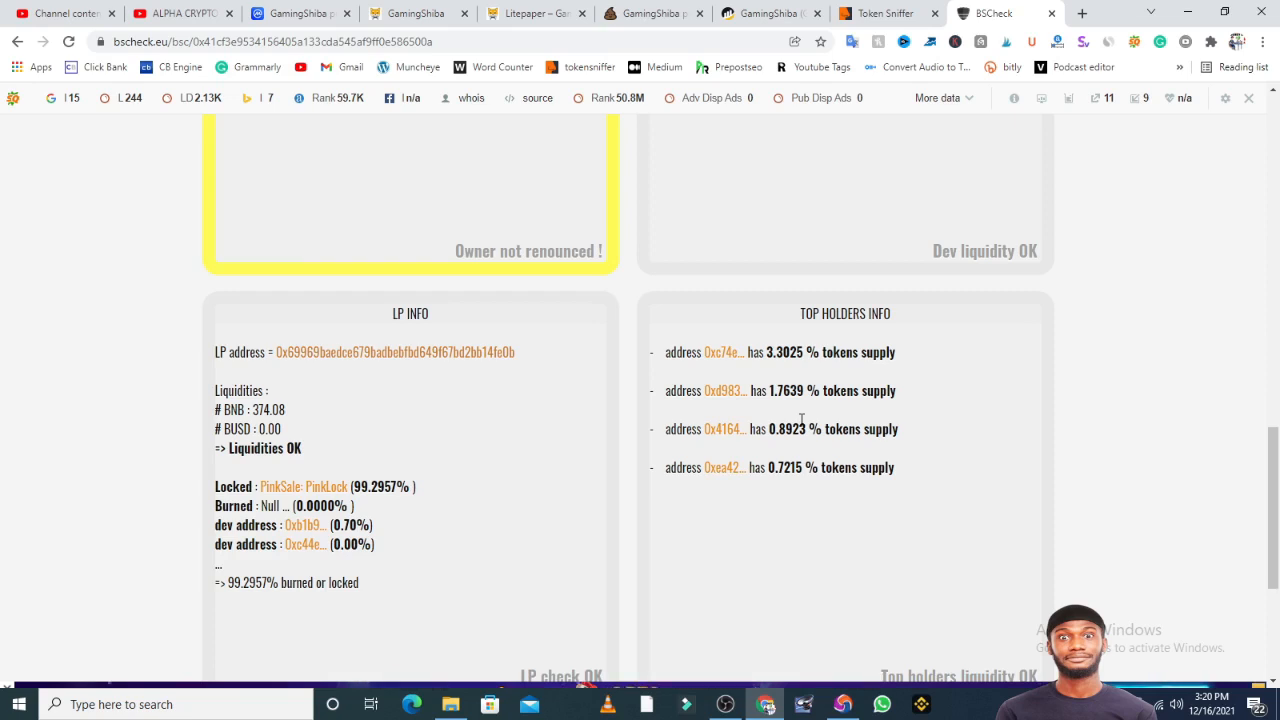
mouse_move(836, 242)
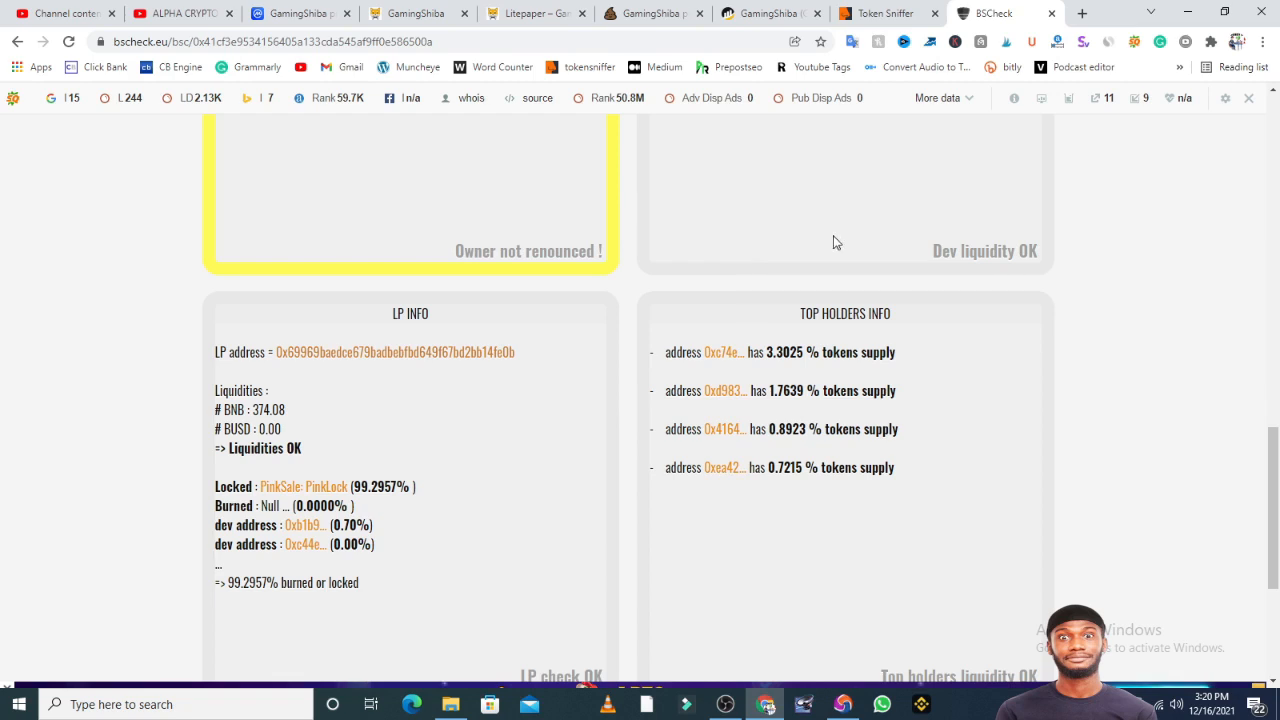